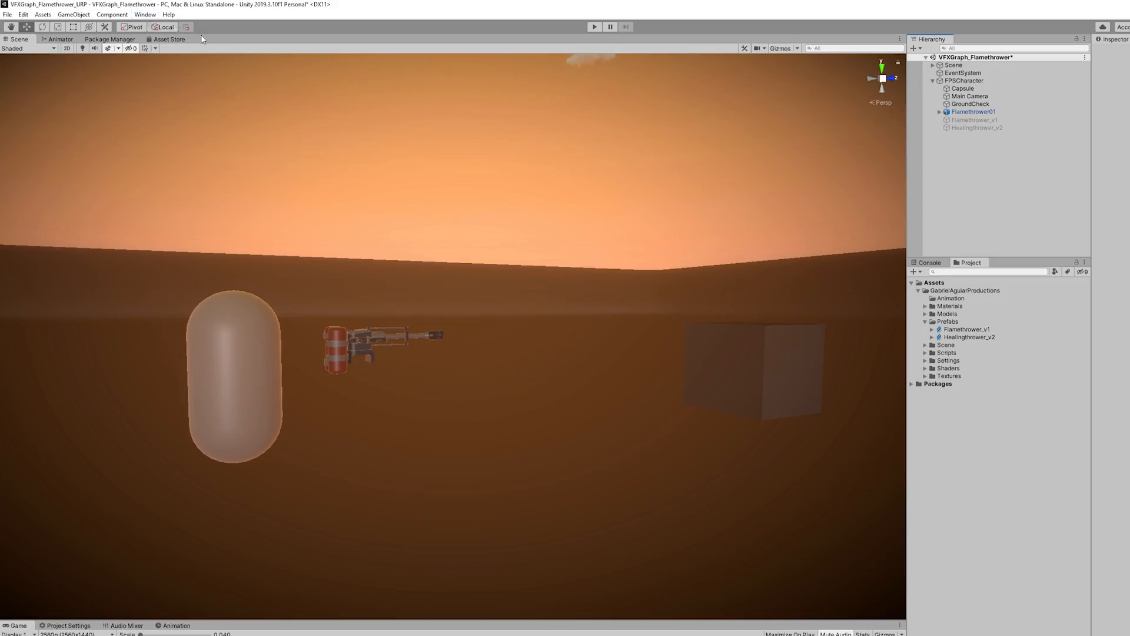
# - Check the Visual Effect Graph and Shader Graph packages (7.3.1) in the Package Manager
pyautogui.click(170, 39)
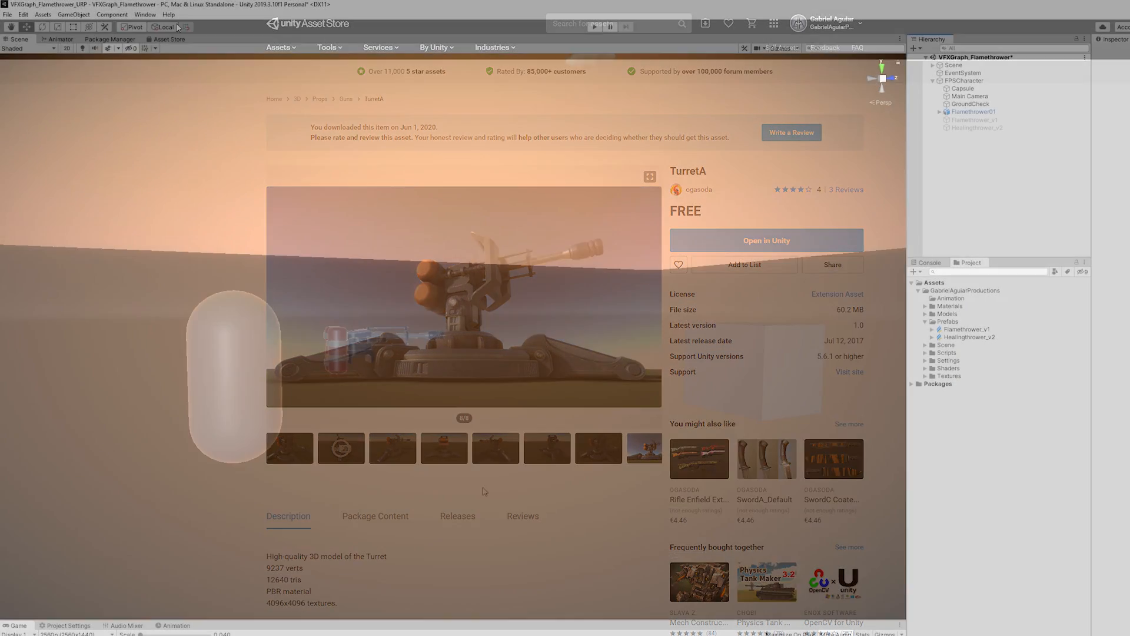
pyautogui.click(144, 14)
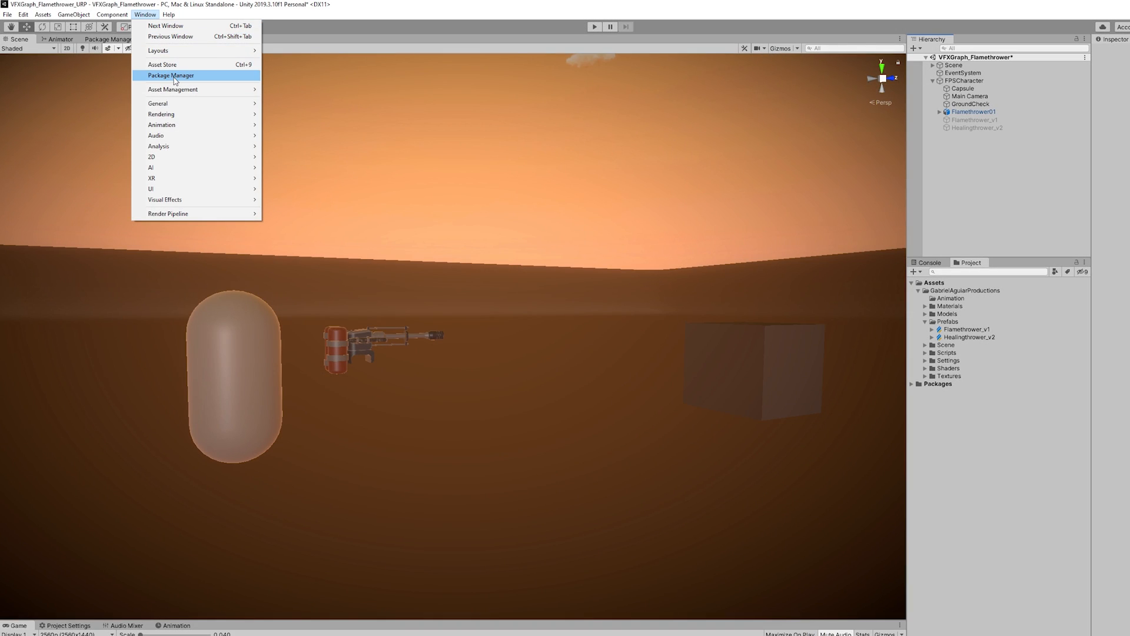
pyautogui.click(172, 76)
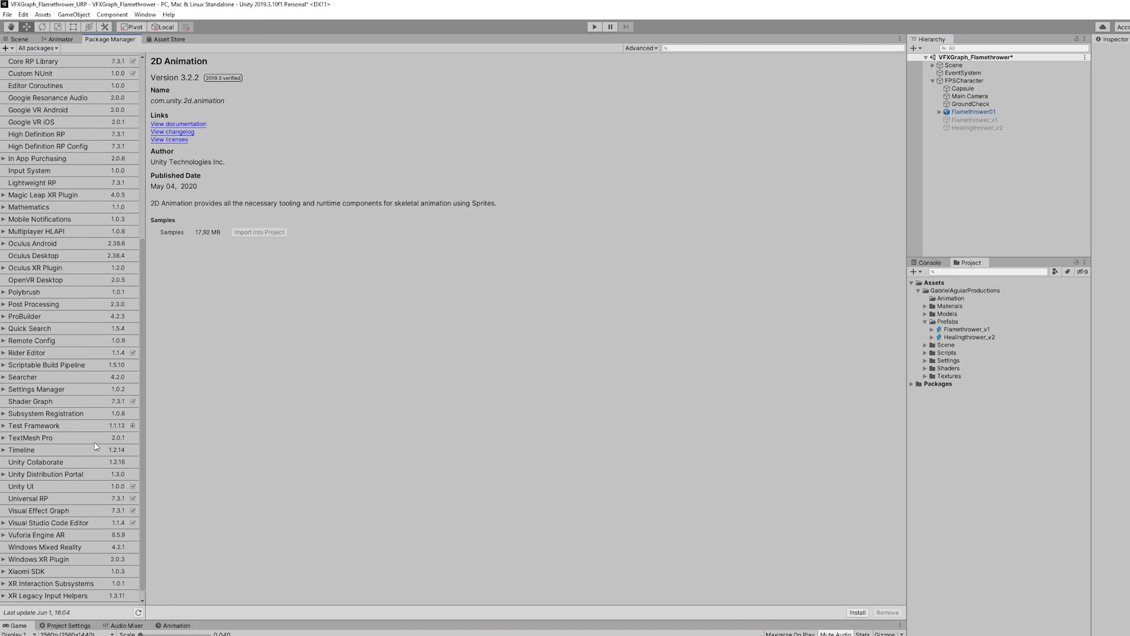
pyautogui.click(37, 510)
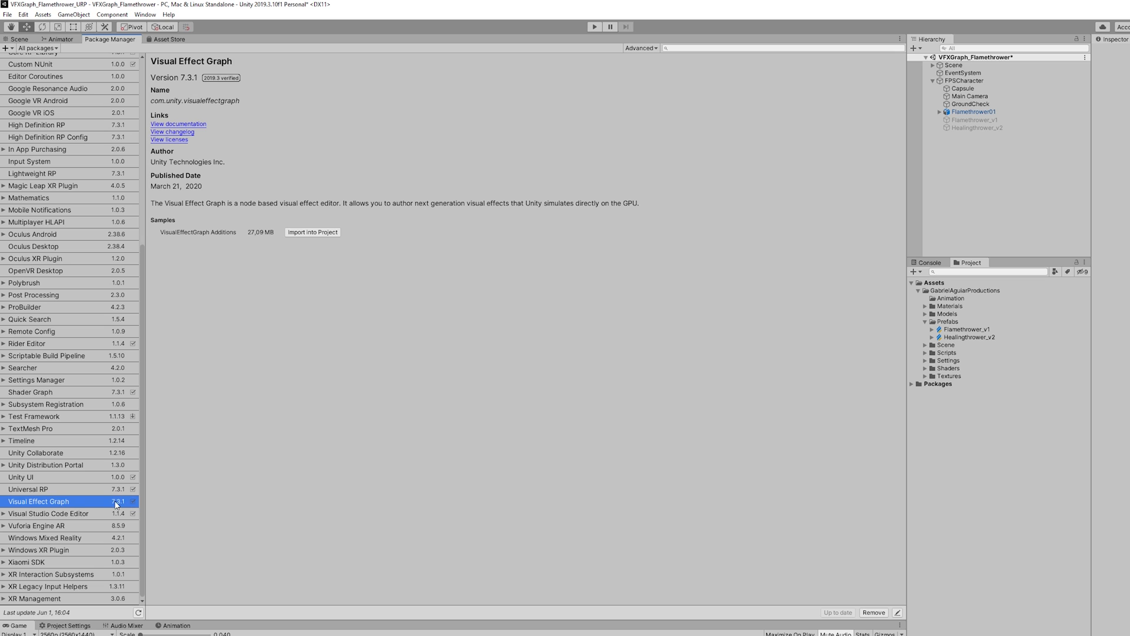
pyautogui.click(31, 391)
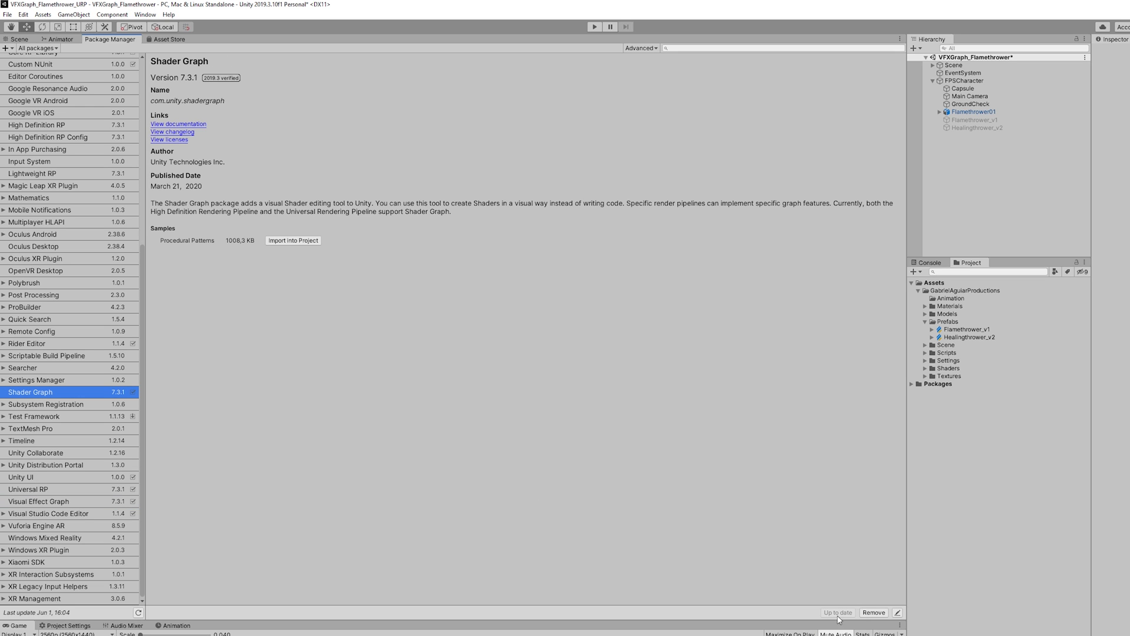
# - Enable Experimental Operators/Blocks in the Visual Effects preferences
pyautogui.click(23, 14)
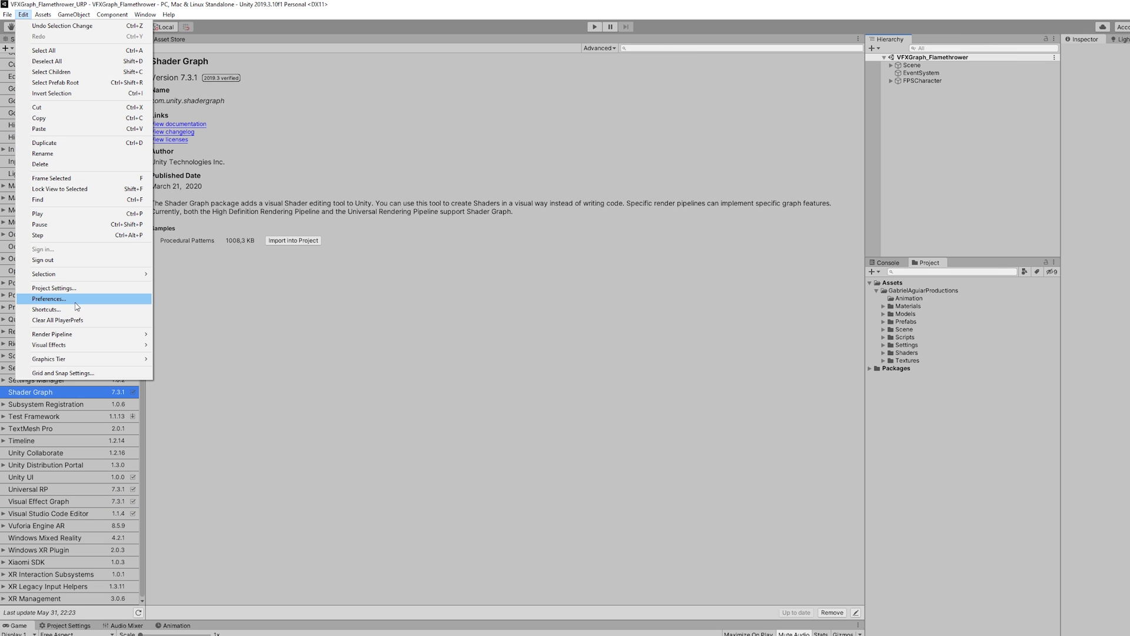
pyautogui.click(50, 298)
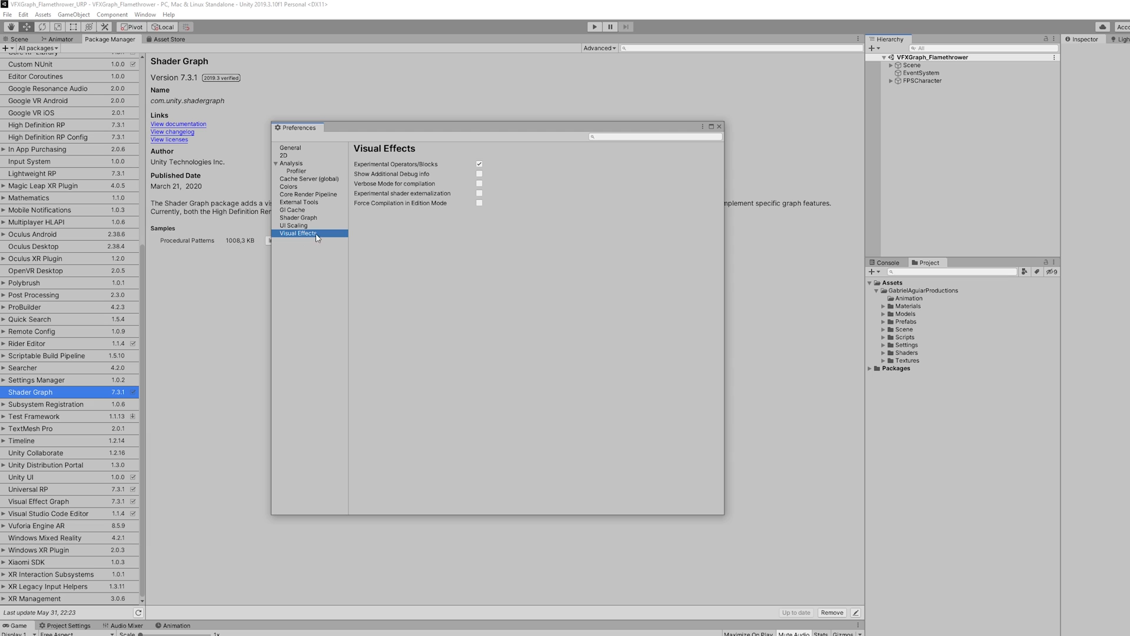
pyautogui.click(480, 164)
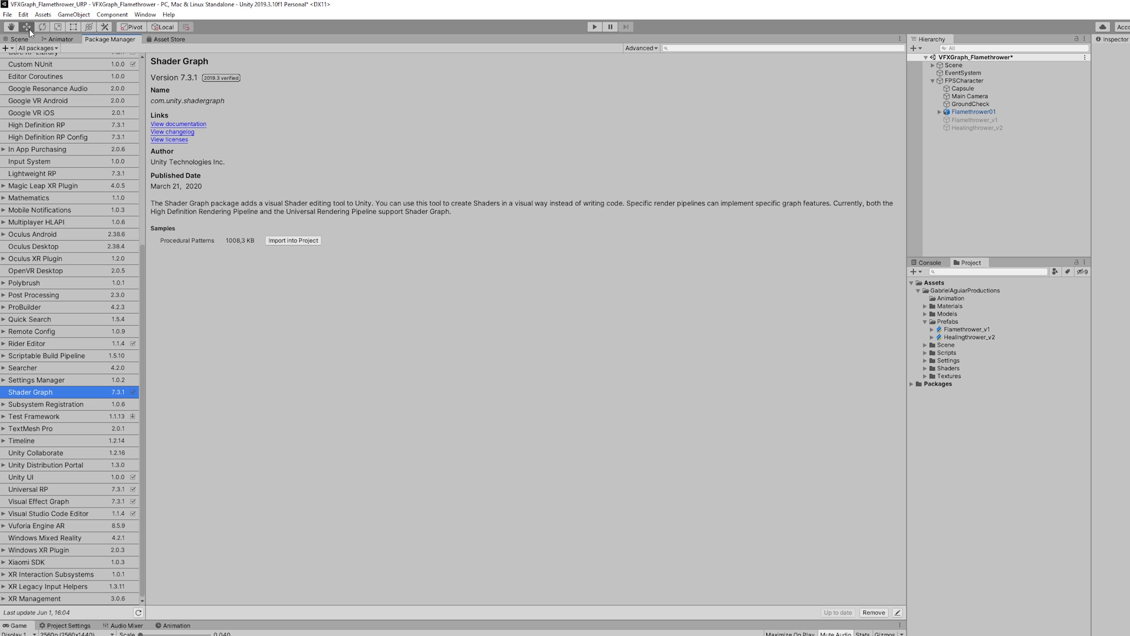
# - Create a Flamethrower_tut Visual Effect Graph asset in the Prefabs folder
pyautogui.click(19, 39)
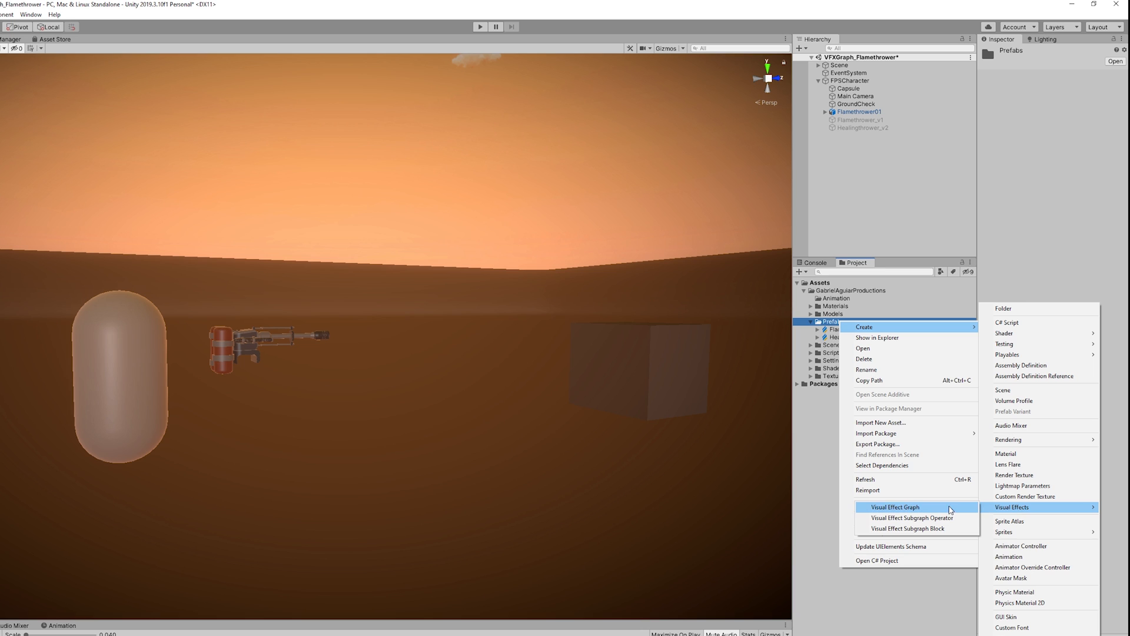
pyautogui.click(895, 506)
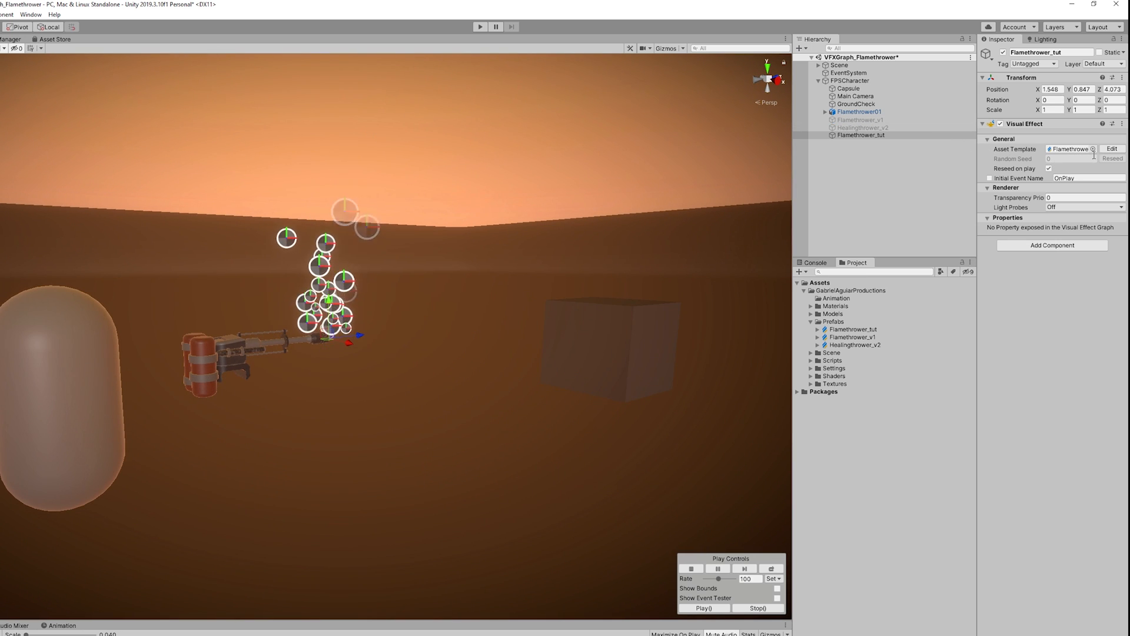
# - Set the random velocity to A (-0.2,-0.2,5) and B (0.2,0.6,7) in world space
pyautogui.click(1113, 149)
pyautogui.write('def')
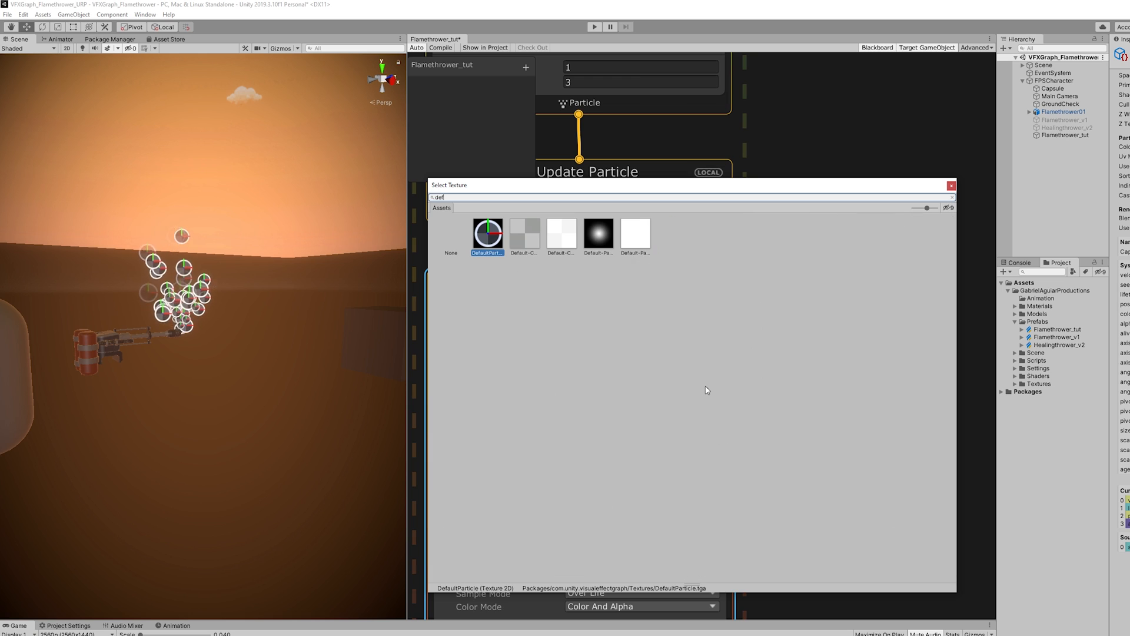
pyautogui.click(598, 233)
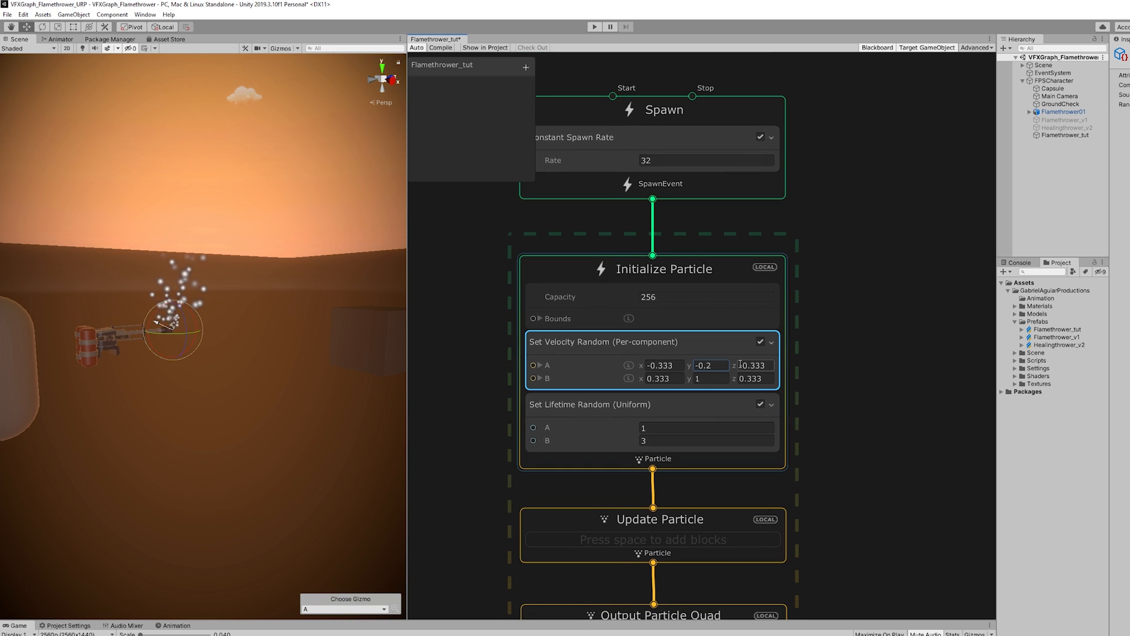
pyautogui.click(754, 365)
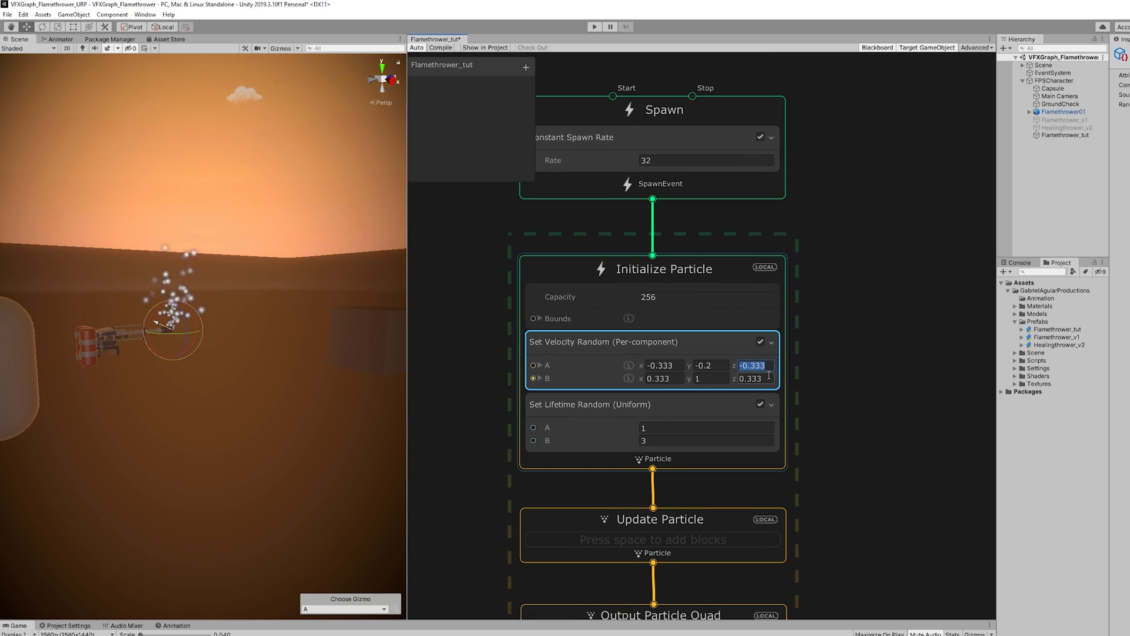
pyautogui.write('5')
pyautogui.click(756, 378)
pyautogui.write('7')
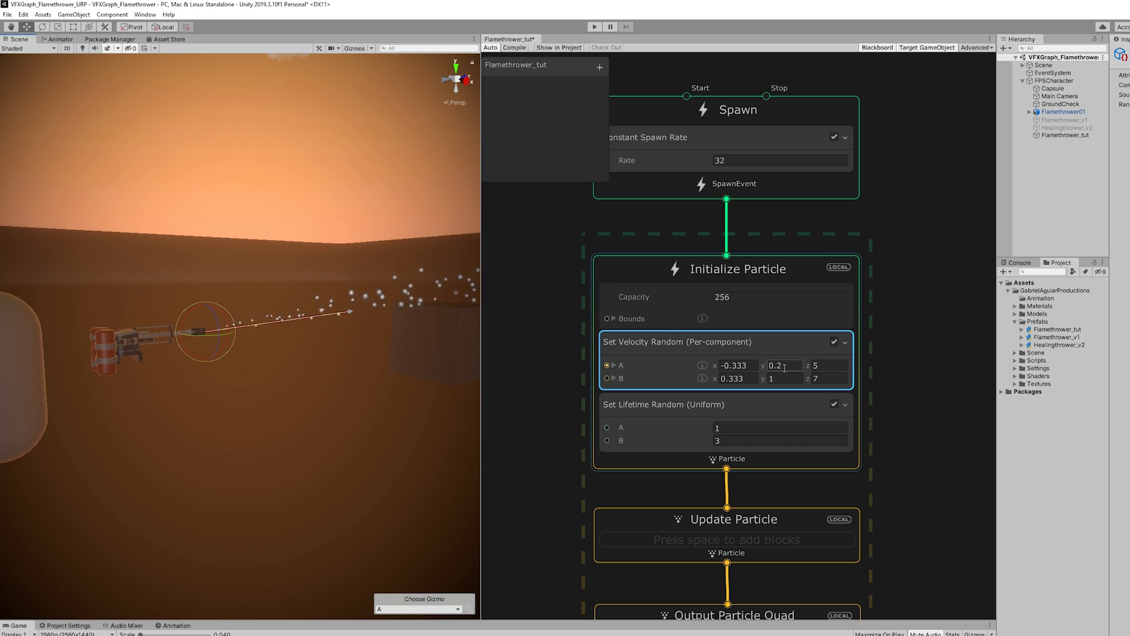
pyautogui.write('0.6')
pyautogui.write('-0.2')
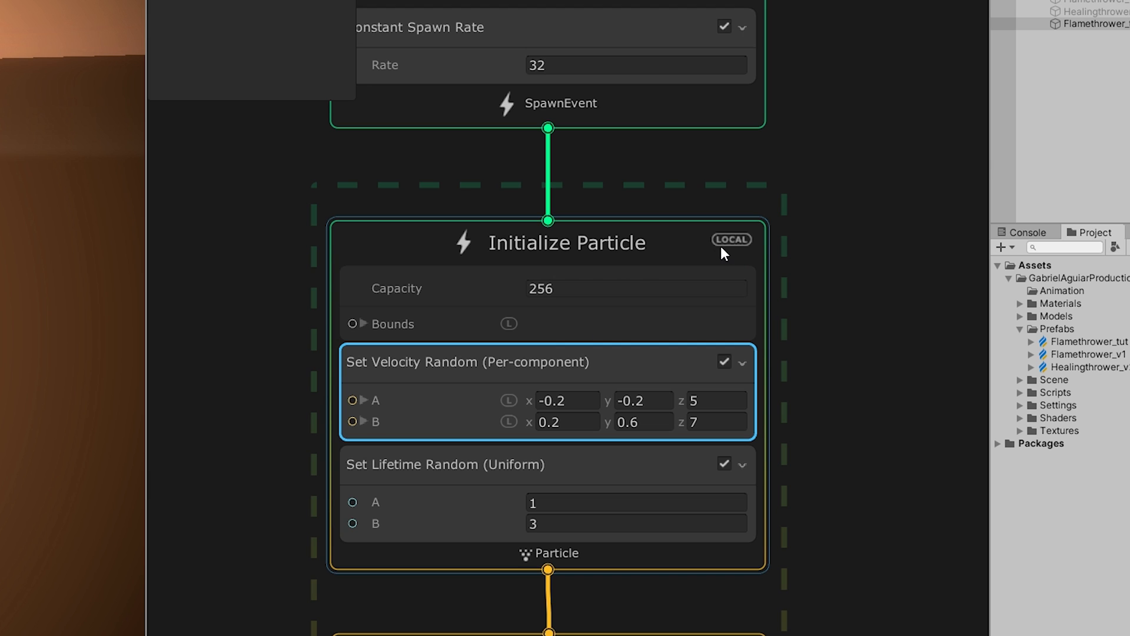
pyautogui.moveTo(732, 250)
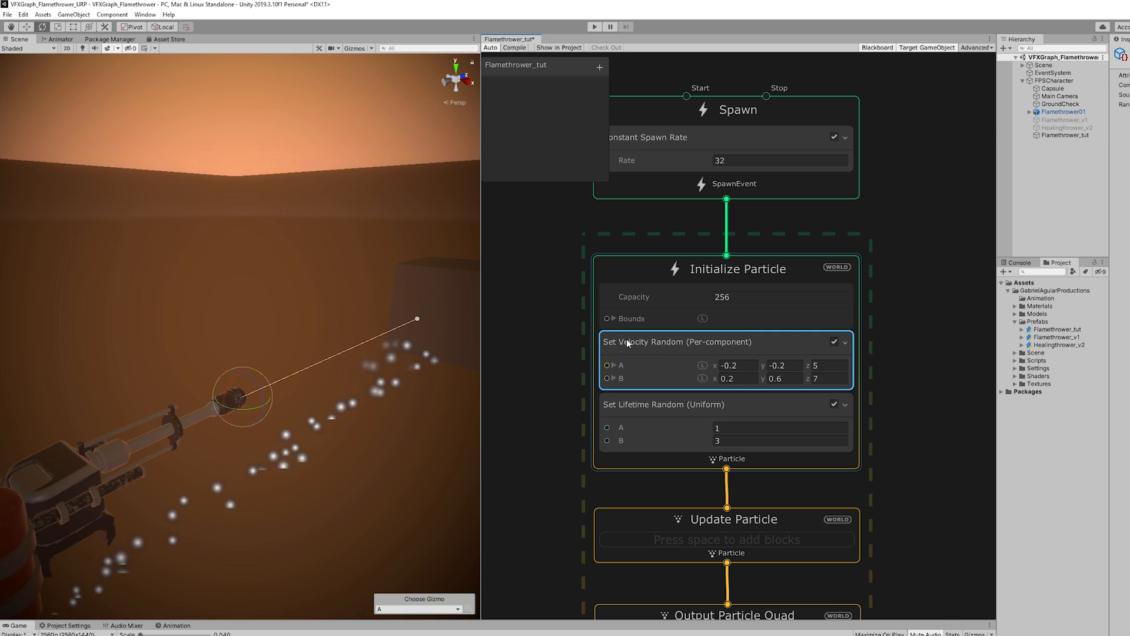
# - Add Set Position in Initialize fed by a Get Attribute: targetPosition operator, and adjust lifetime
pyautogui.write('set posit')
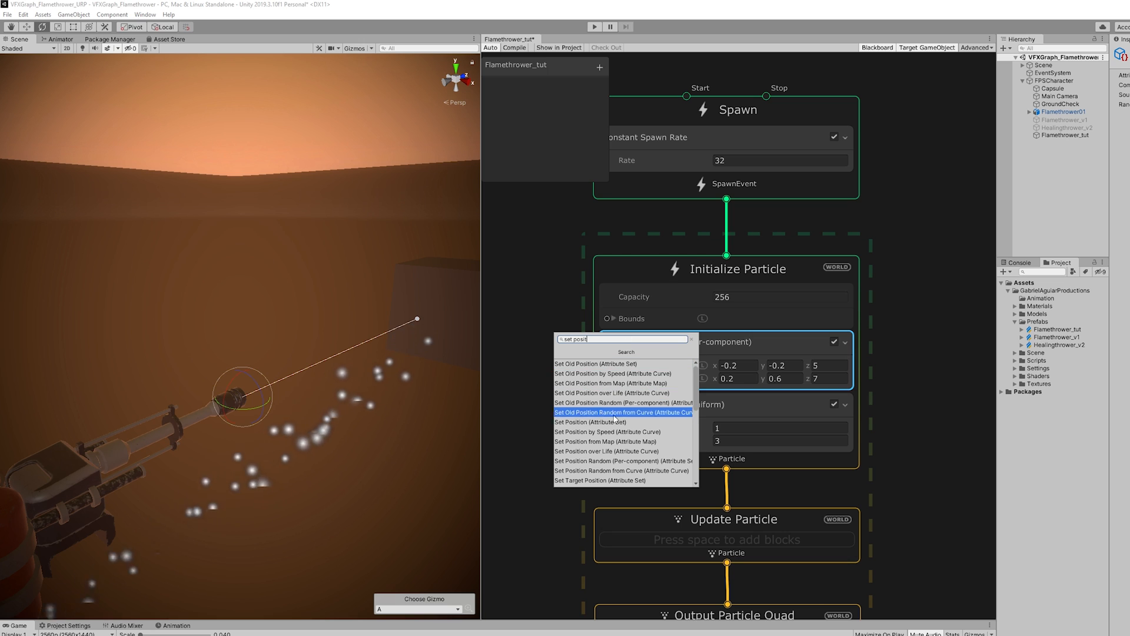
pyautogui.click(591, 421)
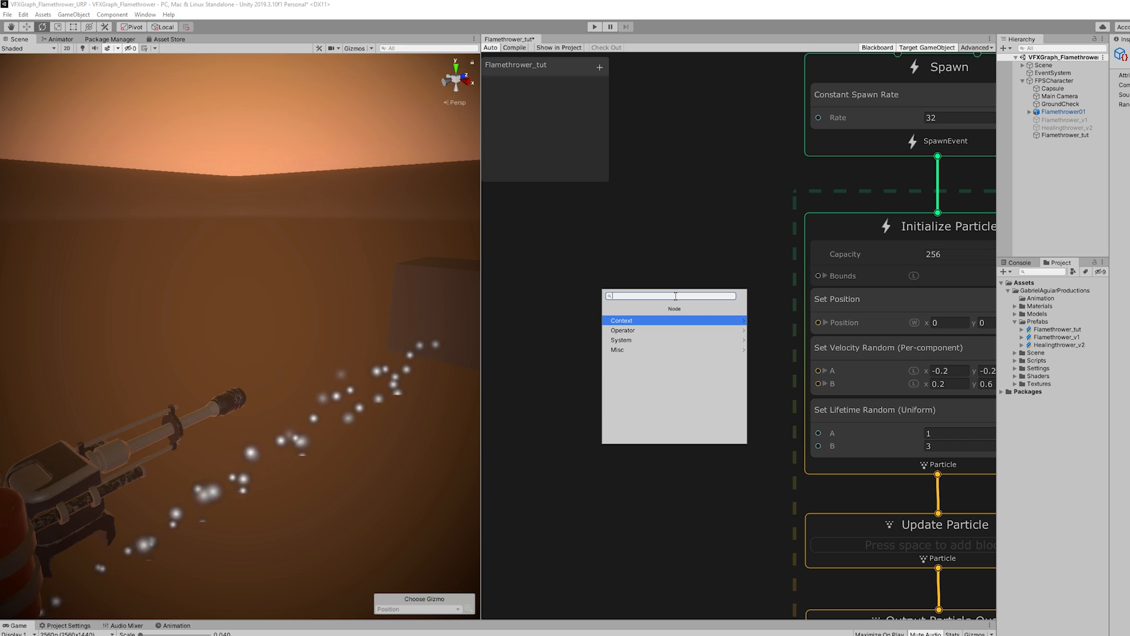
pyautogui.write('targ')
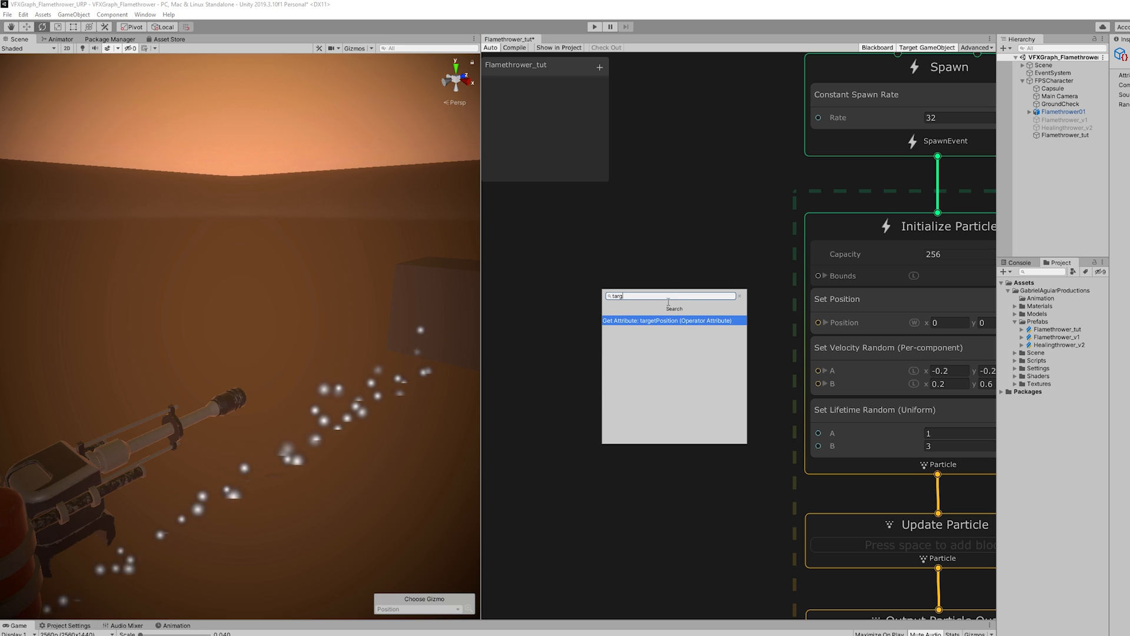
pyautogui.click(669, 321)
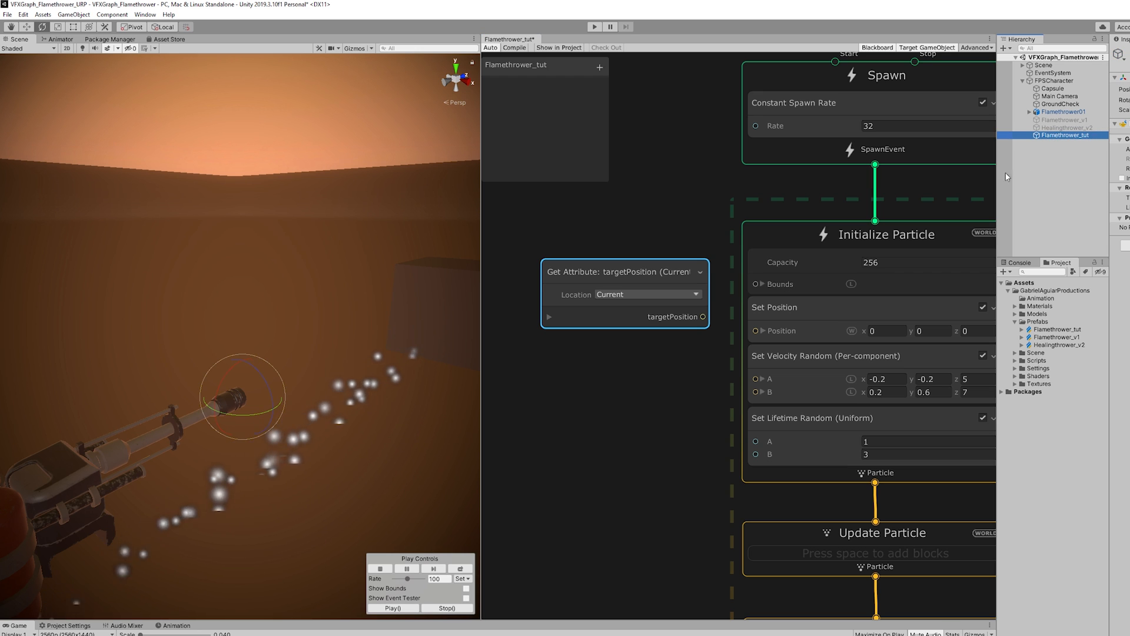
pyautogui.moveTo(624, 272); pyautogui.dragTo(611, 268)
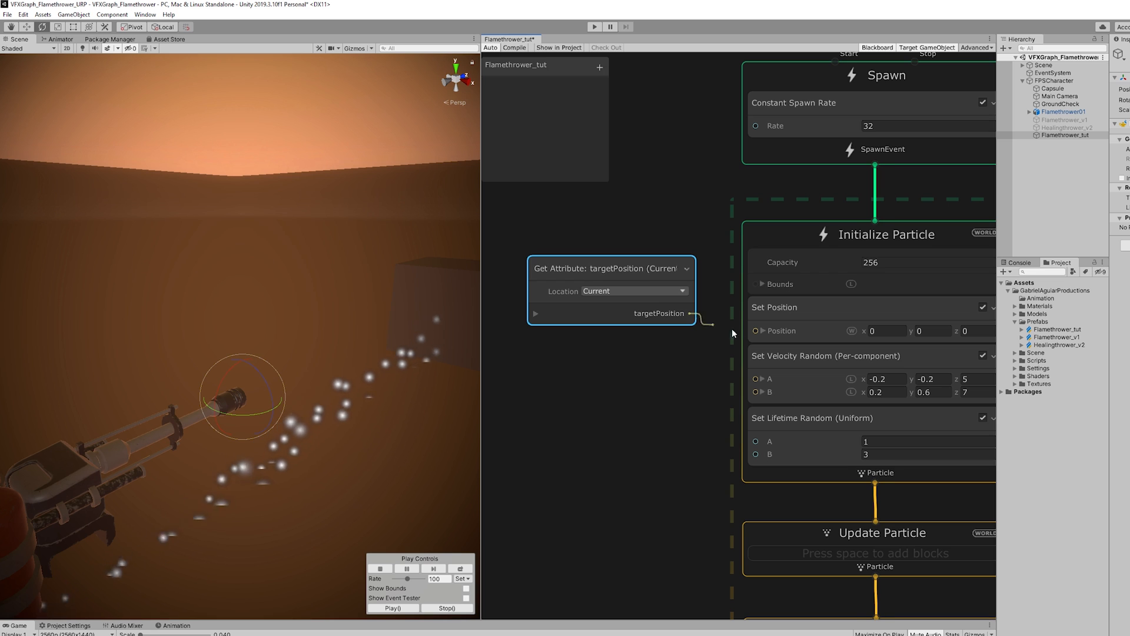
pyautogui.moveTo(690, 313); pyautogui.dragTo(755, 330)
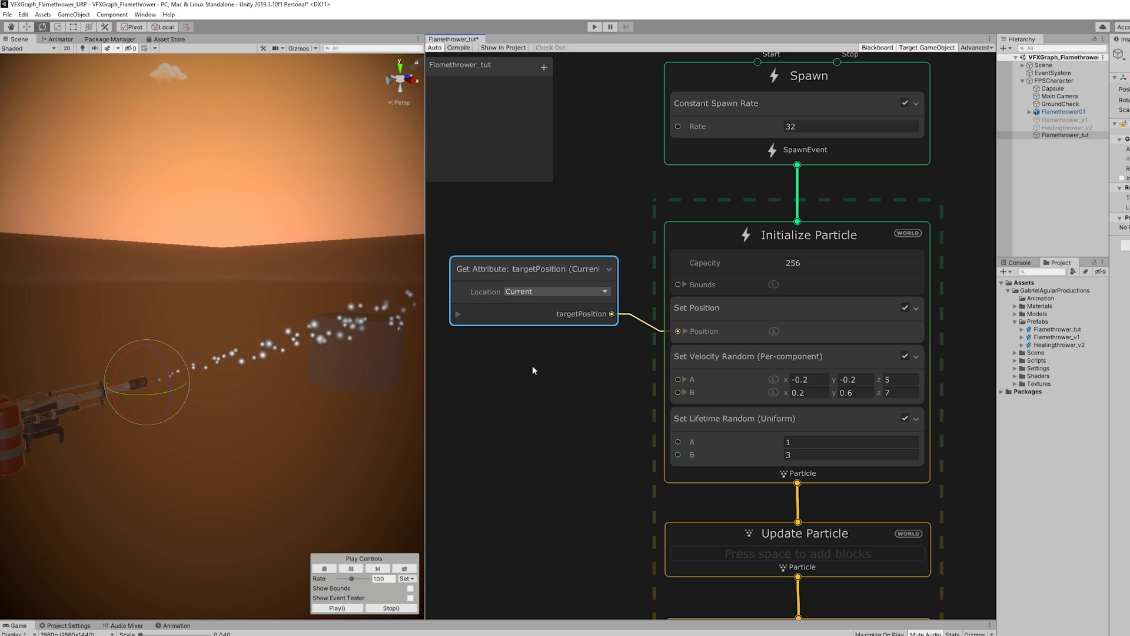
pyautogui.moveTo(605, 486)
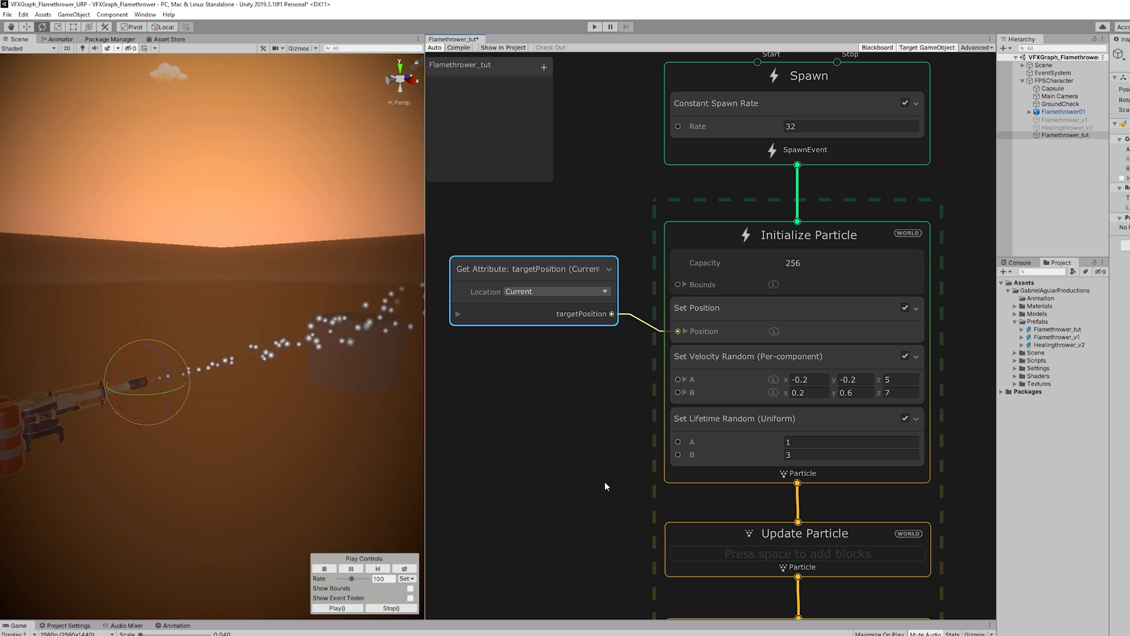
pyautogui.click(677, 441)
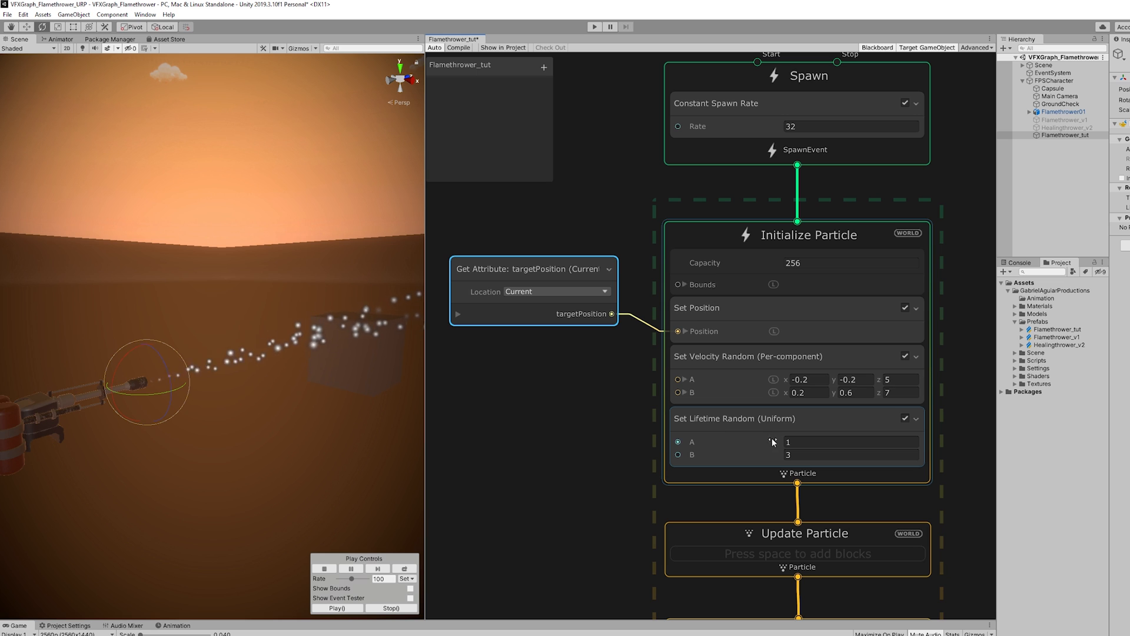
# - Add a Multiply Velocity over Life block in Update with its mode set to Uniform
pyautogui.scroll(-3)
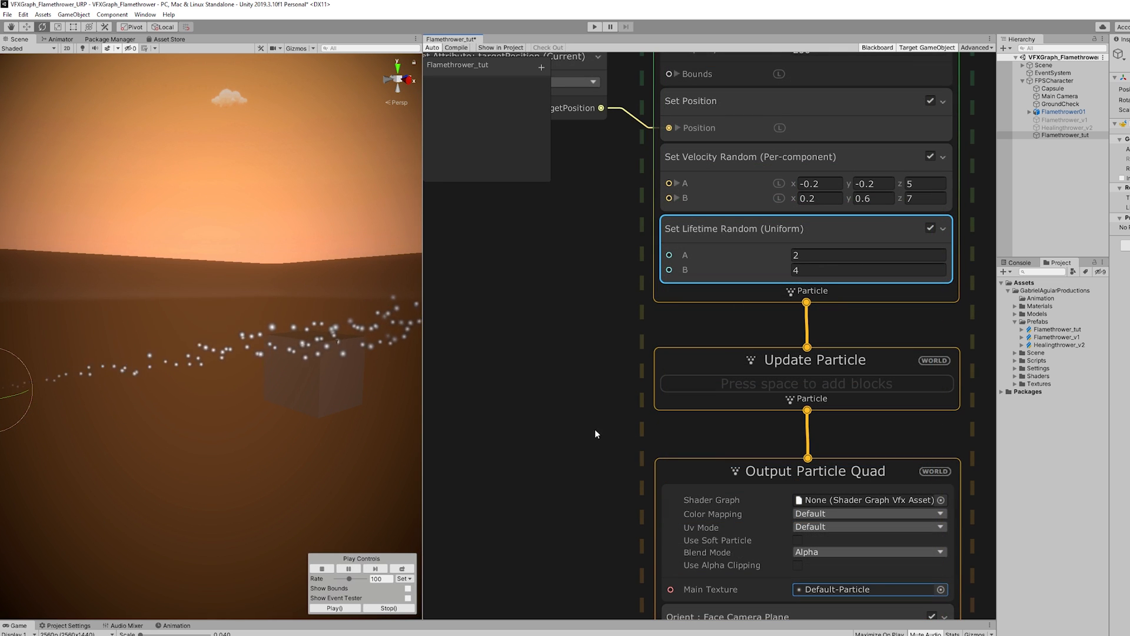
pyautogui.click(807, 382)
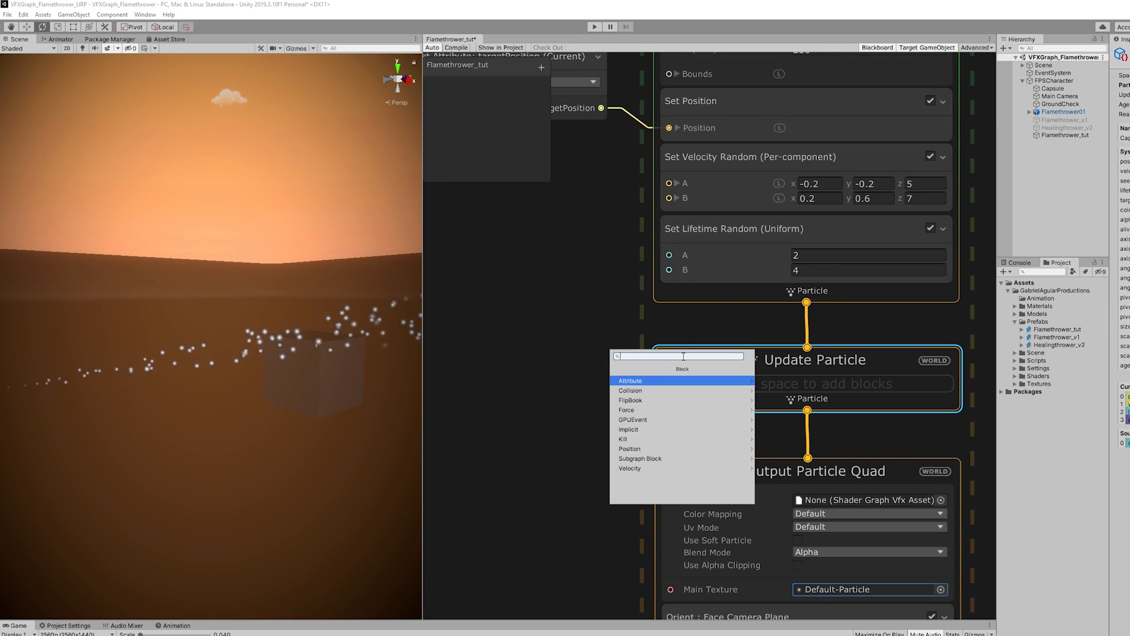
pyautogui.write('velocity over')
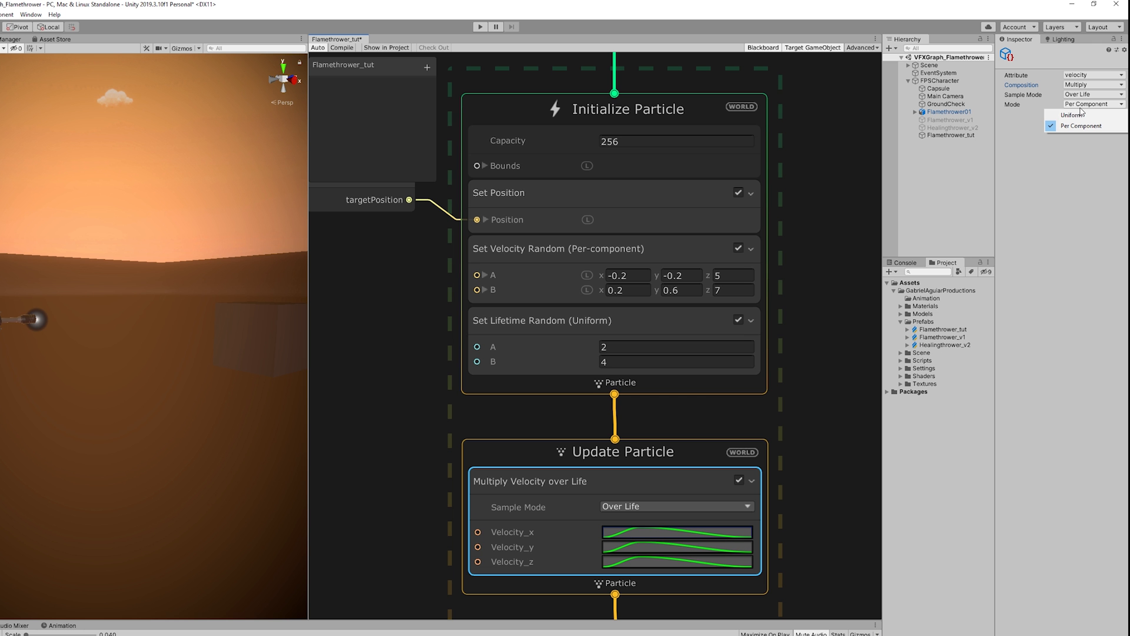
pyautogui.click(1074, 114)
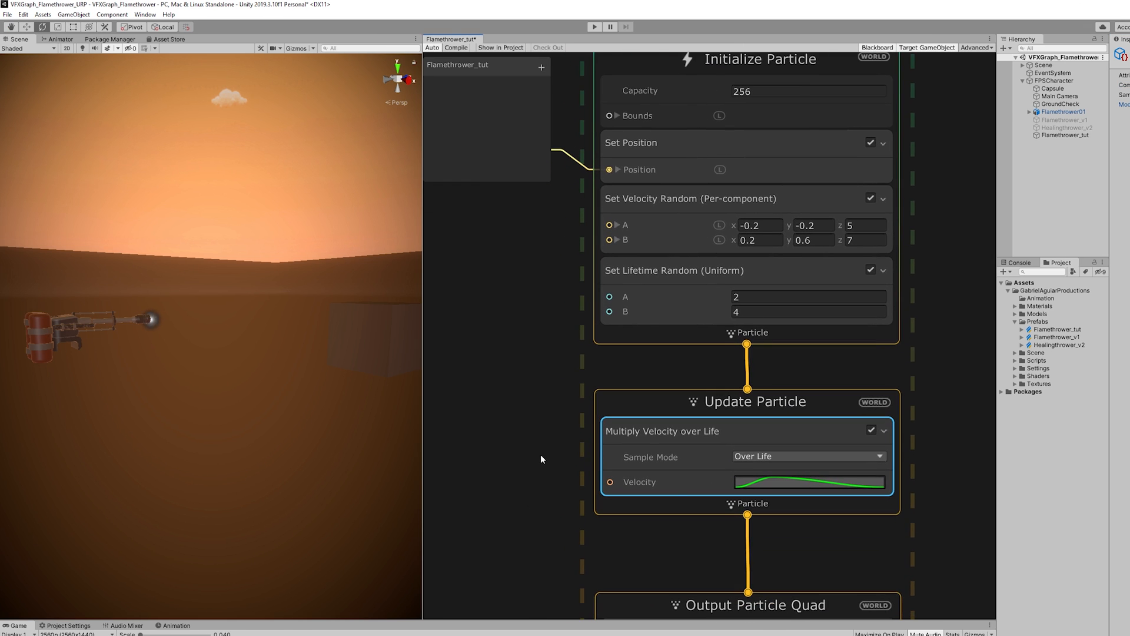
# - Reshape the velocity curve to stay high and ease down only near the end of life
pyautogui.click(809, 482)
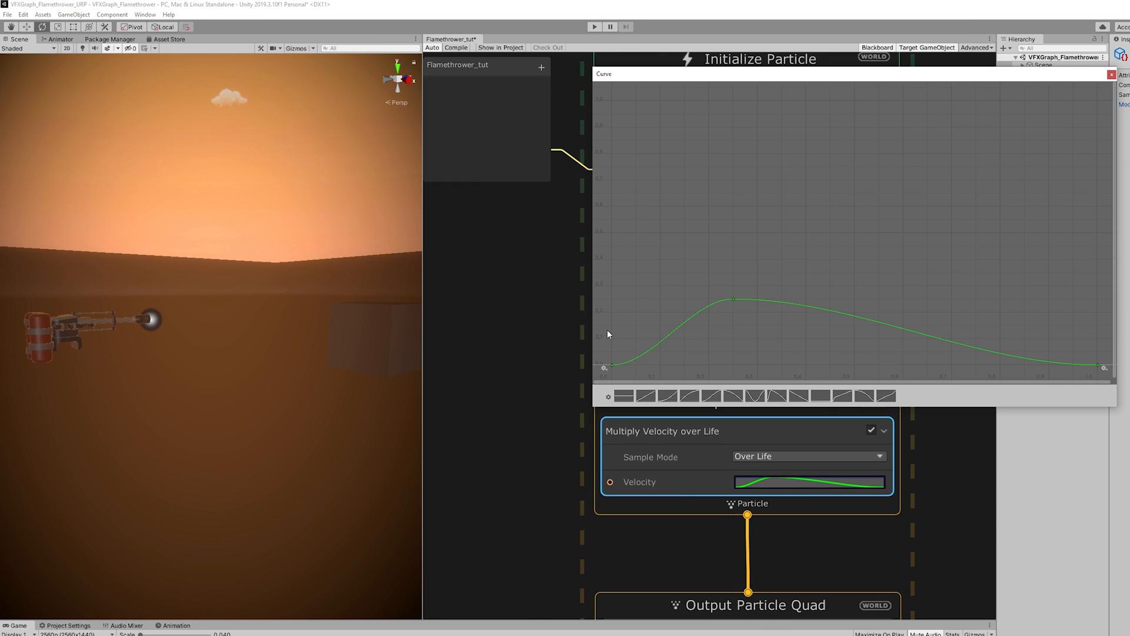
pyautogui.moveTo(748, 338)
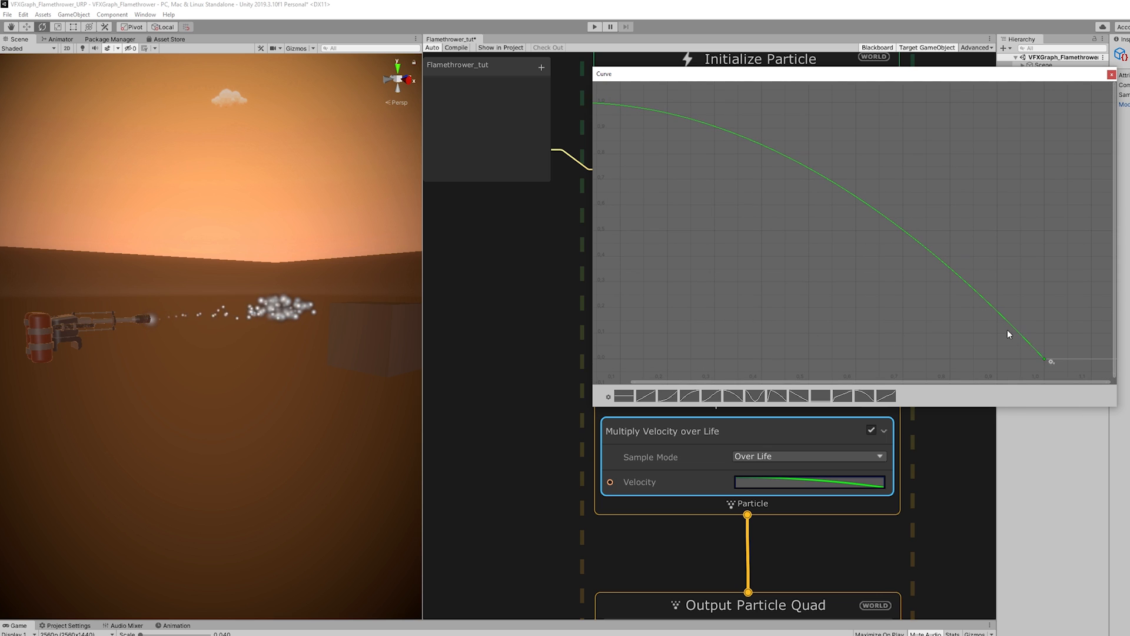
pyautogui.moveTo(1052, 361); pyautogui.dragTo(1051, 195)
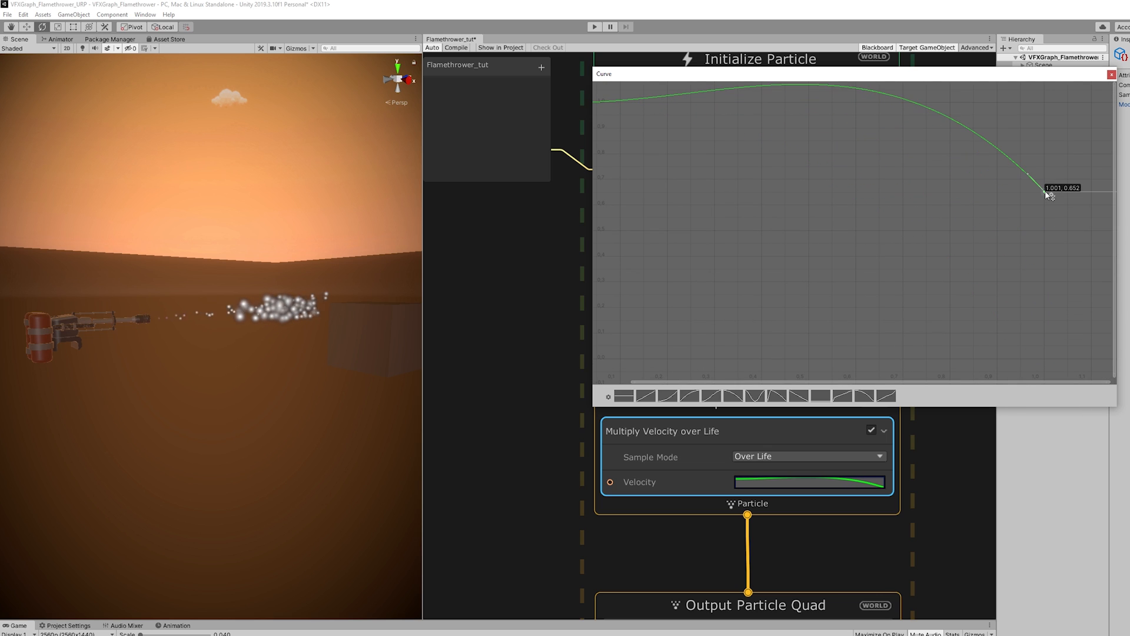
pyautogui.moveTo(1050, 193); pyautogui.dragTo(1049, 150)
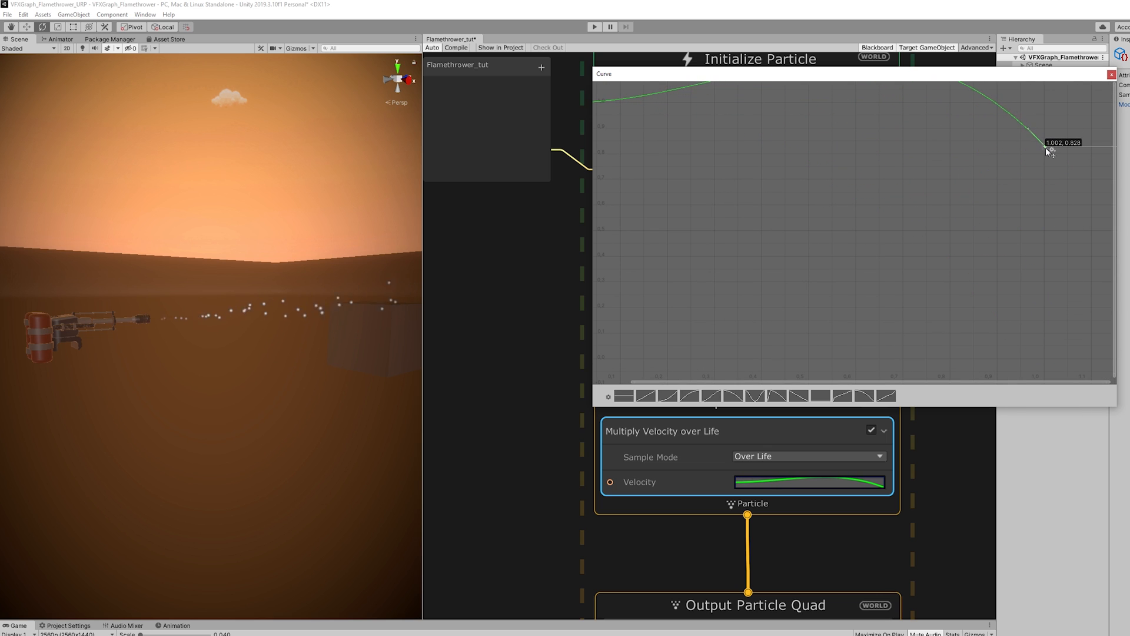
pyautogui.moveTo(1052, 149); pyautogui.dragTo(1040, 215)
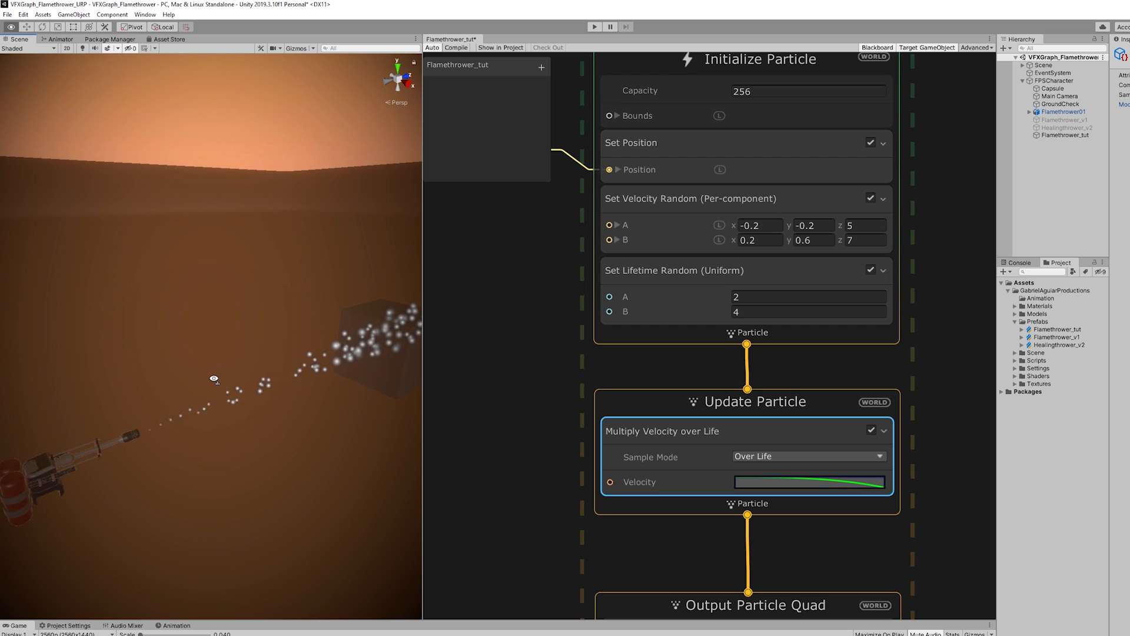
pyautogui.click(809, 482)
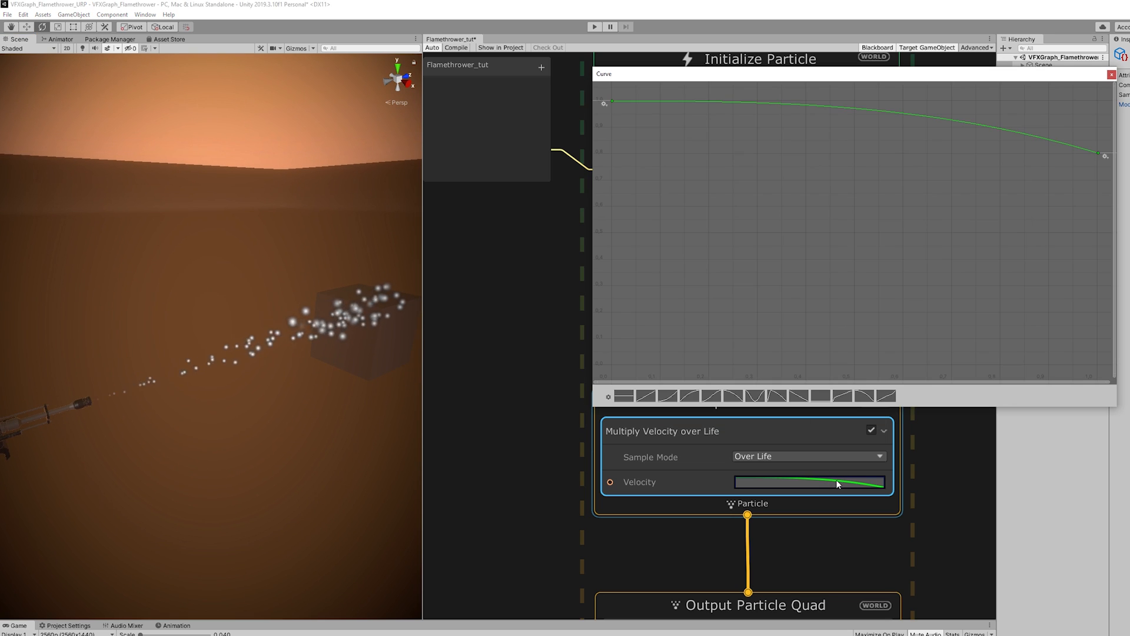
pyautogui.moveTo(1105, 153); pyautogui.dragTo(1099, 152)
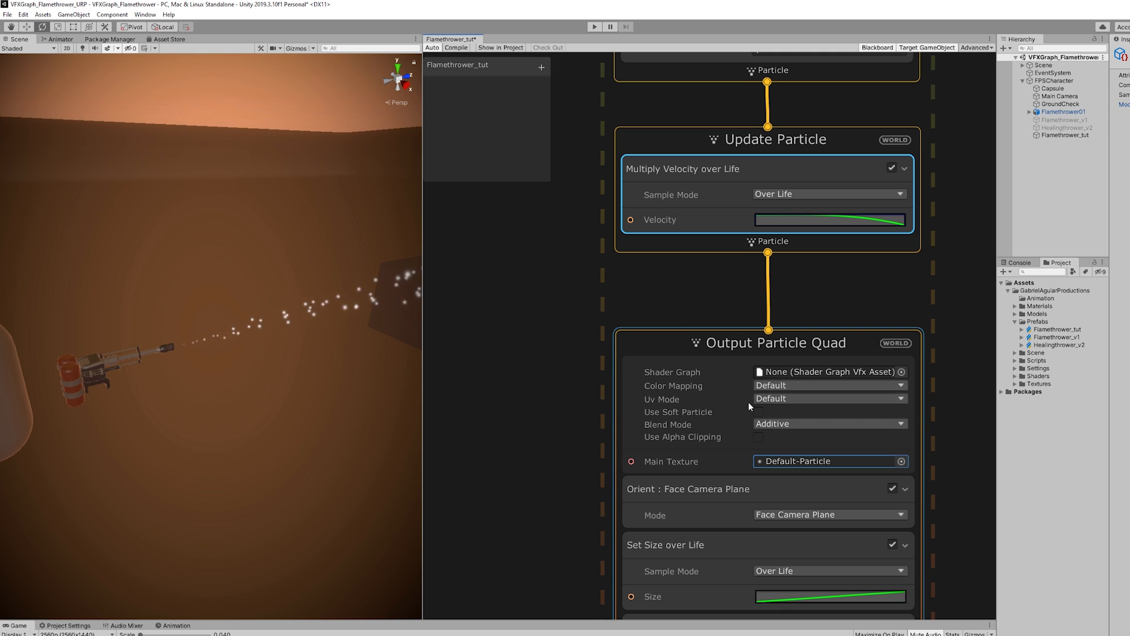
# - Enable Use Soft Particle on Output Particle Quad with fade distance 0.001
pyautogui.click(758, 412)
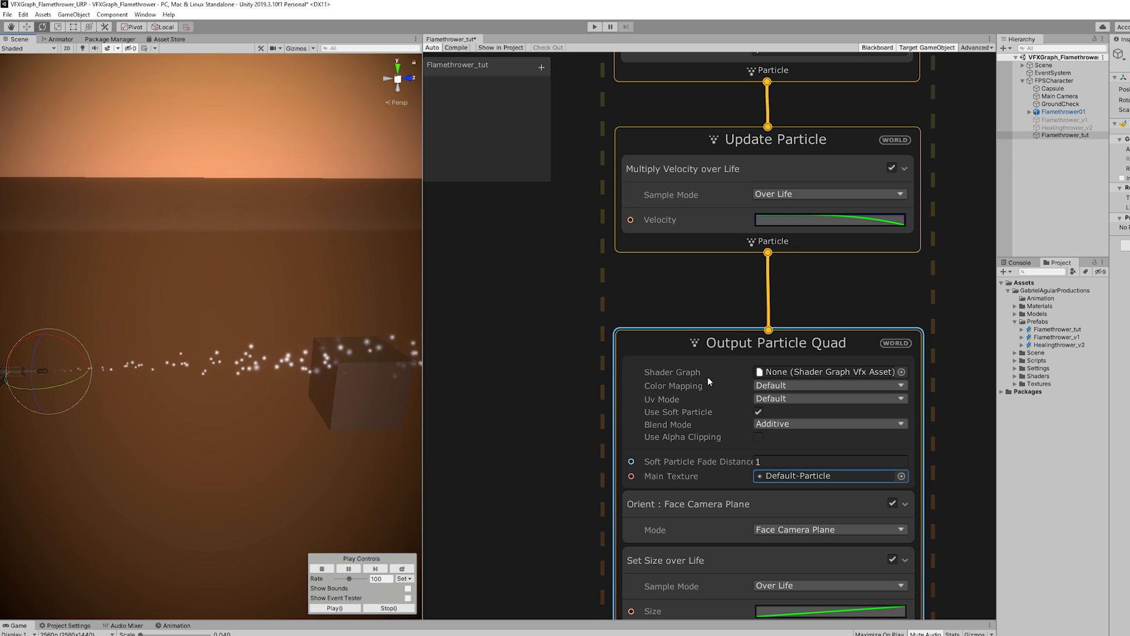
pyautogui.click(829, 462)
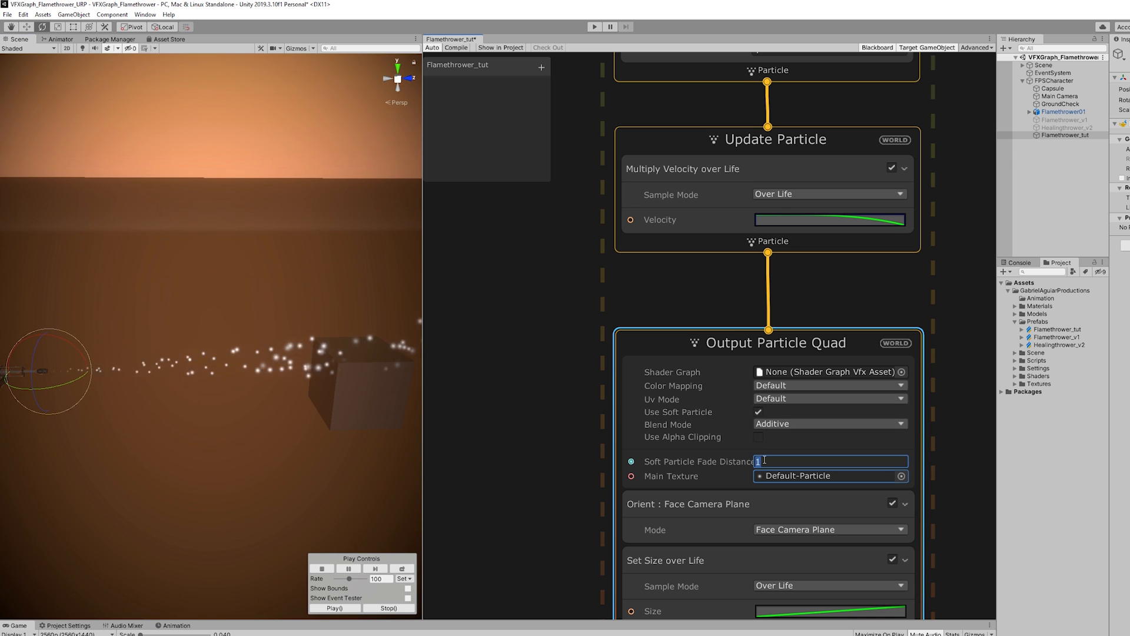
pyautogui.write('0.001')
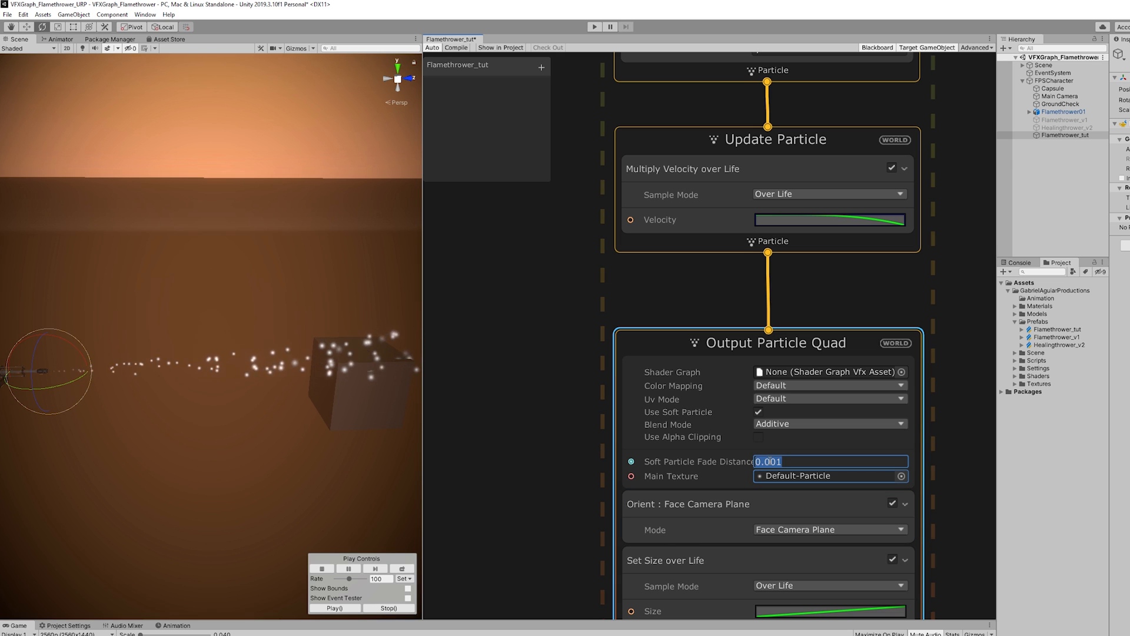
pyautogui.click(541, 65)
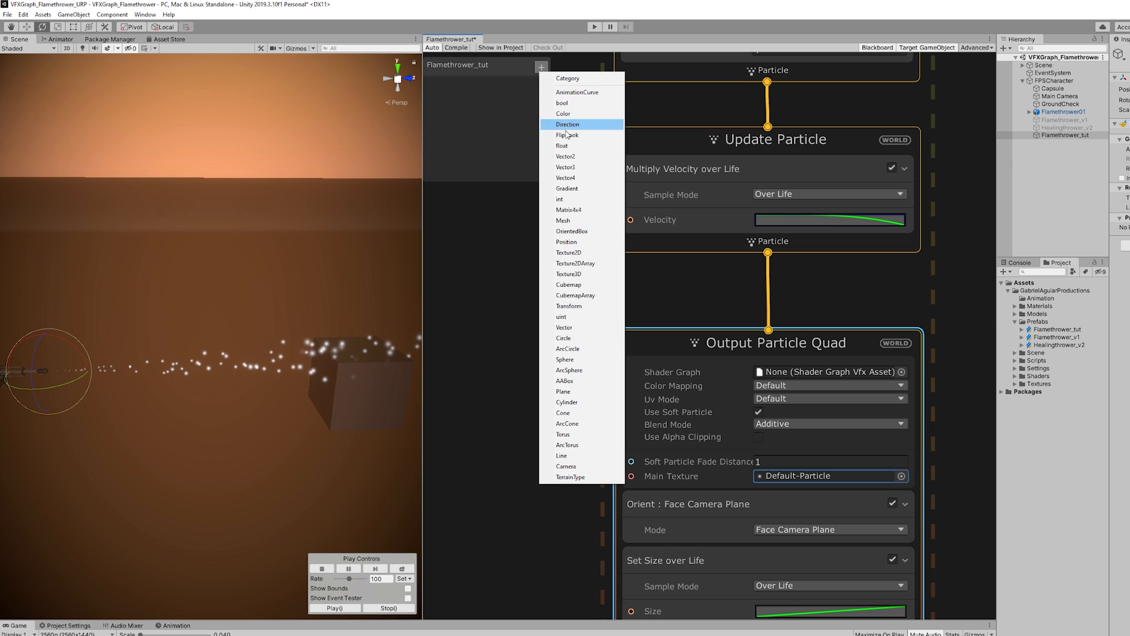
# - Search for a size block to add to the output stage
pyautogui.write('Sq')
pyautogui.write('set size')
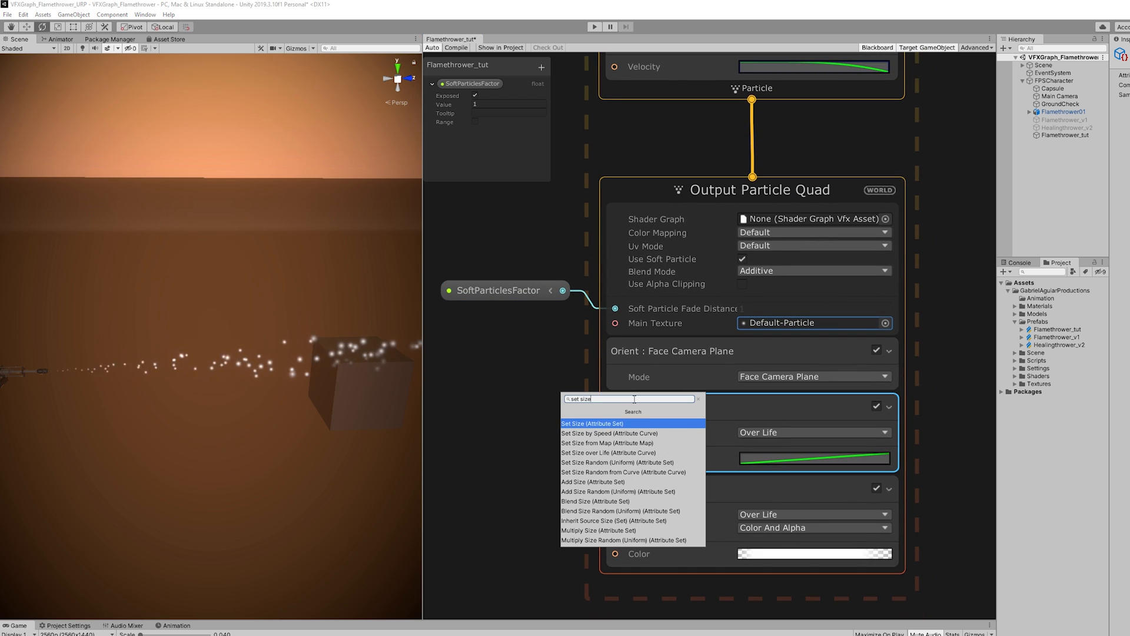
# - Add Set Size with uniform random 1.5–2.5 and set Size over Life composition to Multiply
pyautogui.click(600, 423)
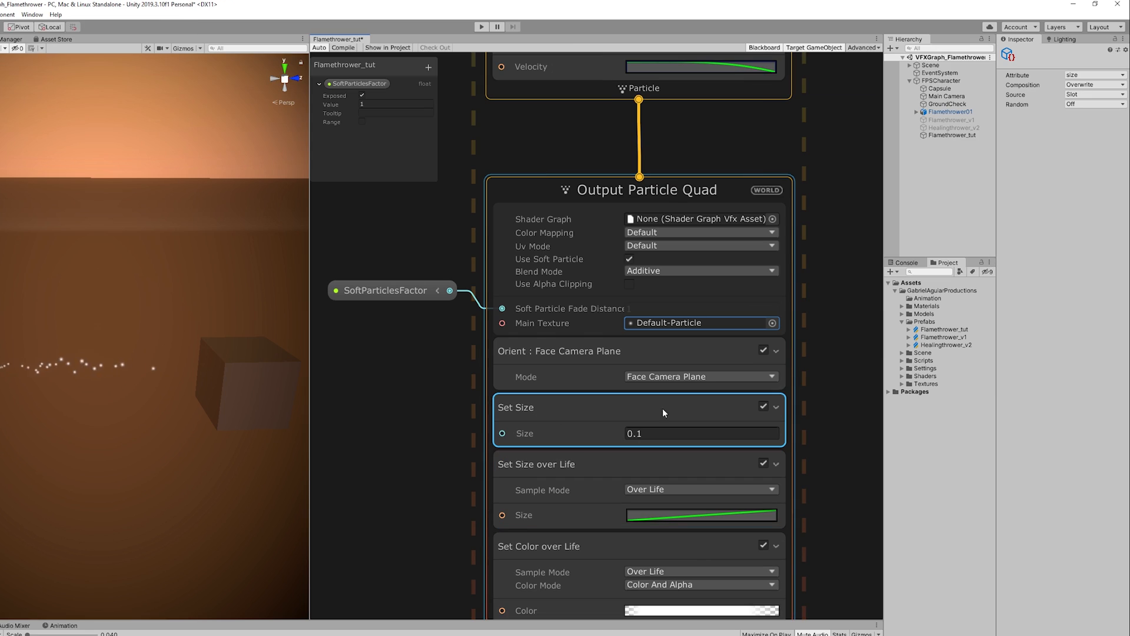
pyautogui.click(1096, 103)
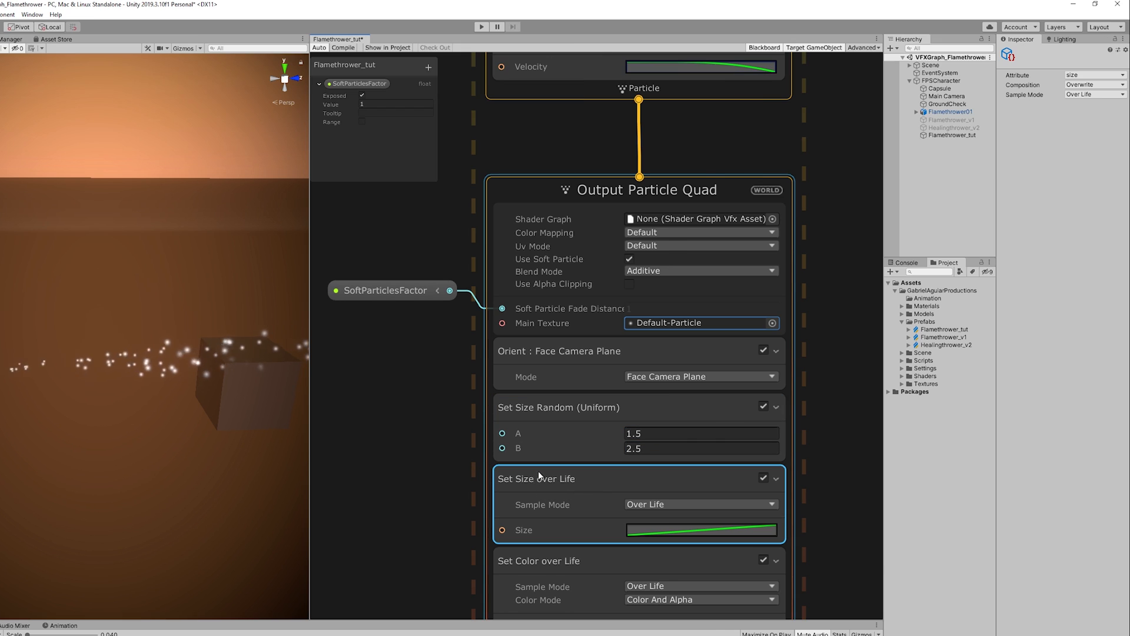
pyautogui.click(1093, 84)
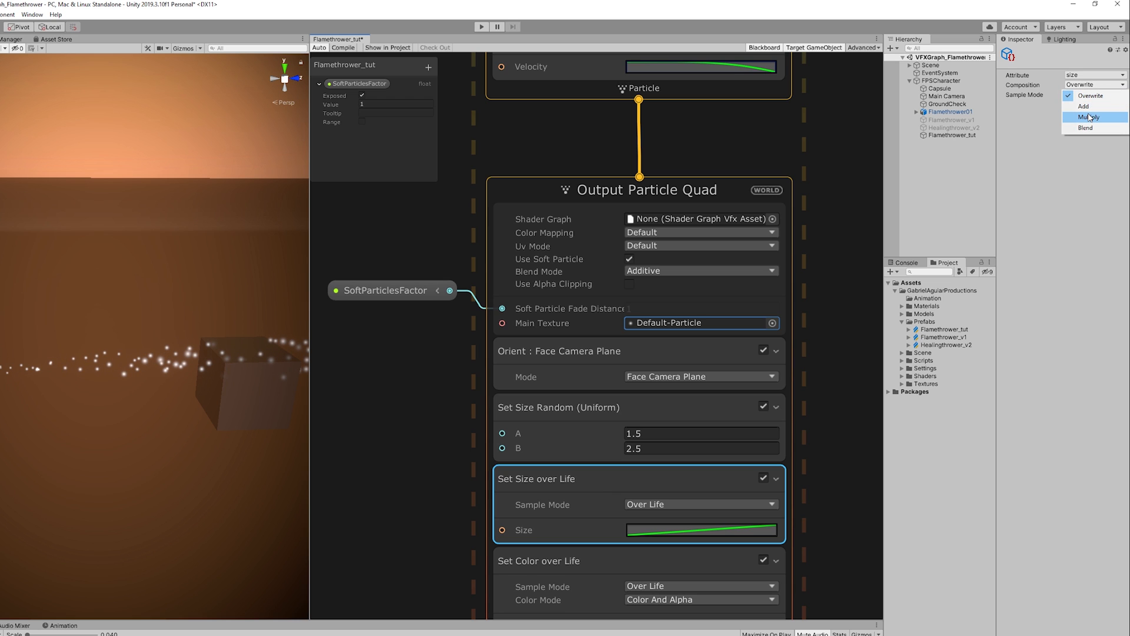
pyautogui.click(1086, 117)
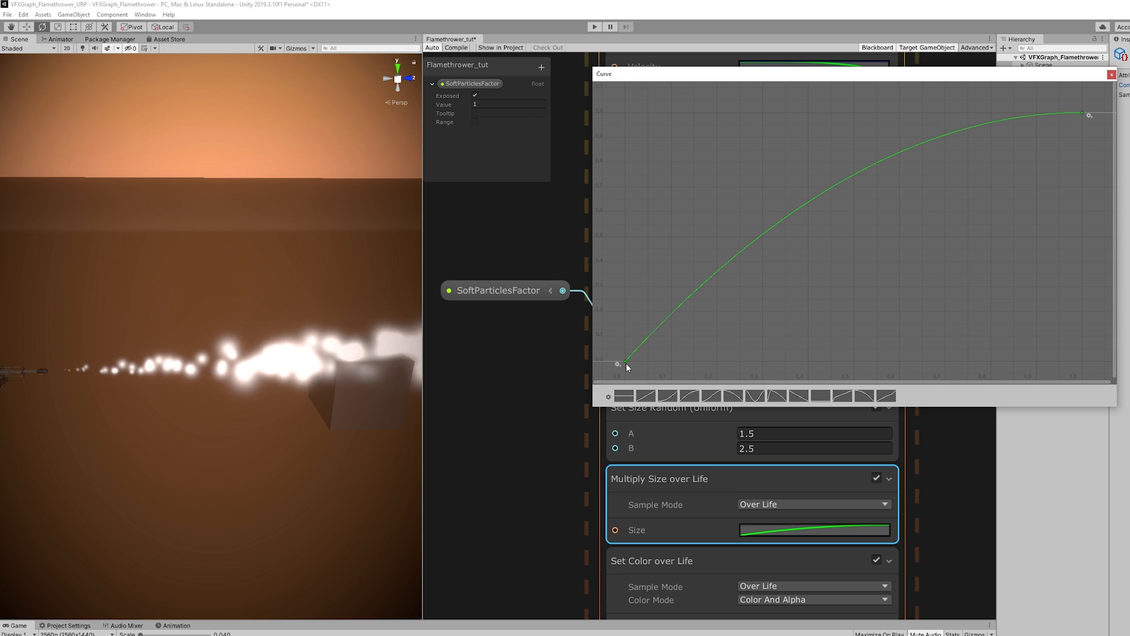
# - Lift the first key of the Multiply Size over Life curve slightly above zero
pyautogui.moveTo(622, 364); pyautogui.dragTo(621, 315)
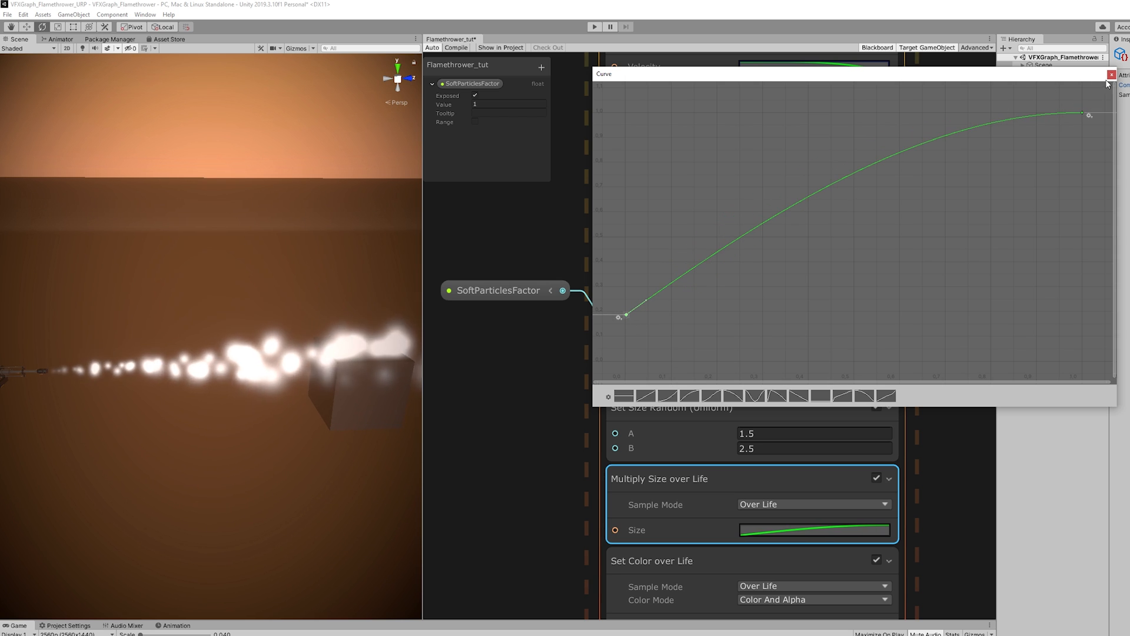
pyautogui.click(1113, 74)
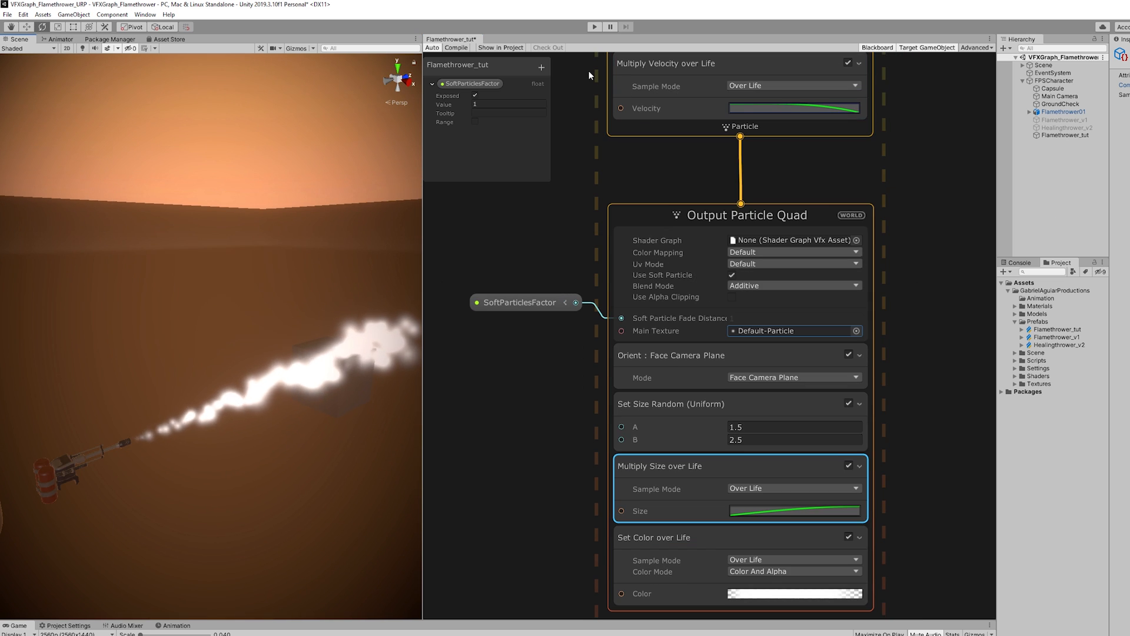
# - Add a Gradient property FlamethrowerGradient and edit its blue-white to orange keys in the HDR Gradient Editor
pyautogui.click(541, 66)
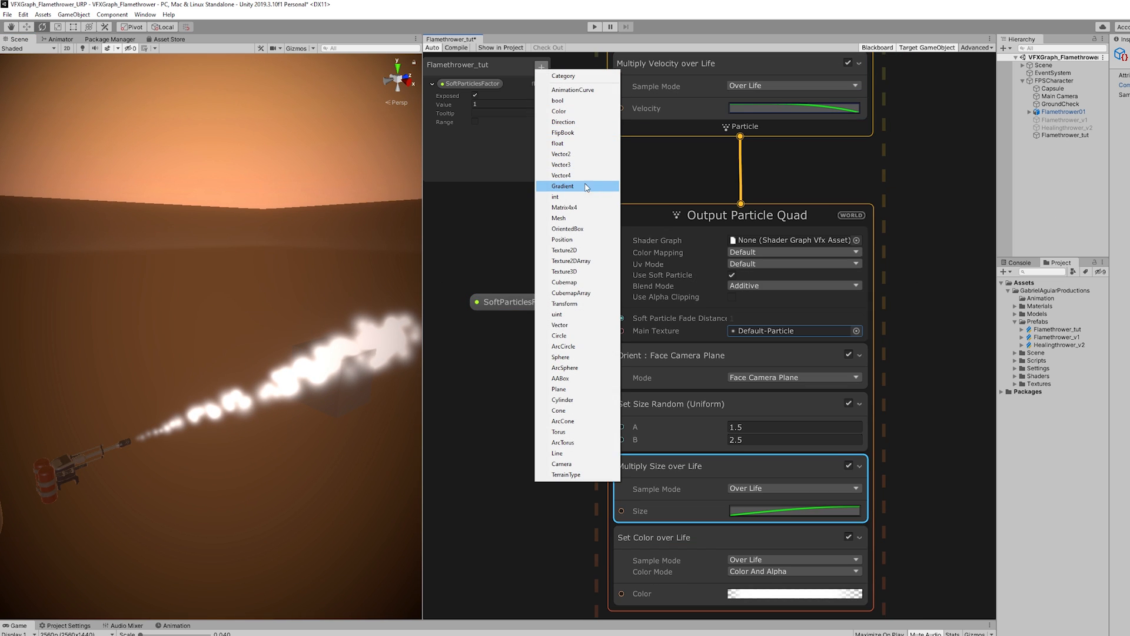
pyautogui.click(564, 186)
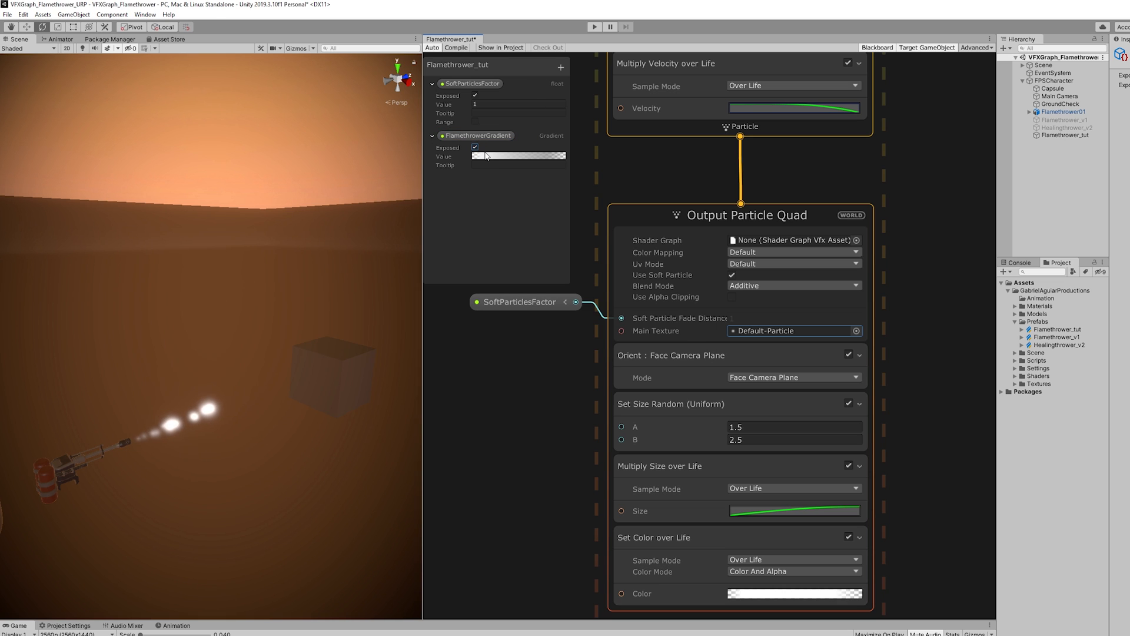
pyautogui.click(518, 157)
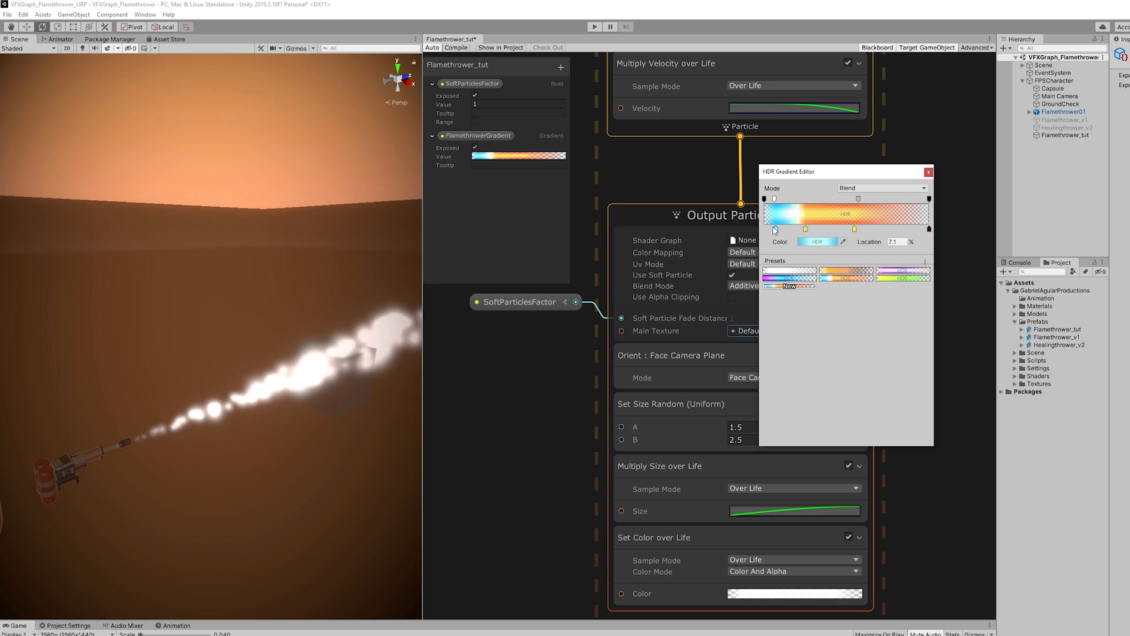
pyautogui.moveTo(772, 228); pyautogui.dragTo(855, 228)
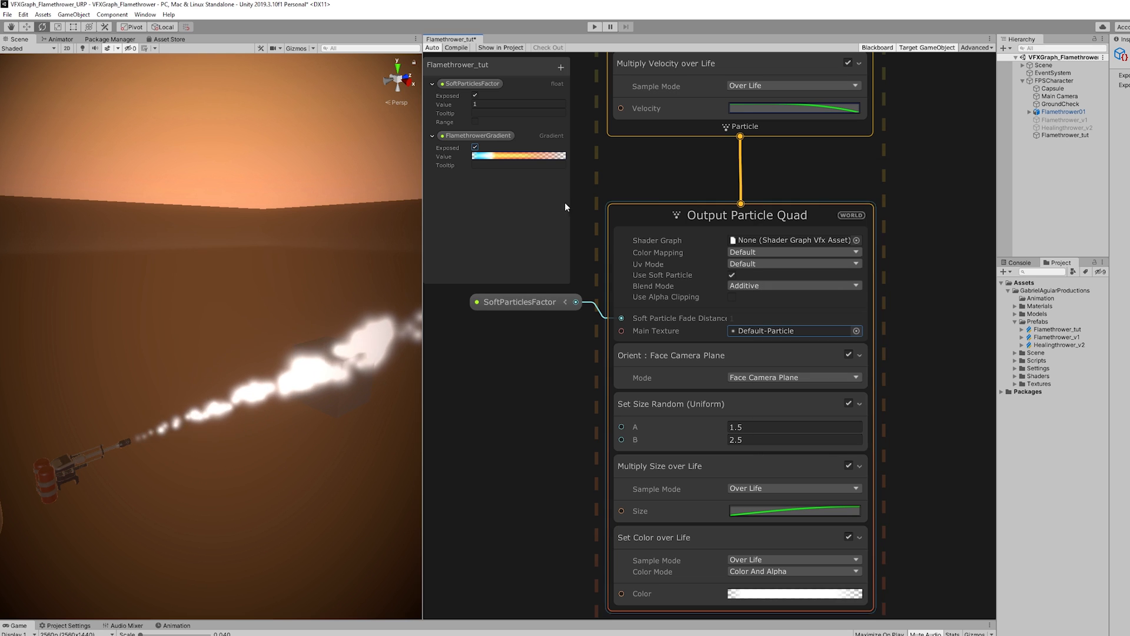
pyautogui.moveTo(505, 573)
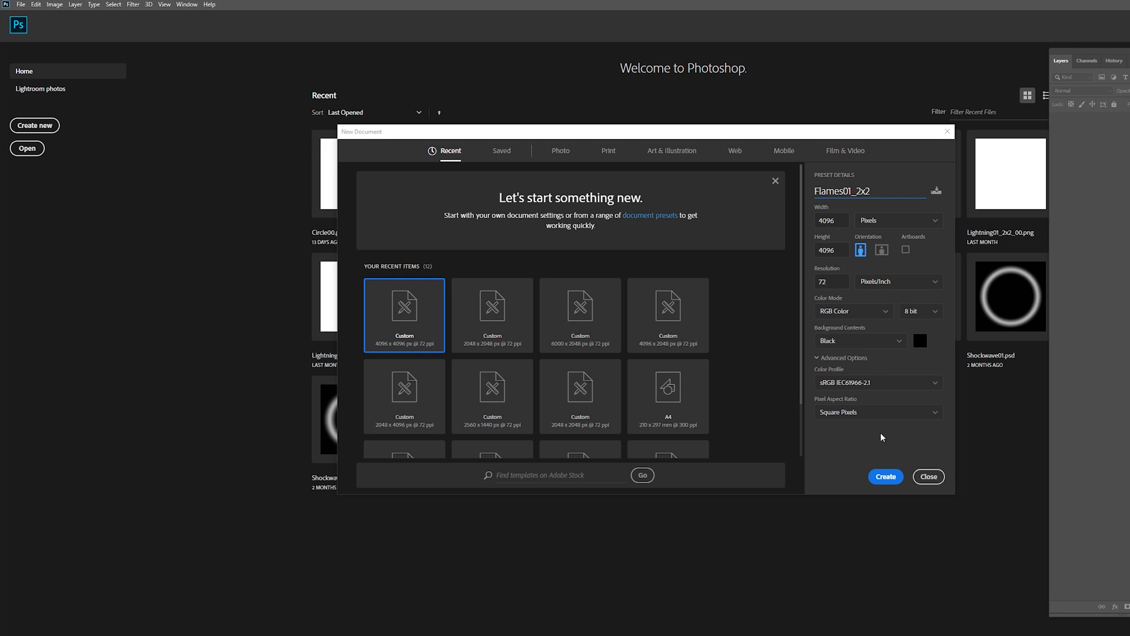
# - Create the black Flames01_2x2 document and apply a New Guide Layout with 2 columns and 2 rows
pyautogui.click(885, 477)
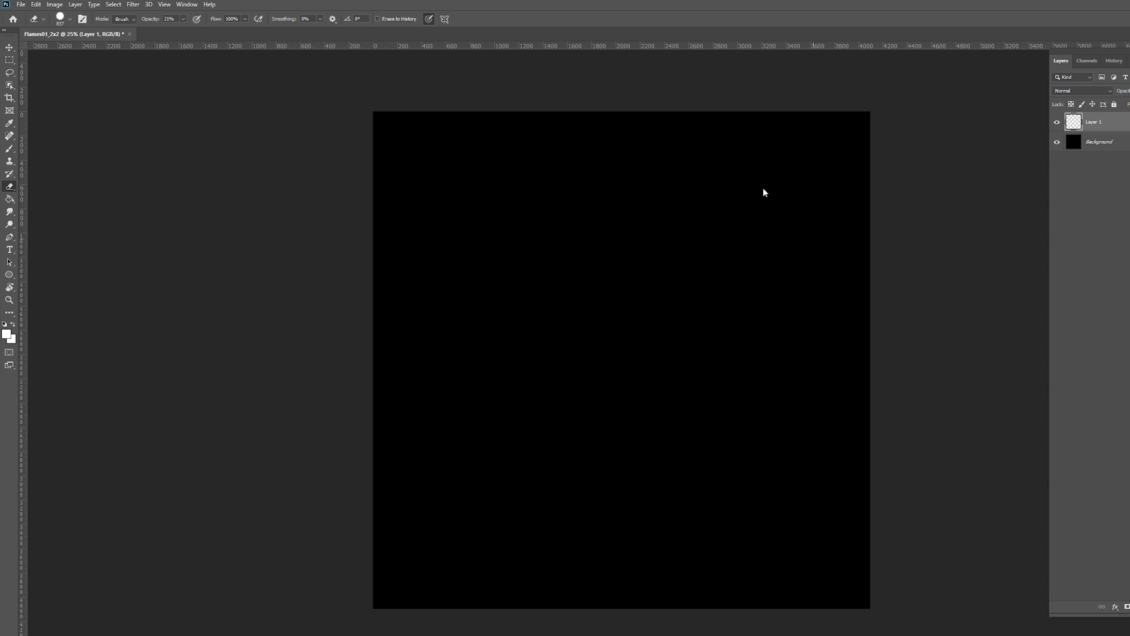
pyautogui.click(164, 5)
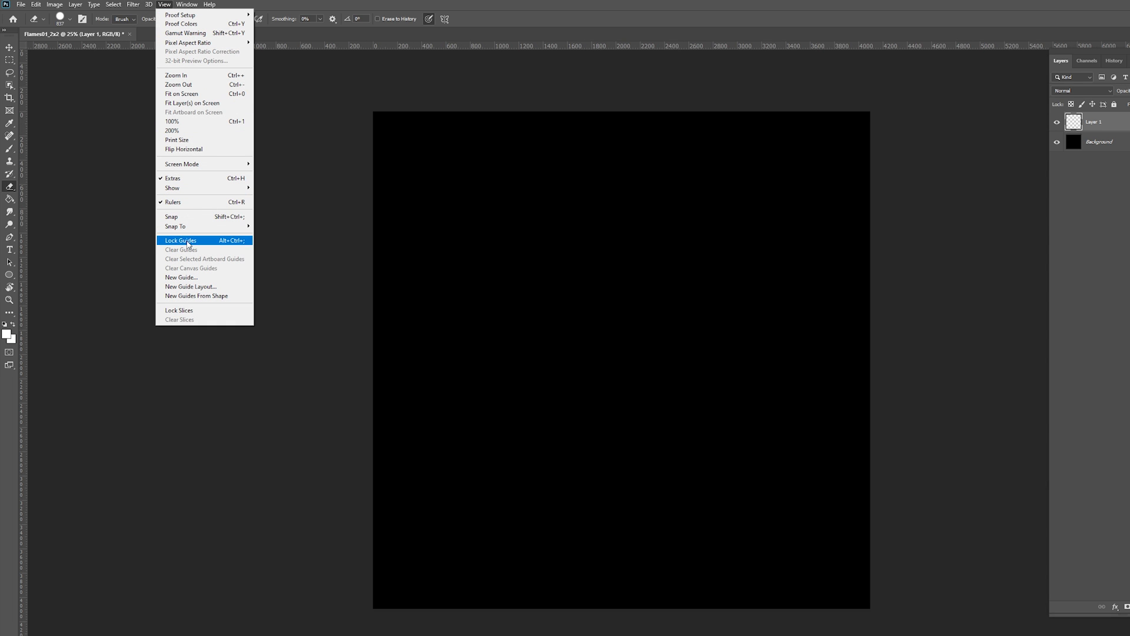
pyautogui.click(191, 286)
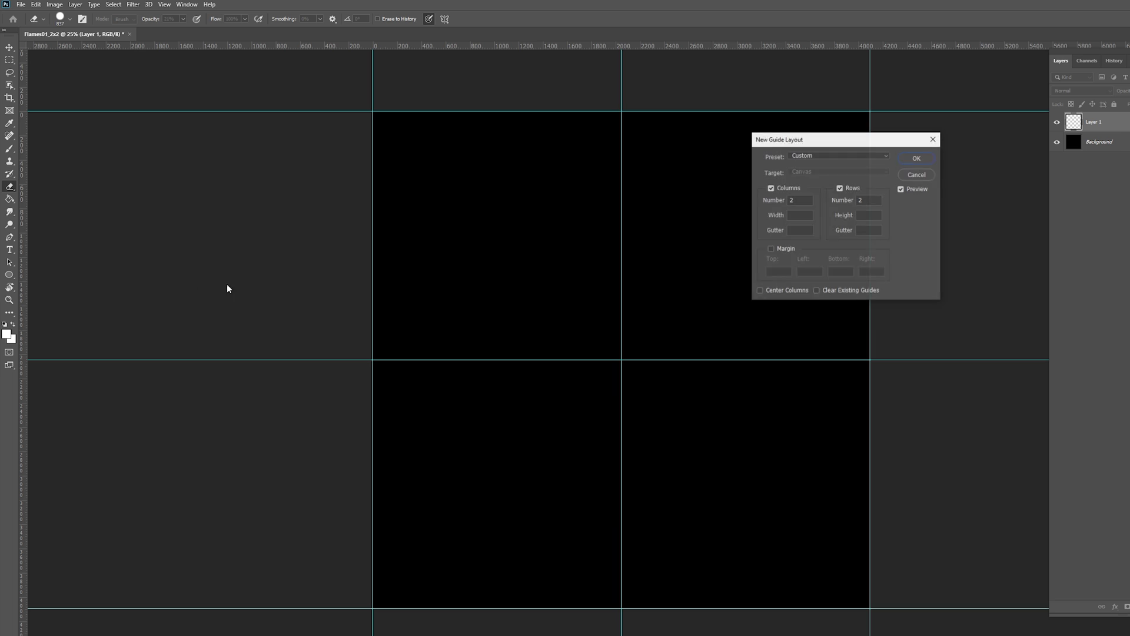
pyautogui.click(916, 157)
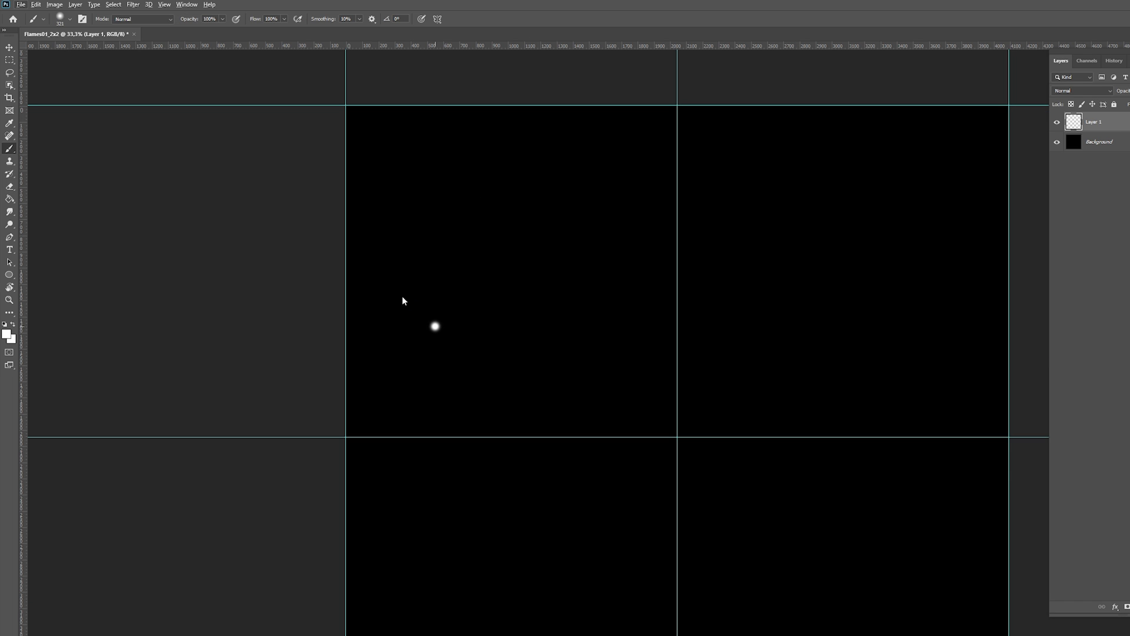
# - Paint a soft white flame shape and move it into the top-left guide cell
pyautogui.moveTo(433, 326); pyautogui.dragTo(488, 227)
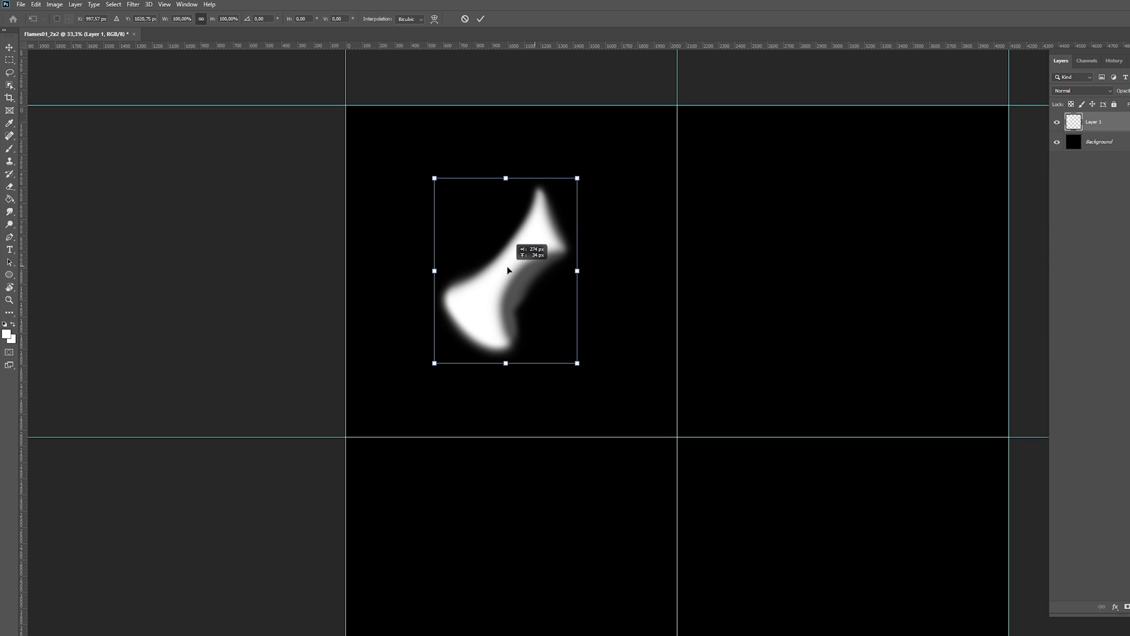
pyautogui.moveTo(577, 178); pyautogui.dragTo(600, 147)
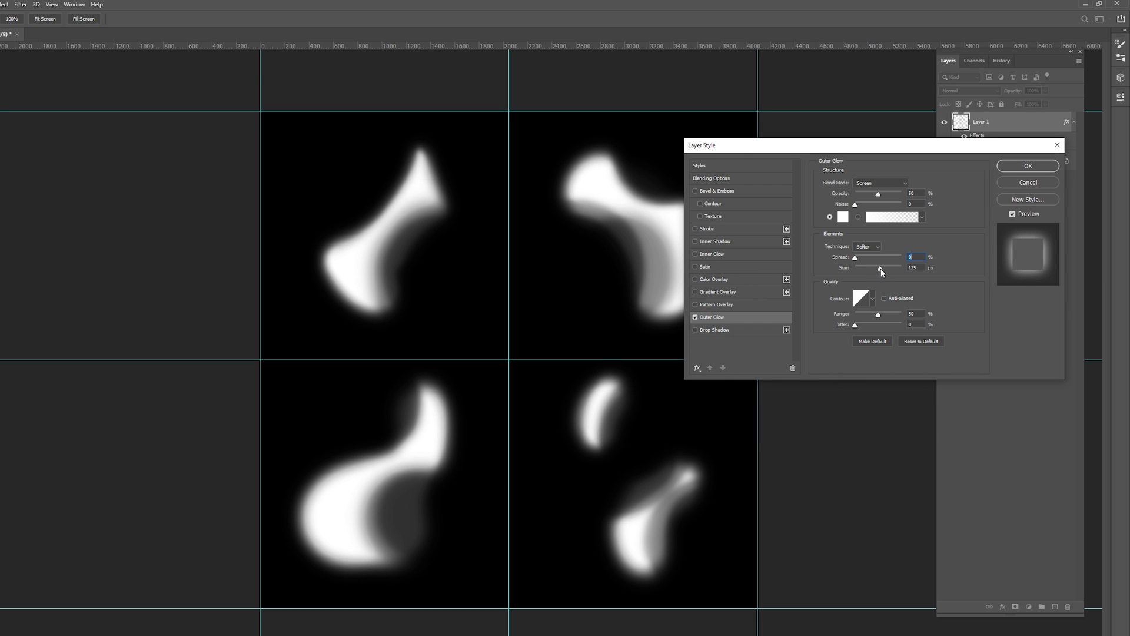
# - Lower the white Screen-mode Outer Glow size to 100 on the flame layer
pyautogui.moveTo(880, 269); pyautogui.dragTo(886, 268)
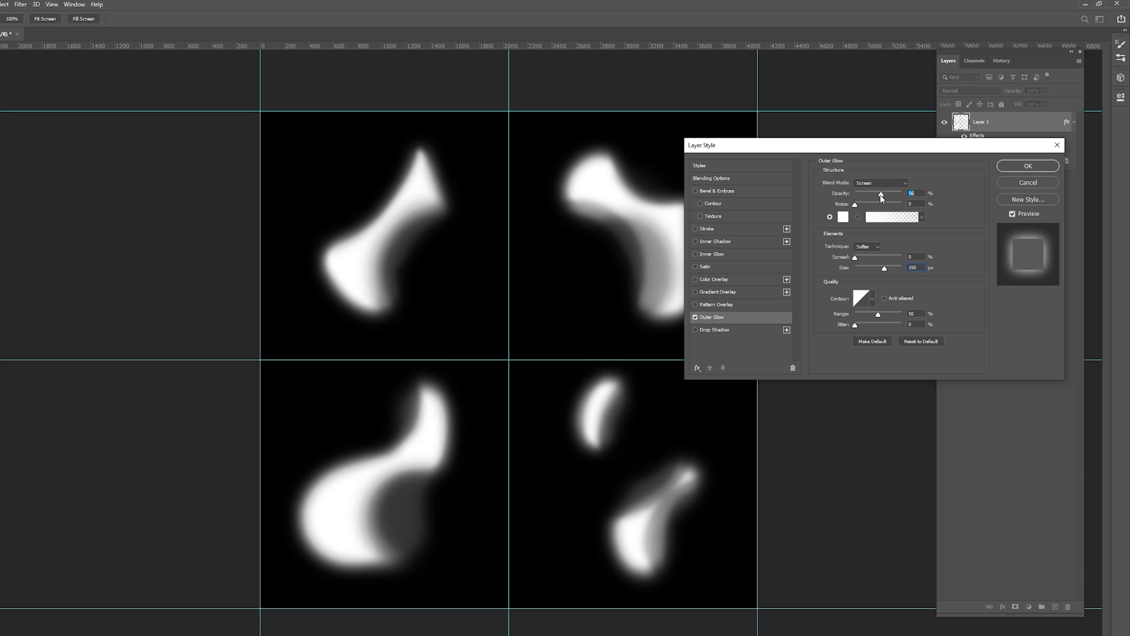
pyautogui.click(696, 317)
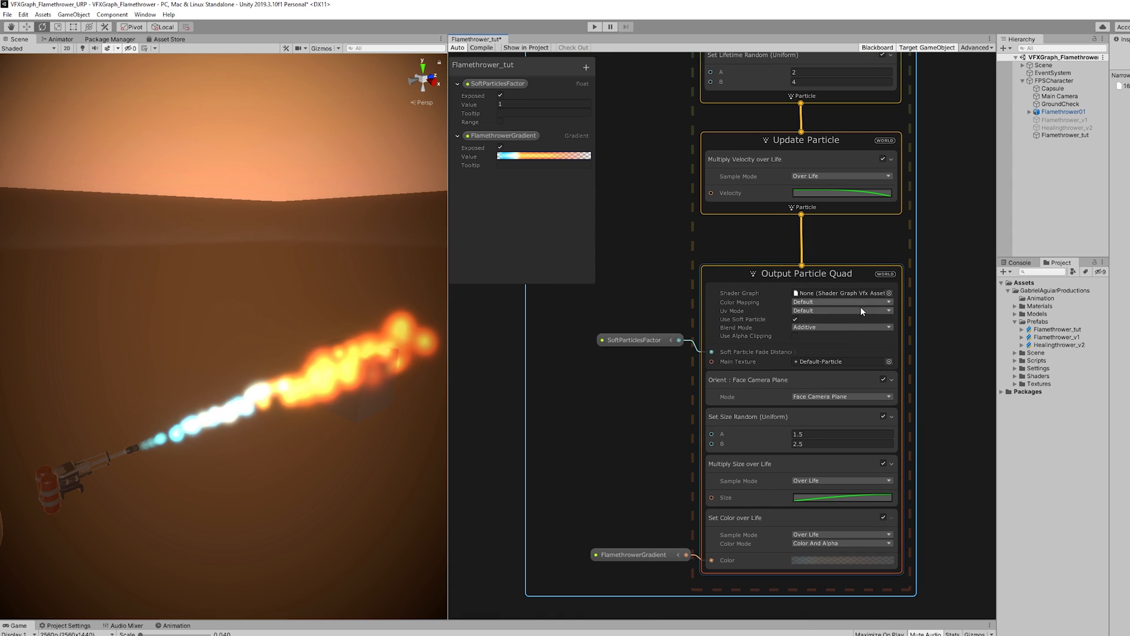
# - Set Output Particle Quad to Flipbook Blend with a 2×2 flipbook using the Flames01_2x2 texture
pyautogui.click(840, 311)
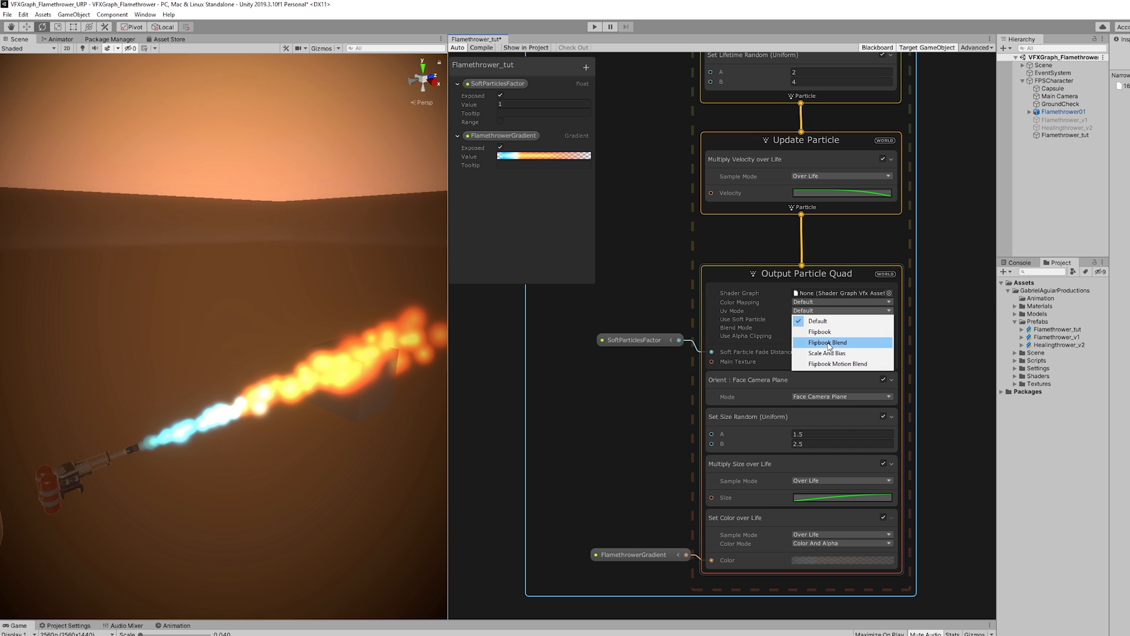
pyautogui.click(826, 341)
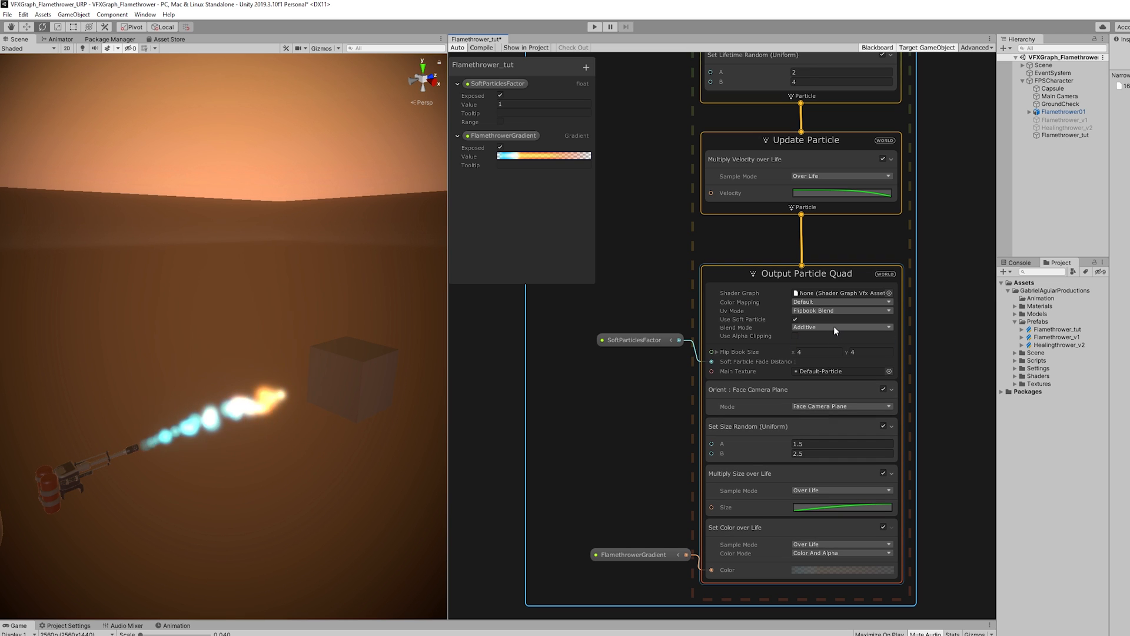
pyautogui.click(818, 352)
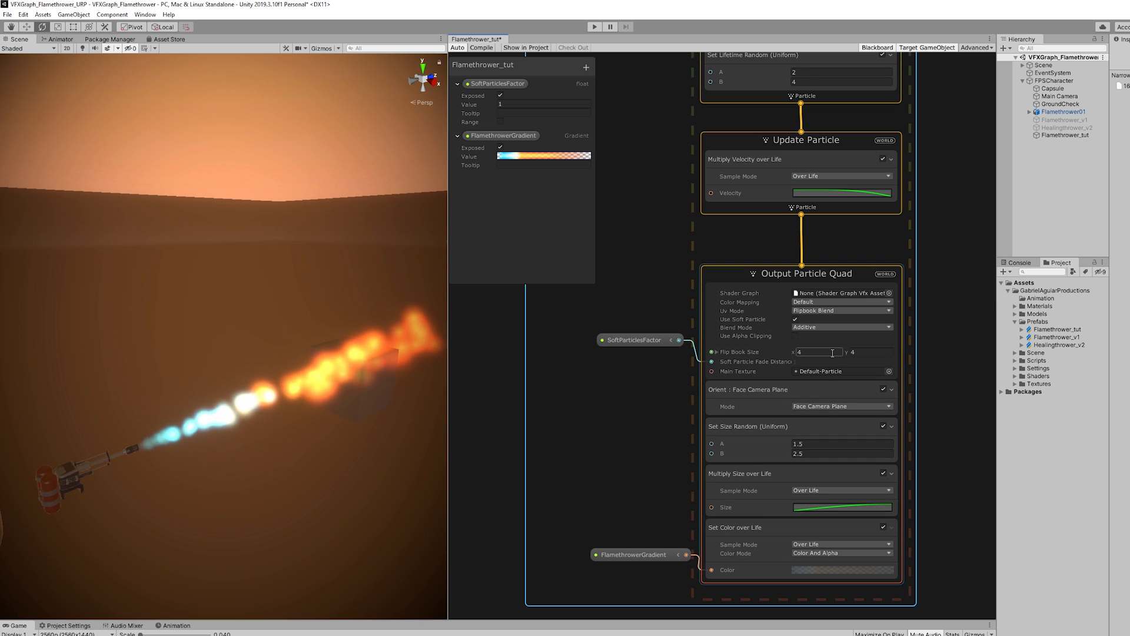
pyautogui.write('2')
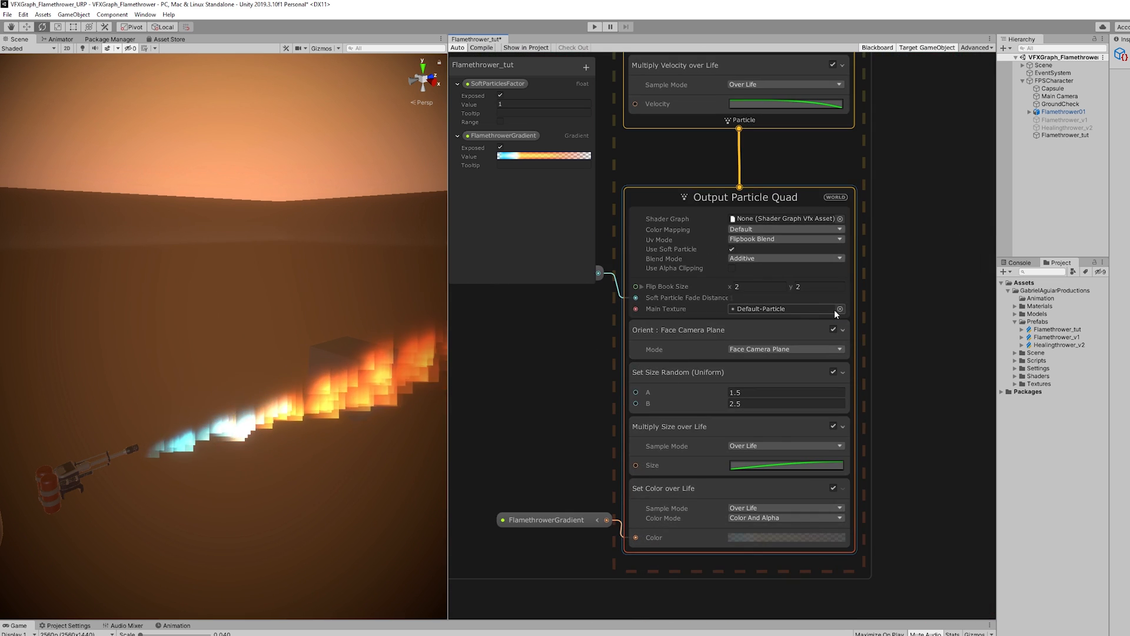
pyautogui.click(839, 308)
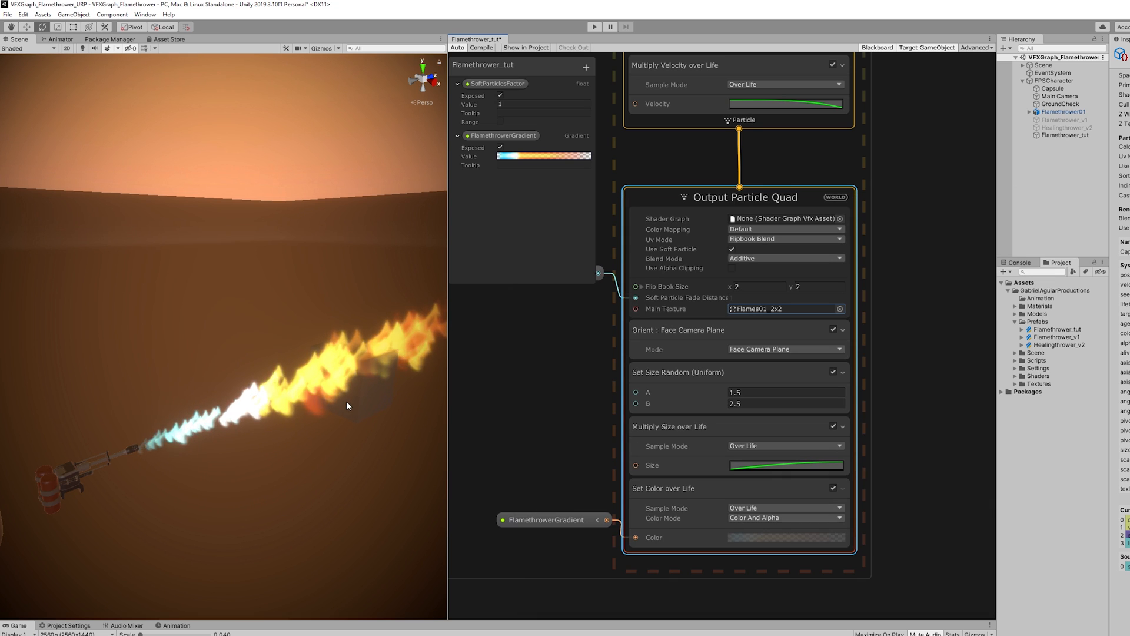
pyautogui.moveTo(580, 421)
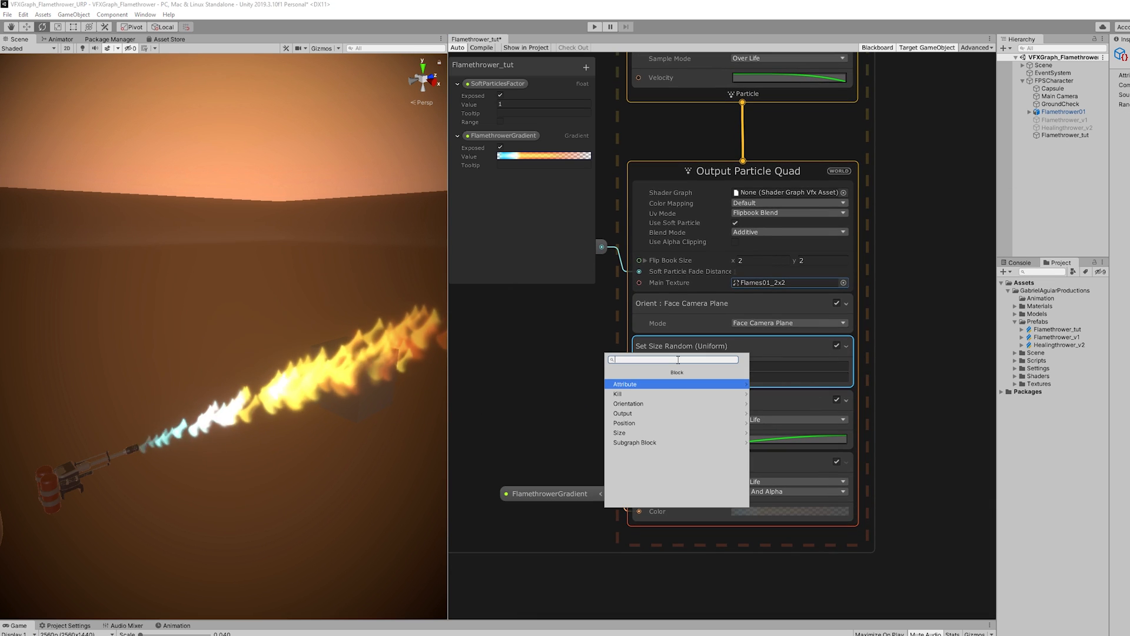
# - Add Set Tex Index over Life and shape its curve to end at value 3
pyautogui.write('set index')
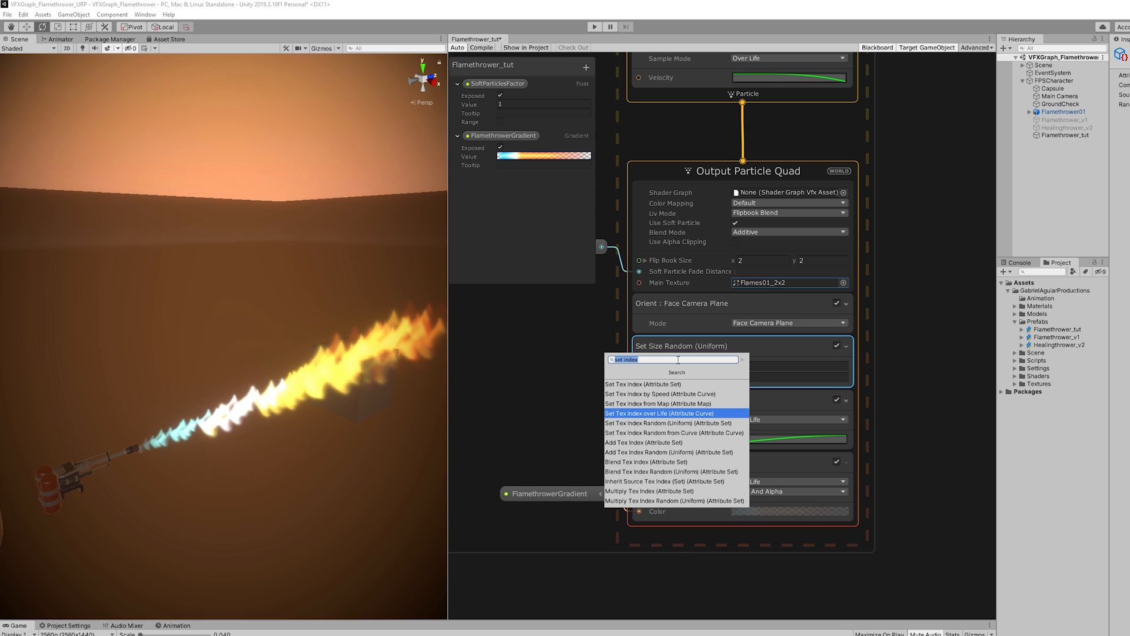
pyautogui.click(658, 413)
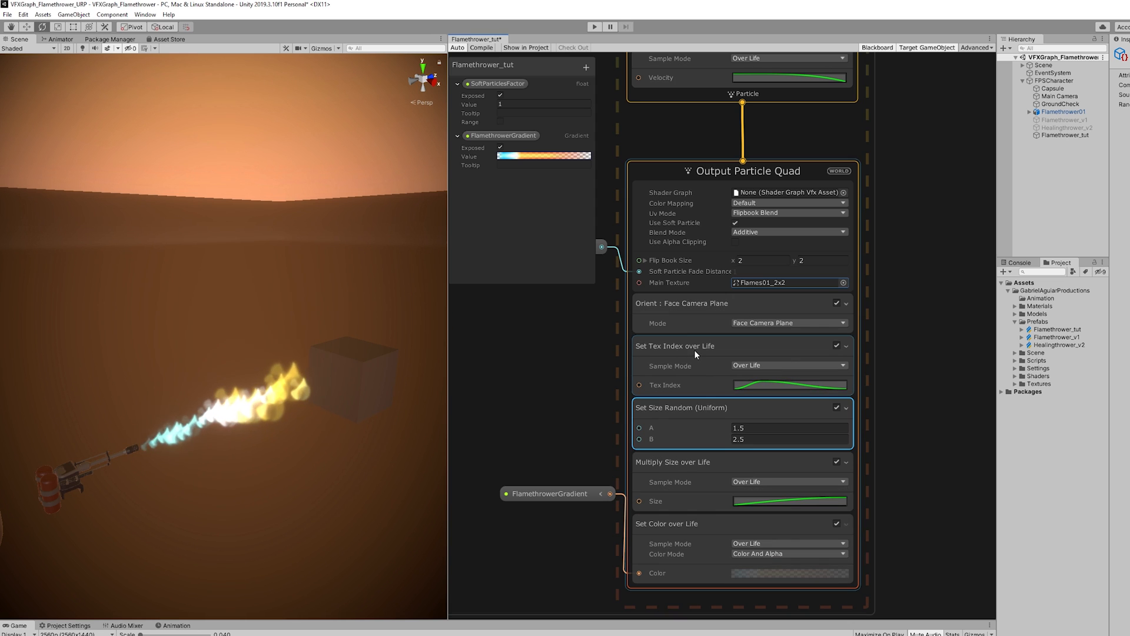
pyautogui.click(789, 501)
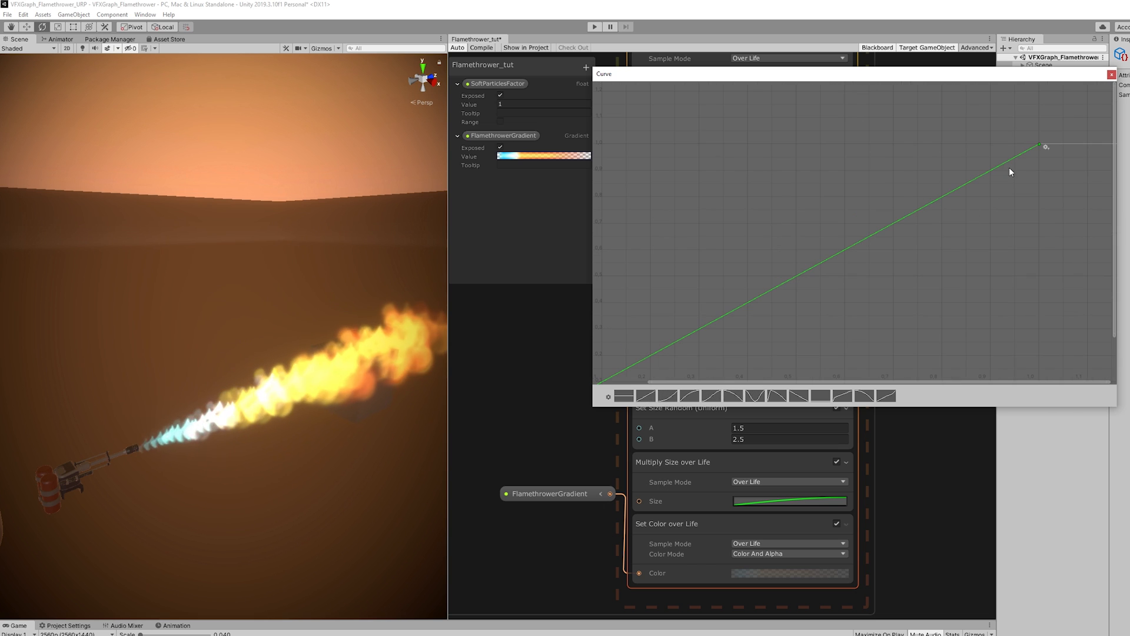
pyautogui.click(1044, 146)
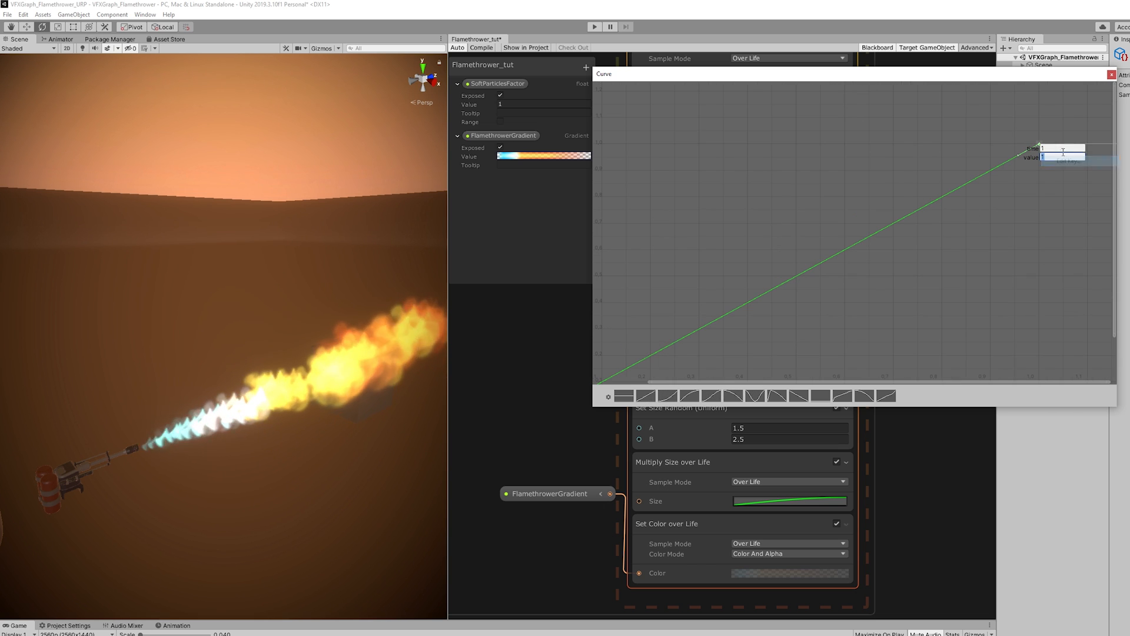
pyautogui.write('3')
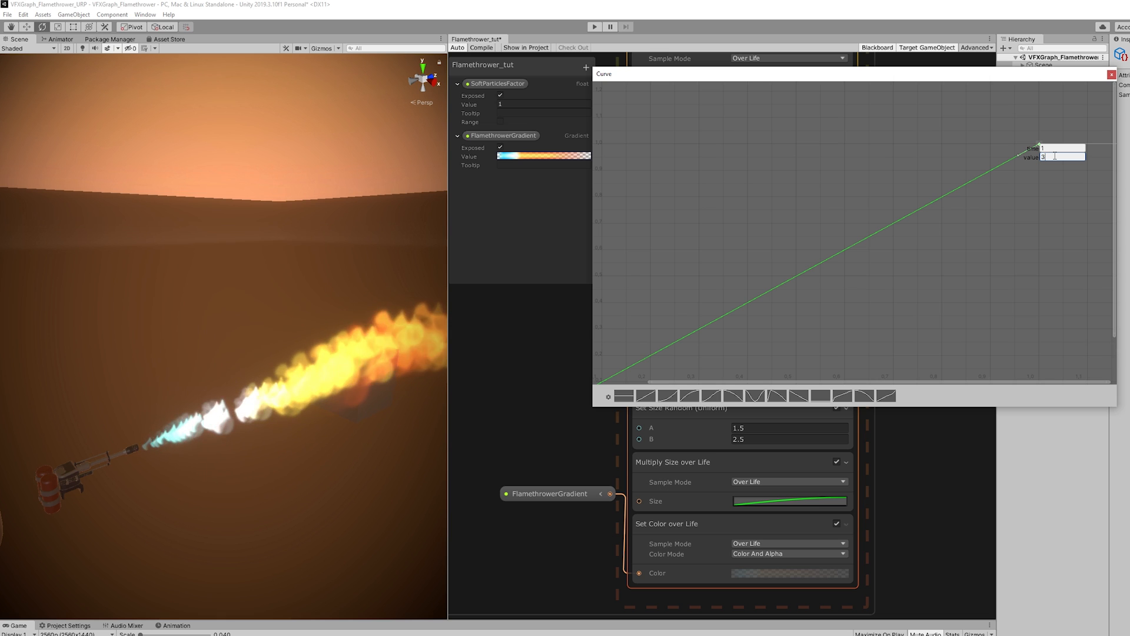
pyautogui.moveTo(1039, 148); pyautogui.dragTo(748, 315)
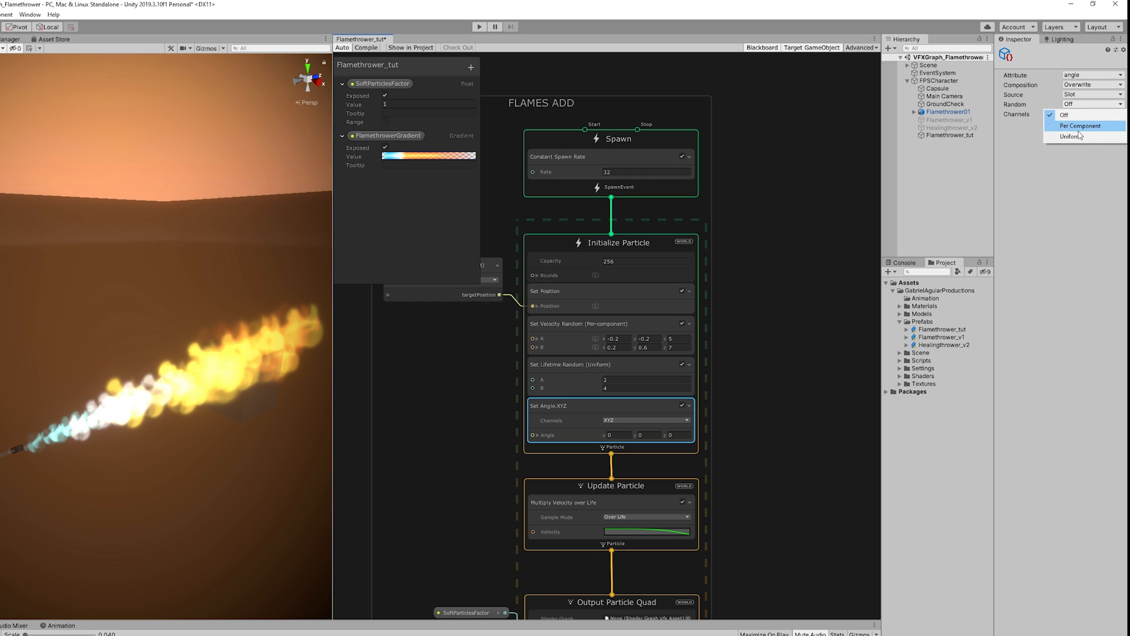
# - Set the Set Angle block's Random mode to Uniform for a -360 to 360 Z range
pyautogui.click(1079, 126)
pyautogui.write('360')
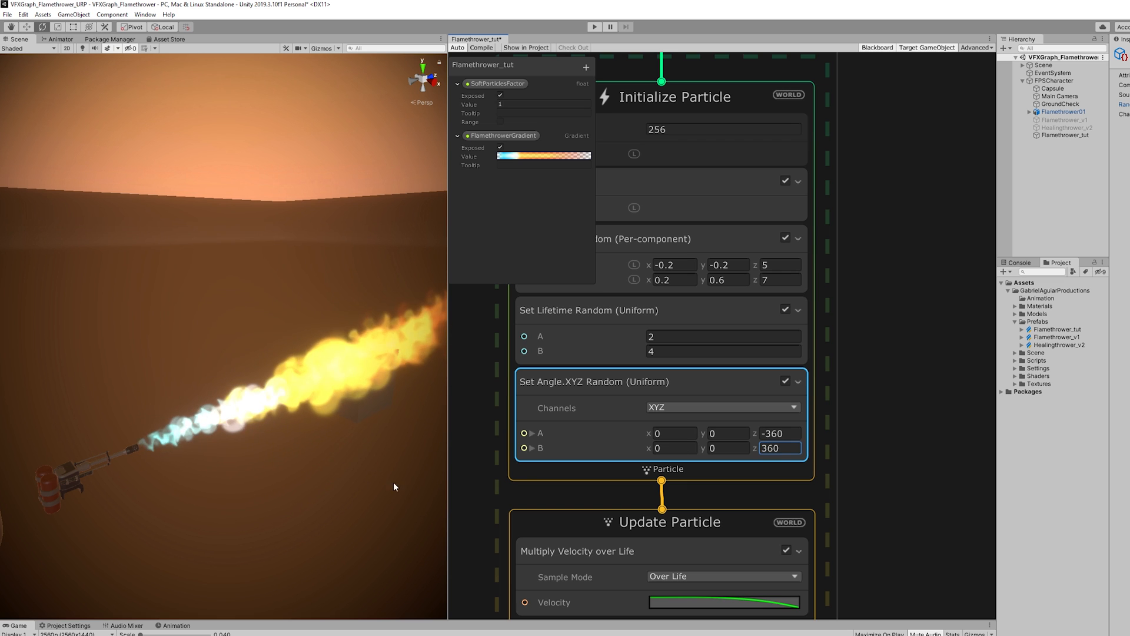
pyautogui.moveTo(342, 449)
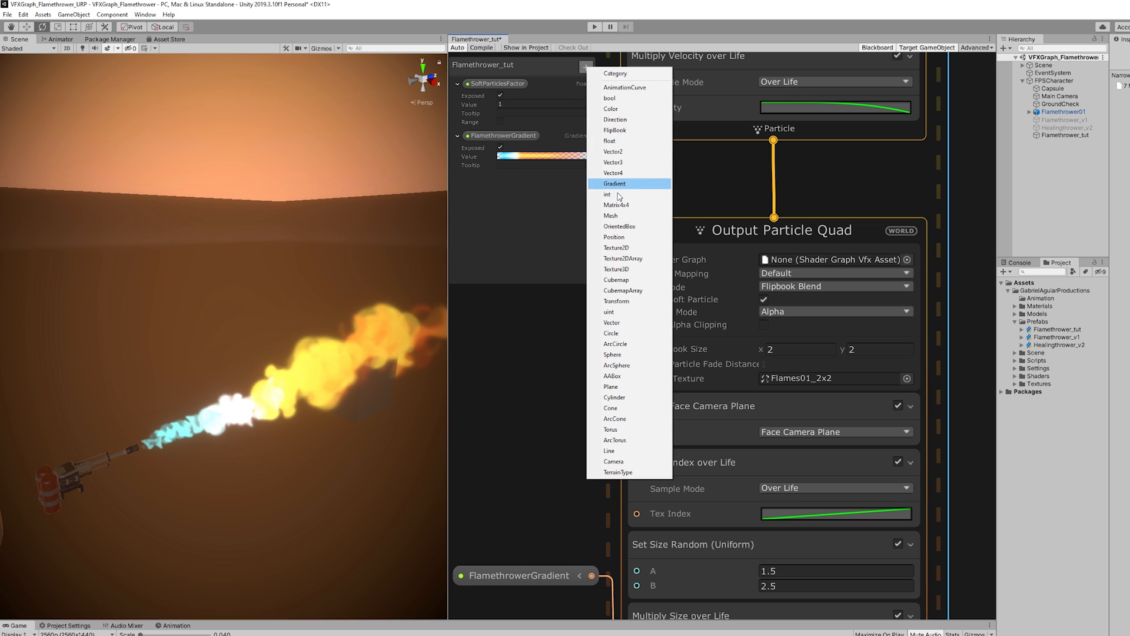
# - Add a SmokeGradient gradient property and give it a dark colour ramp
pyautogui.click(614, 184)
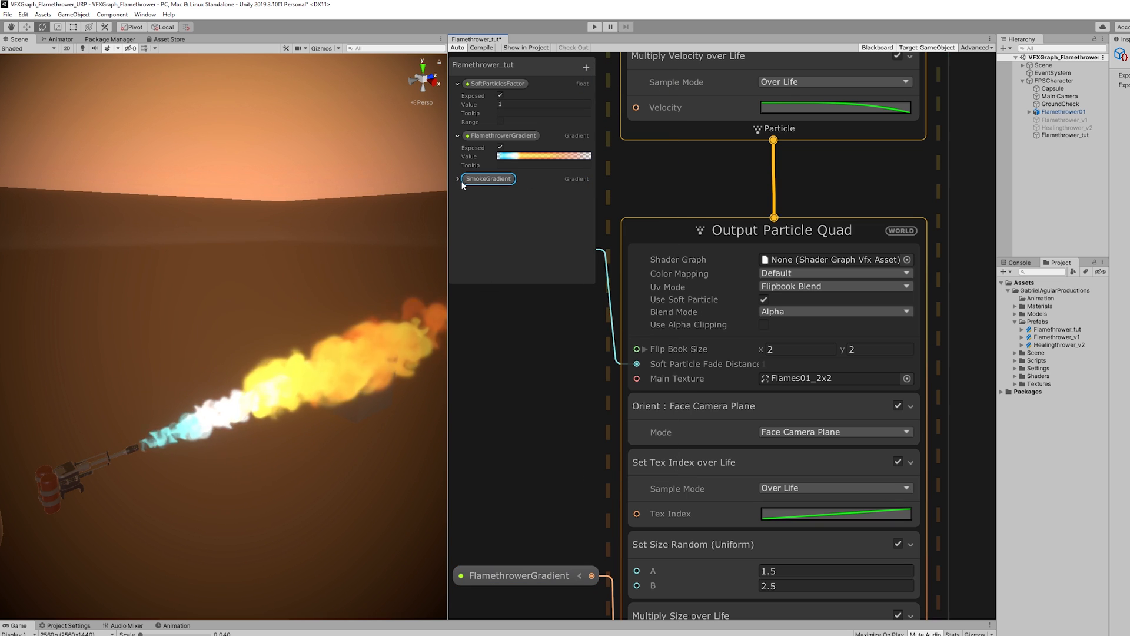
pyautogui.click(489, 179)
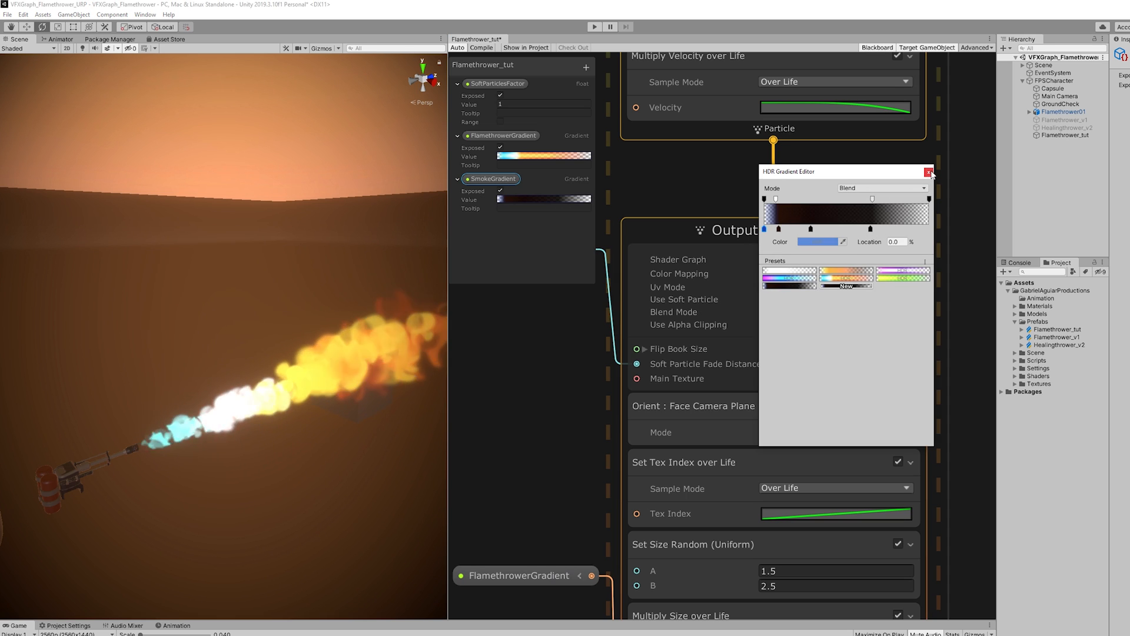
pyautogui.click(929, 172)
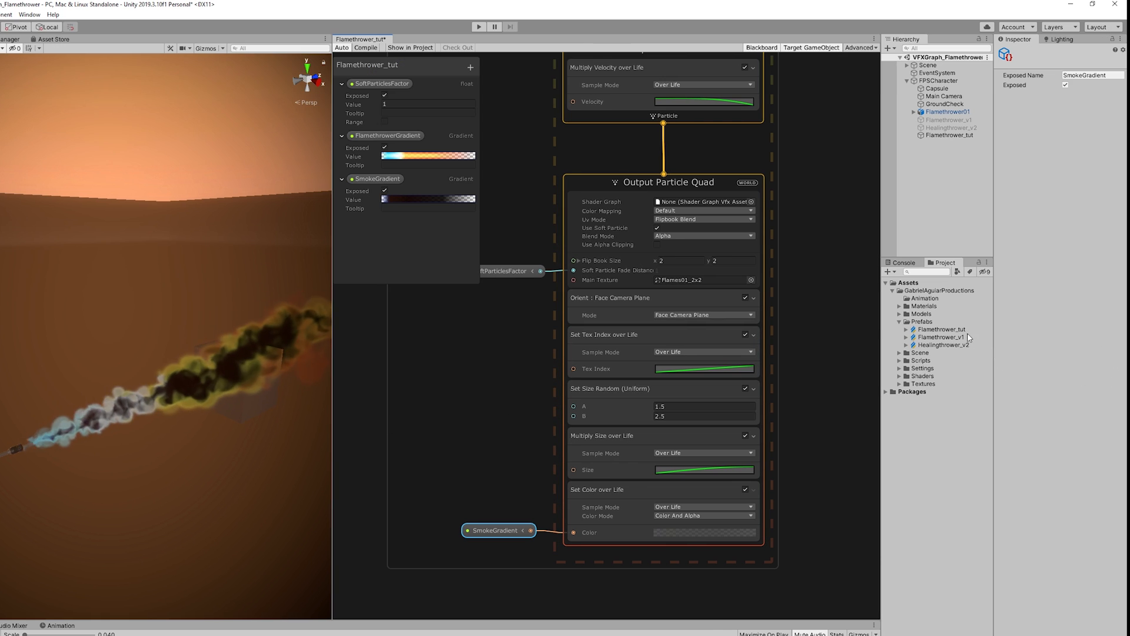
# - Review the two quad outputs' rendering order in the graph asset settings
pyautogui.click(941, 330)
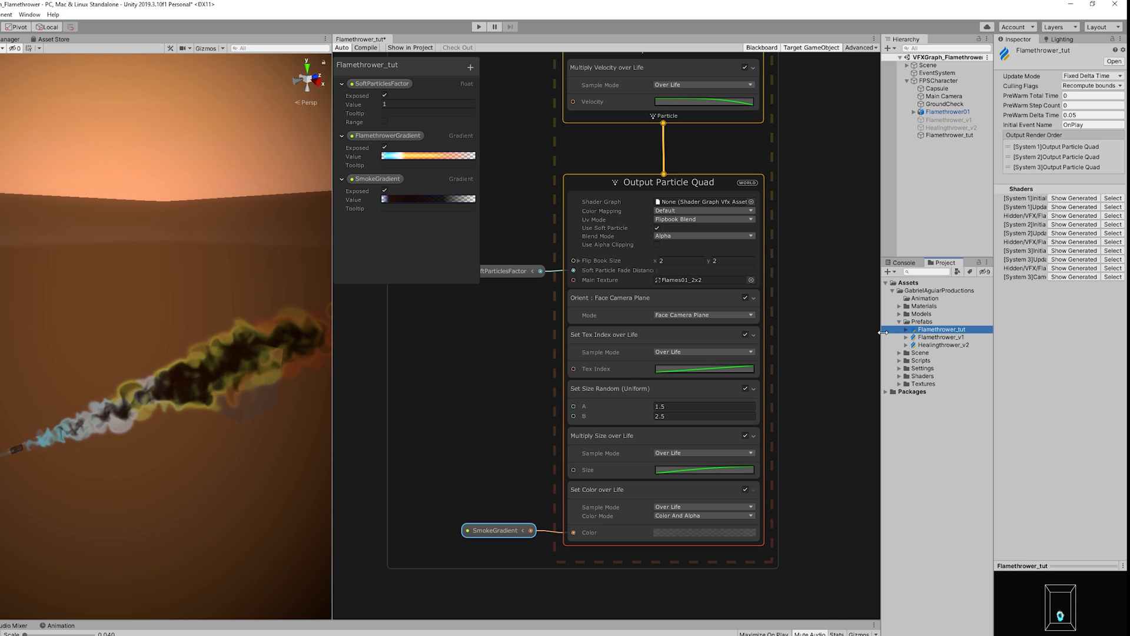
pyautogui.click(1056, 146)
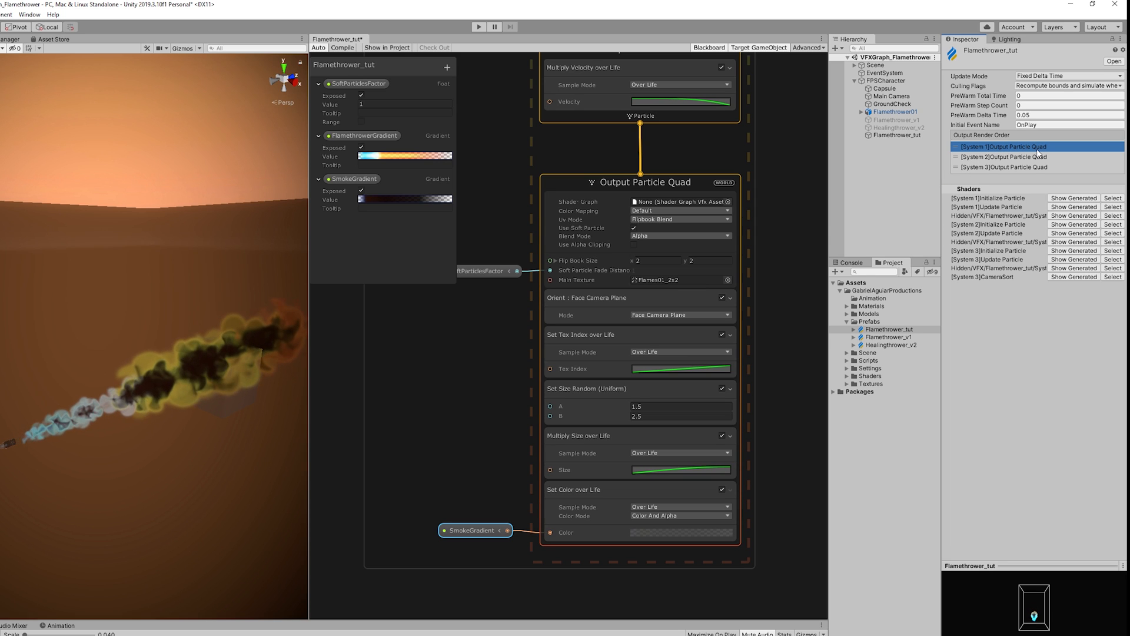
pyautogui.click(1005, 157)
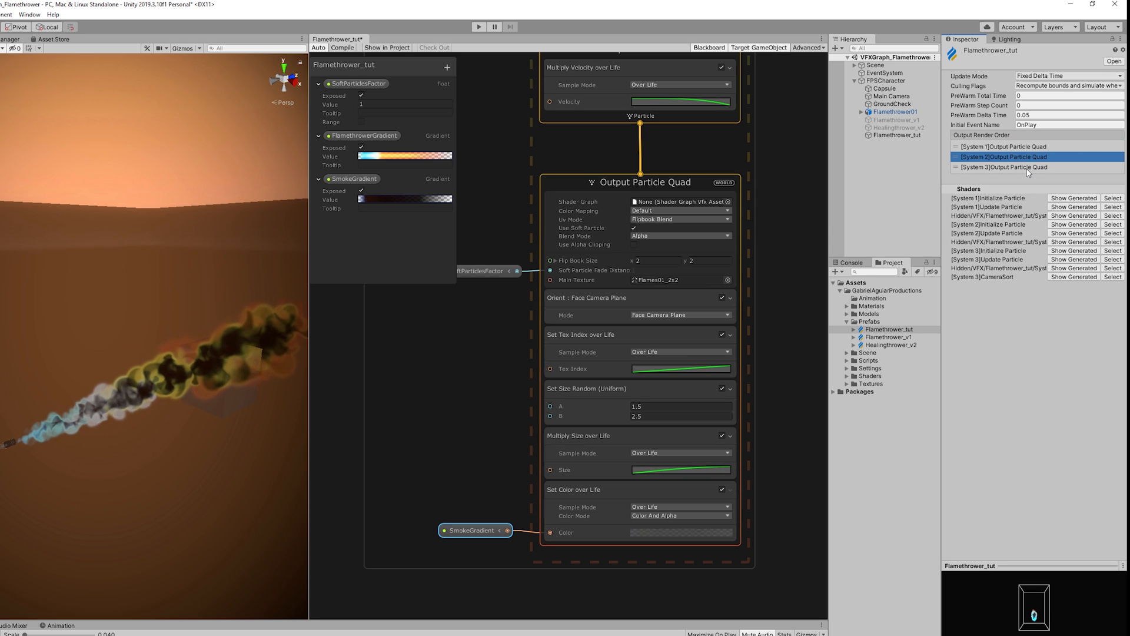
pyautogui.click(1005, 146)
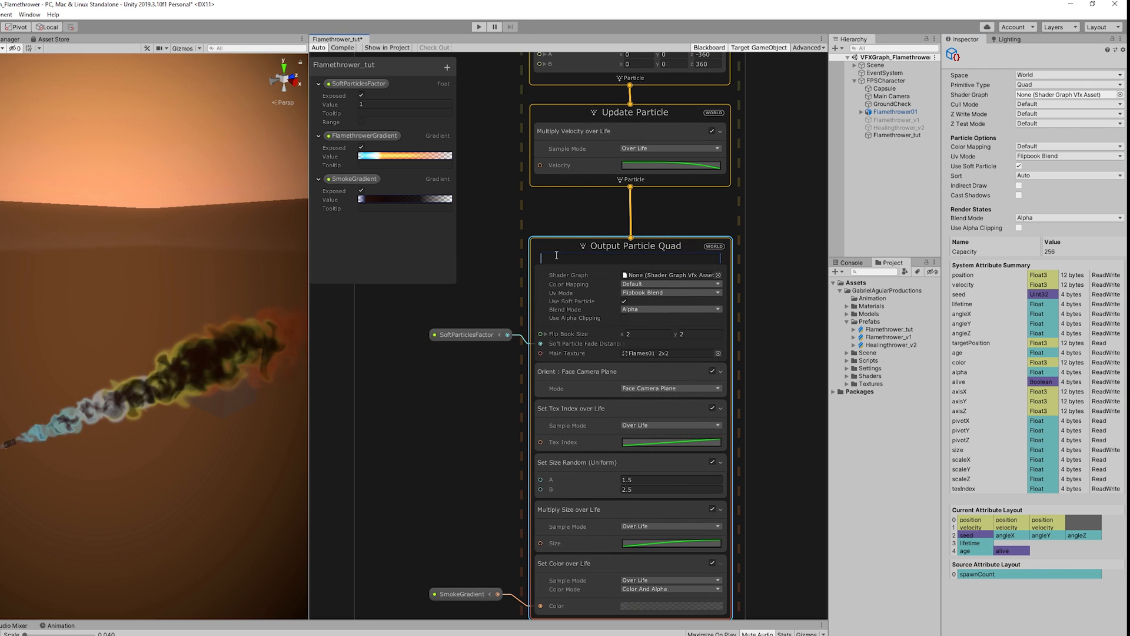
# - Rename the duplicated system's particle output to 'Smoke AB'
pyautogui.write('S')
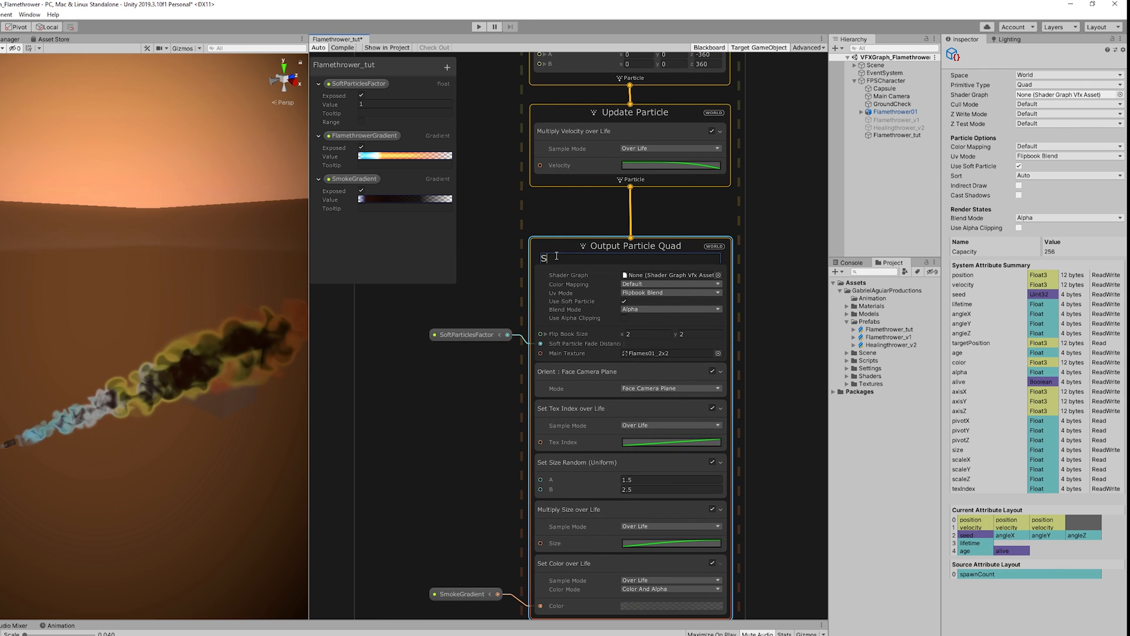
pyautogui.write('moke AB')
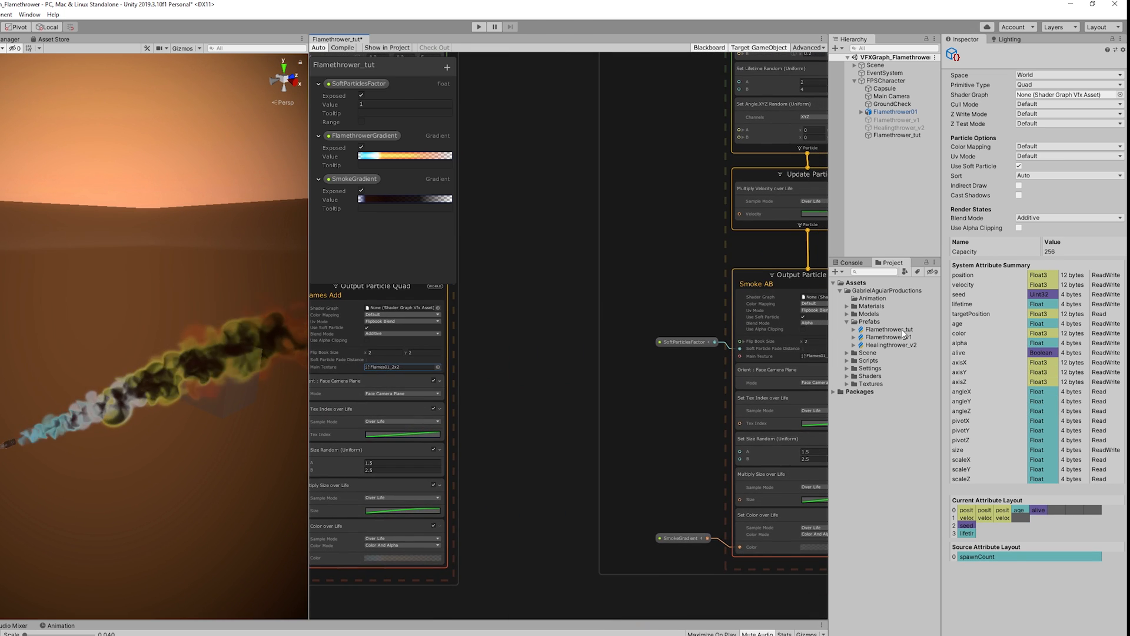
# - Set Smoke AB blend mode to Alpha, lifetime 2.5-4.5 and Z angle range -720 to 720
pyautogui.click(889, 330)
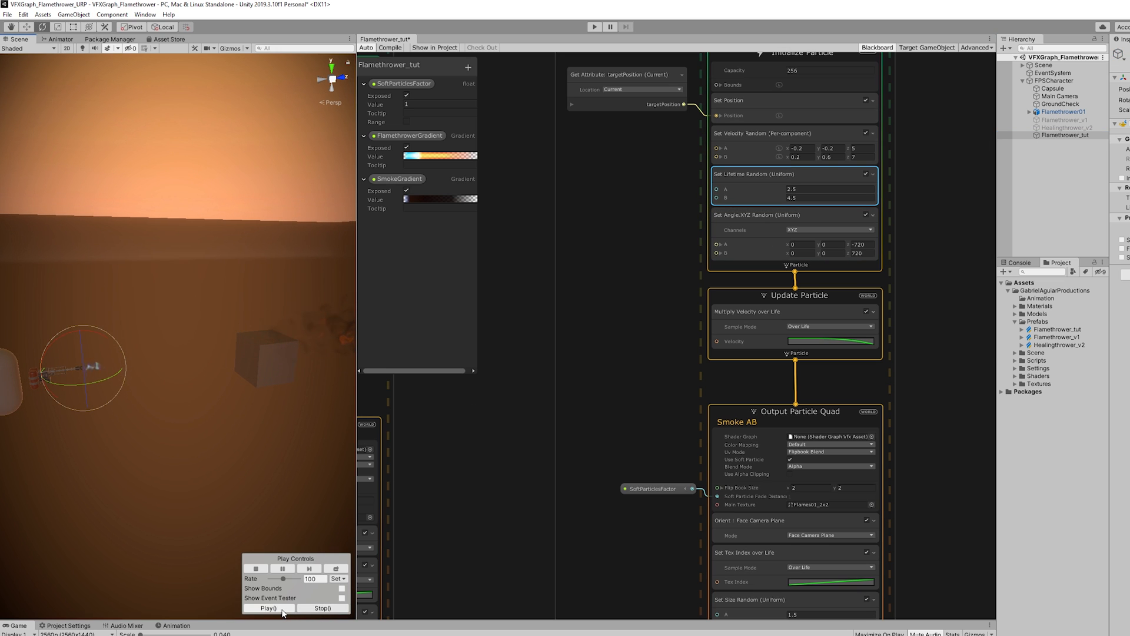
# - With the effect playing, set Flames Add velocity B z to 15, spawn rate 64, and Smoke AB lifetime B to 2.3
pyautogui.click(268, 608)
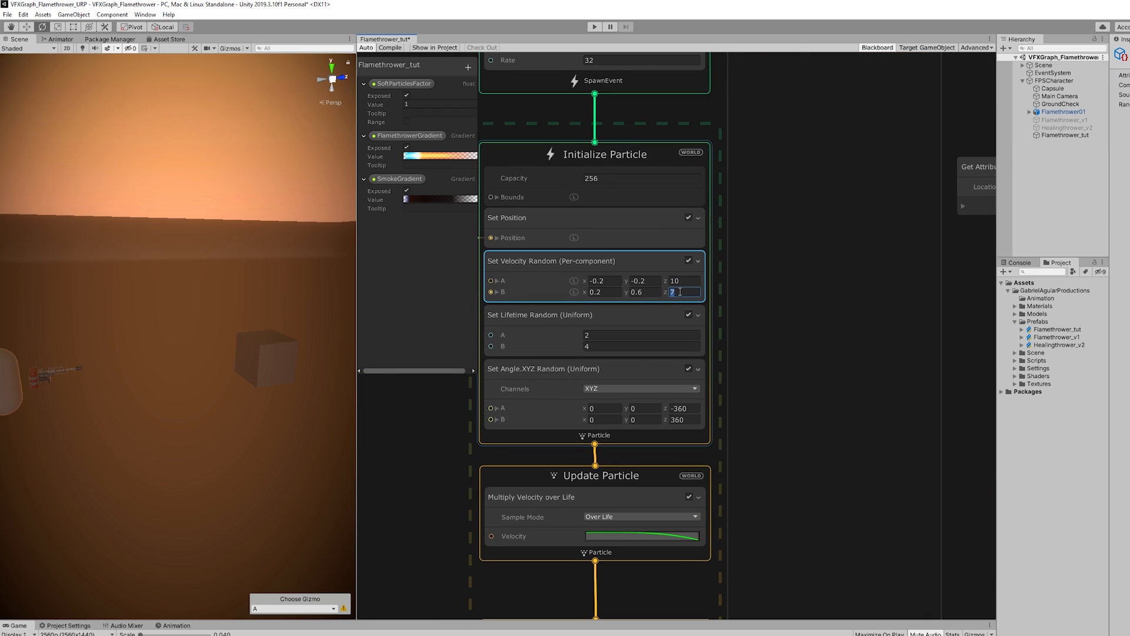
pyautogui.write('15')
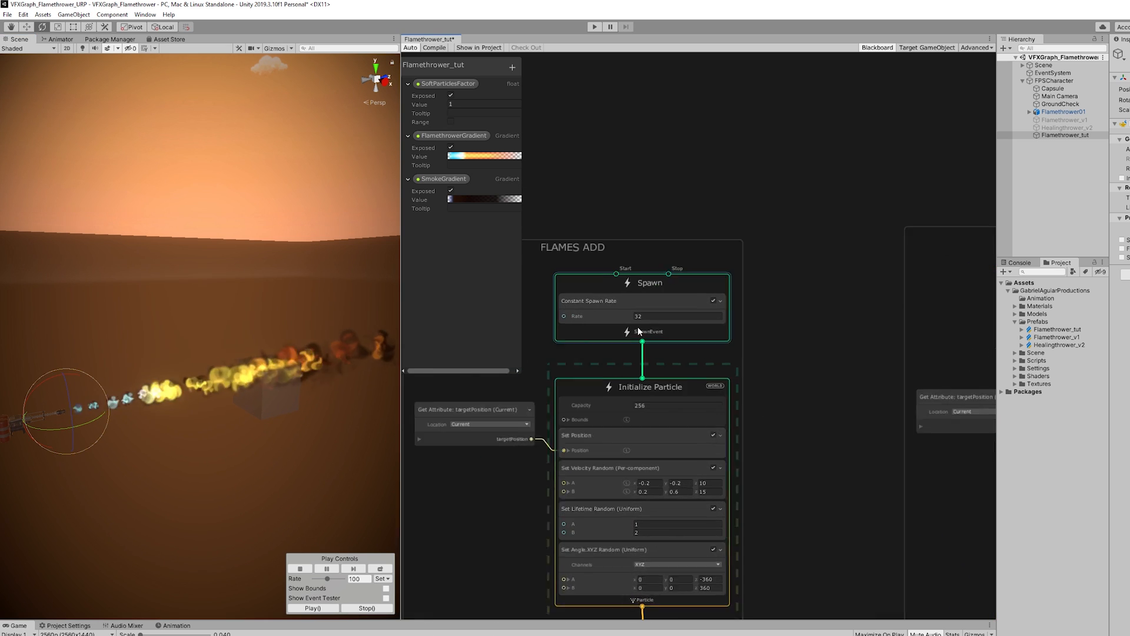
pyautogui.write('64')
pyautogui.write('.25')
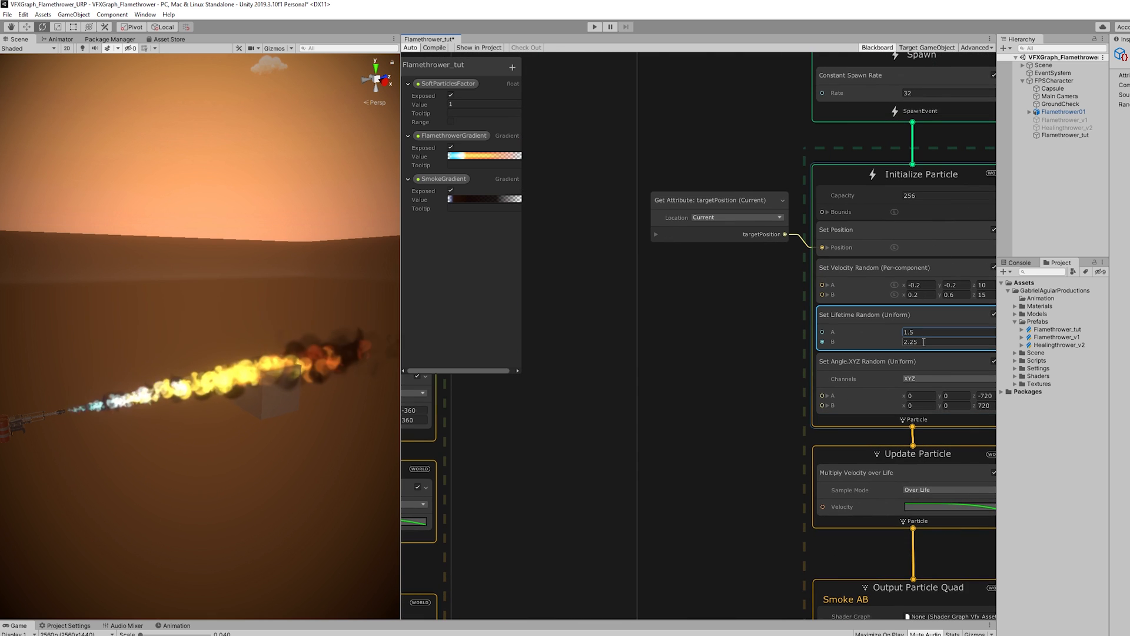
pyautogui.write('2.3')
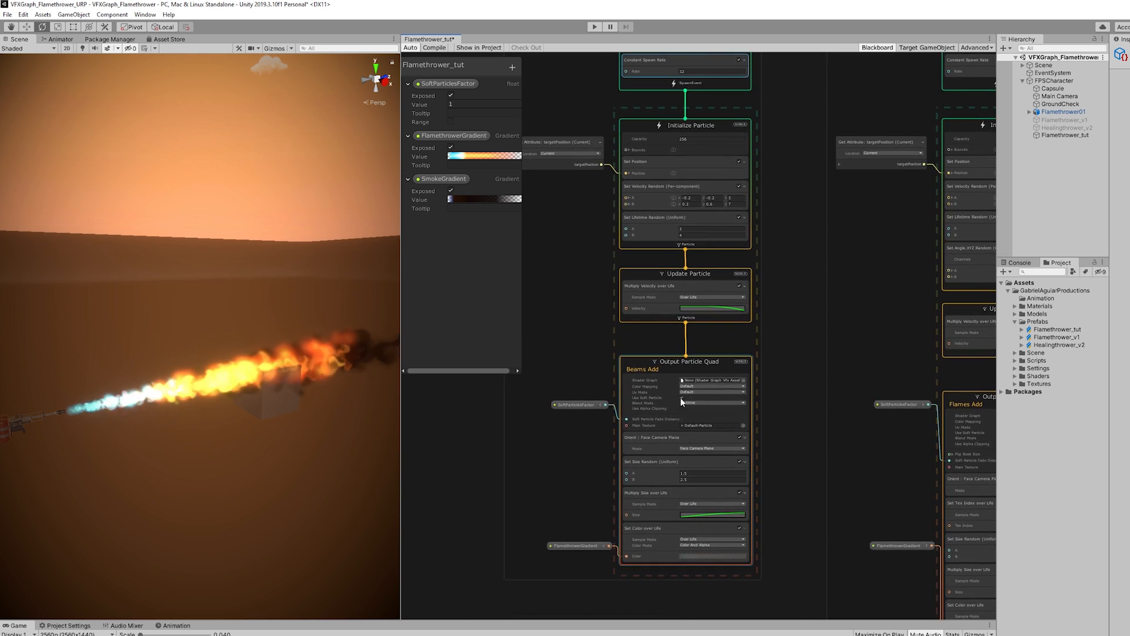
# - Add a Multiply Color block to the Beams Add output with its X value at 0.2
pyautogui.write('mult colo')
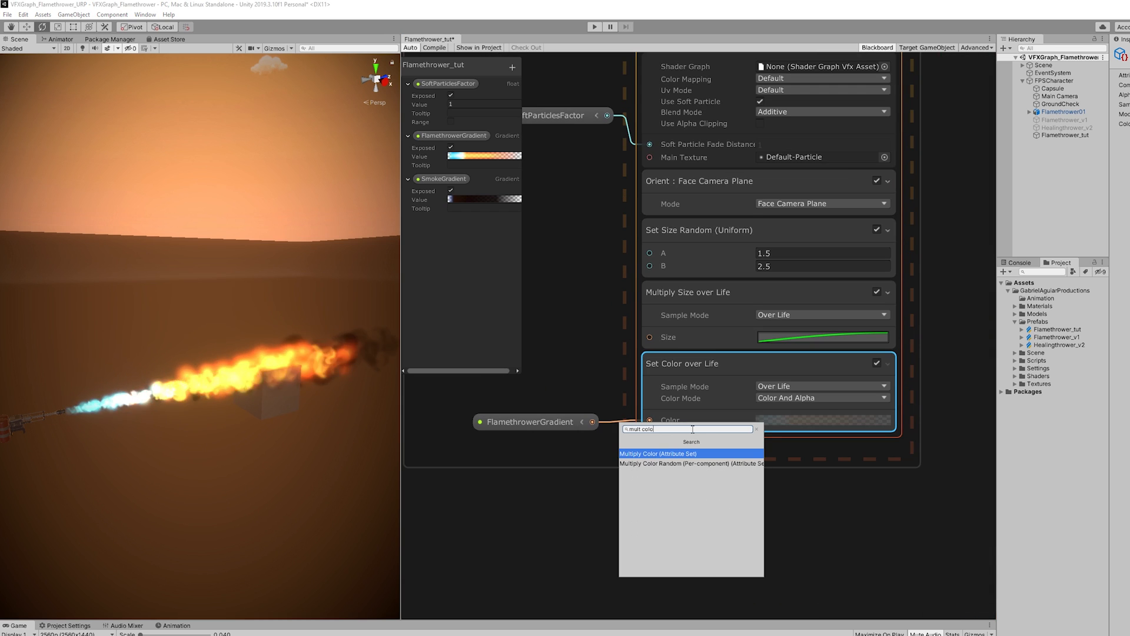
pyautogui.click(657, 454)
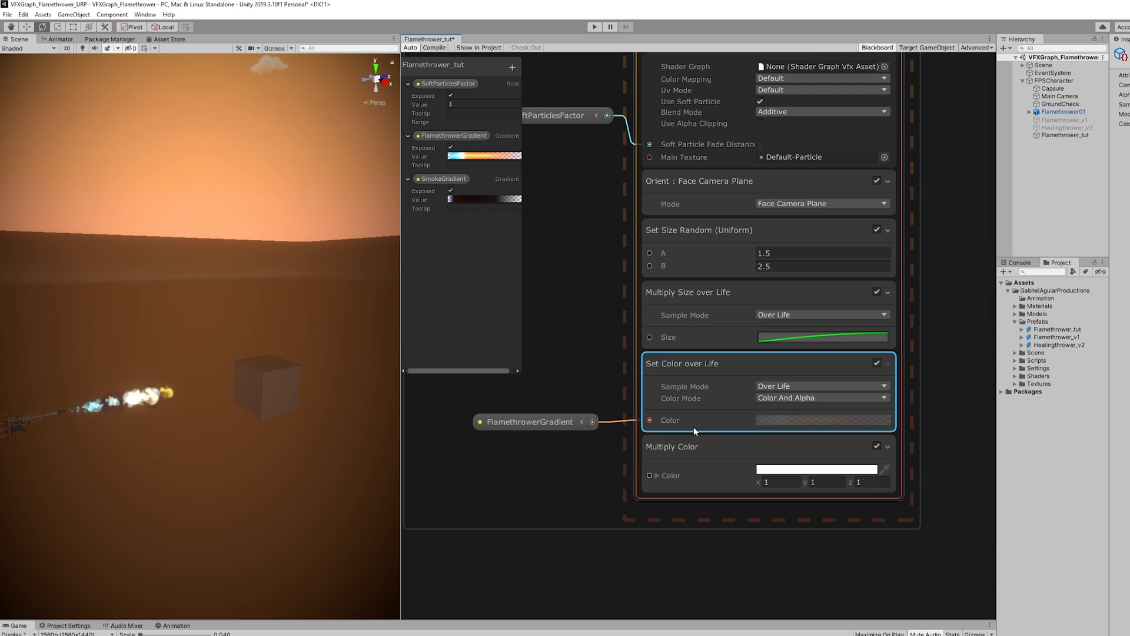
pyautogui.click(772, 482)
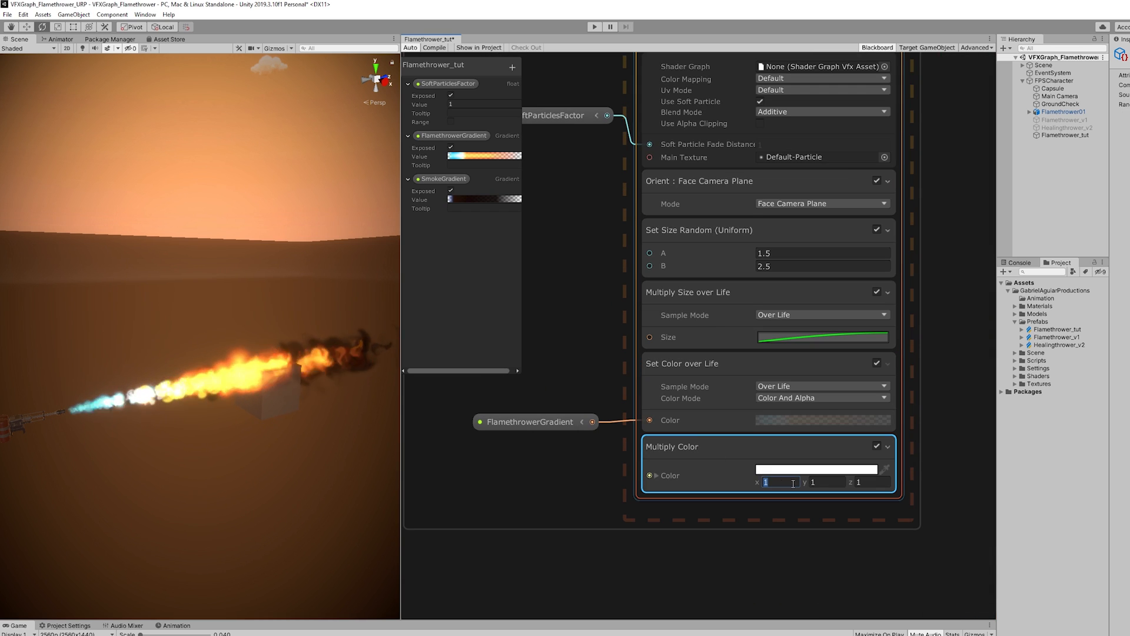
pyautogui.write('0.2')
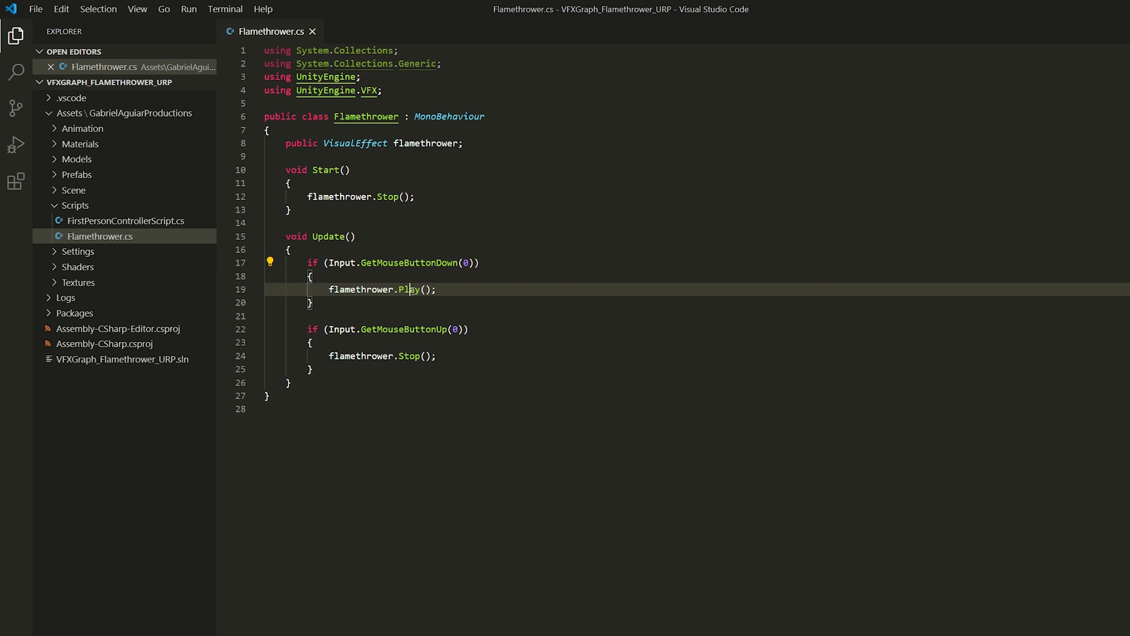
# - Write Flamethrower.cs with a VisualEffect field, Stop() at Start, Play/Stop on mouse button 0 down/up
pyautogui.click(435, 329)
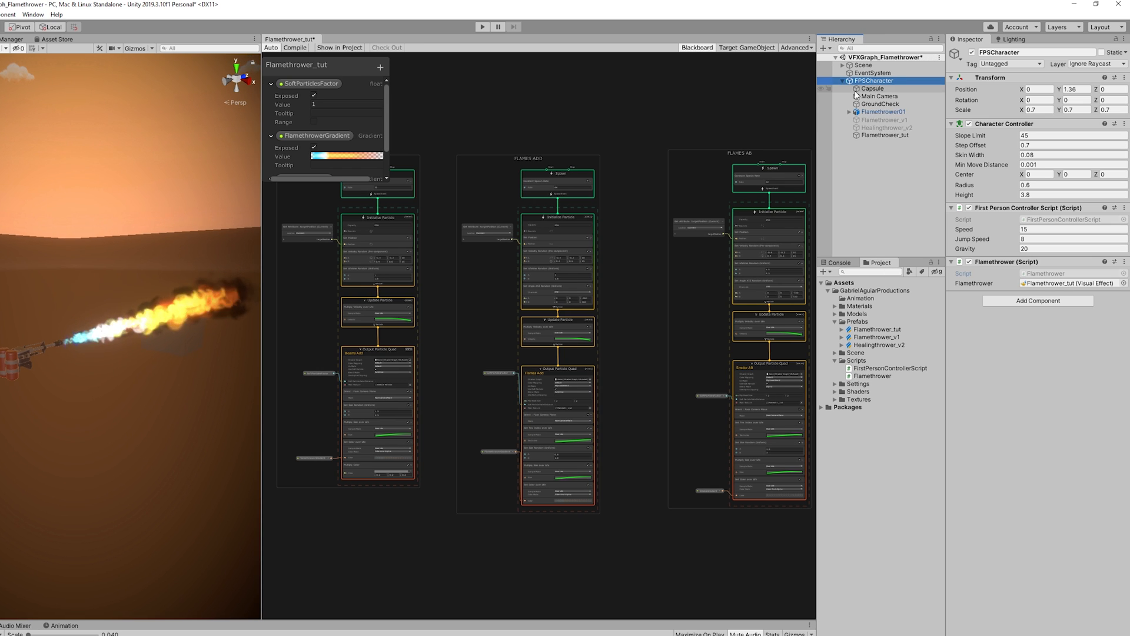
# - Assign Flamethrower_tut to the FPSCharacter's Flamethrower field and play-test the effect
pyautogui.click(885, 136)
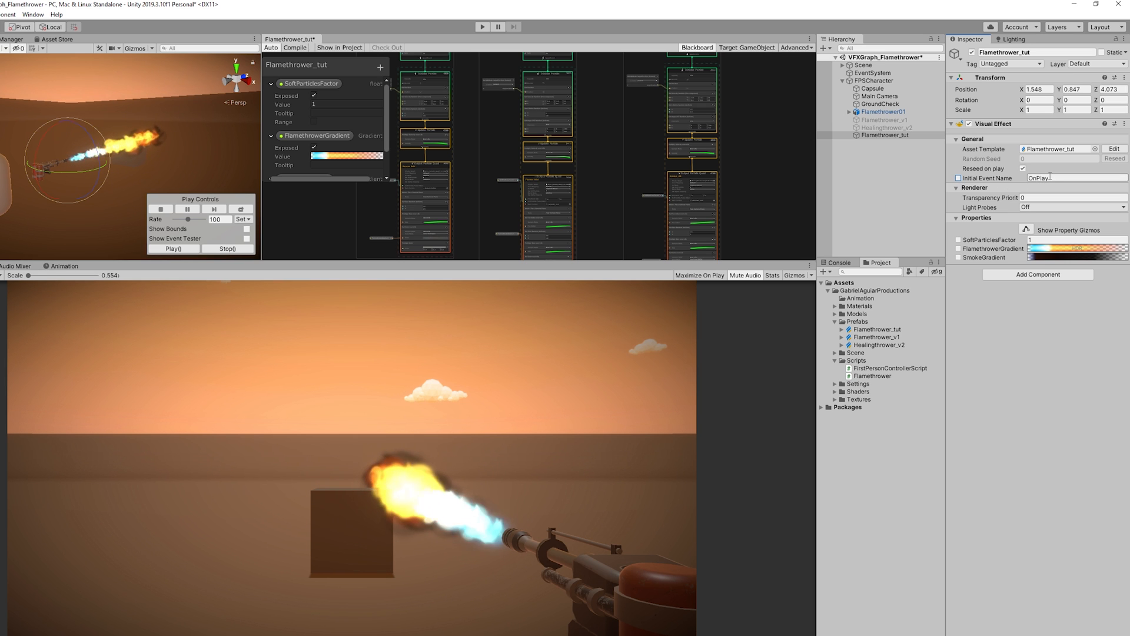
pyautogui.click(1074, 178)
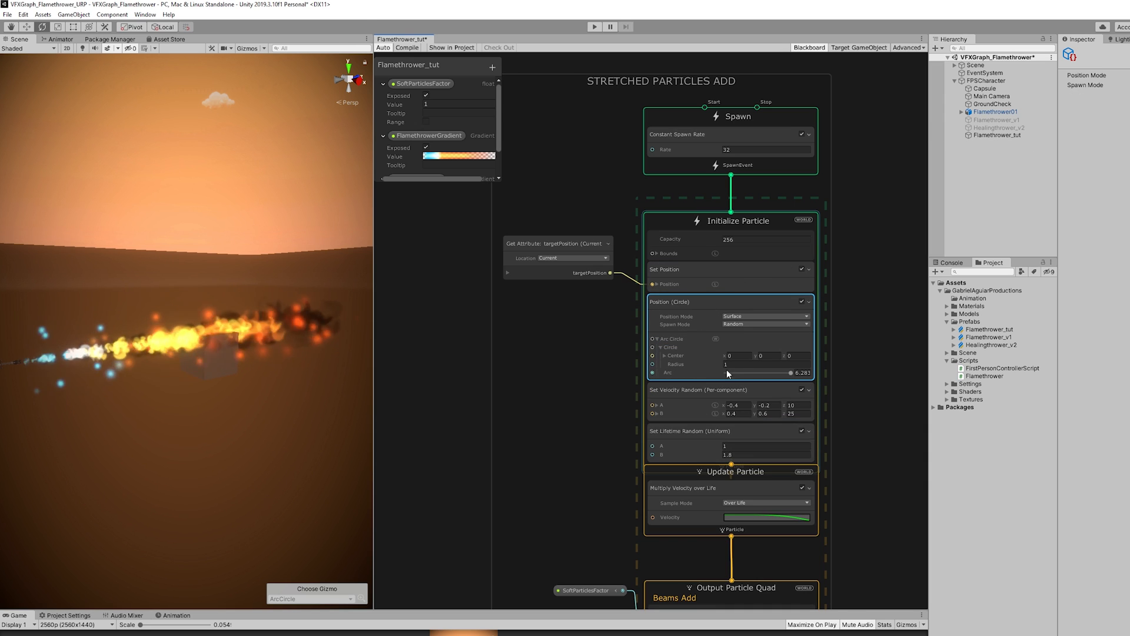
# - Give Stretched Particles Add a Position (Circle) of radius 0.2 and reach the output's orient mode
pyautogui.write('0.2')
pyautogui.click(765, 445)
pyautogui.write('.5')
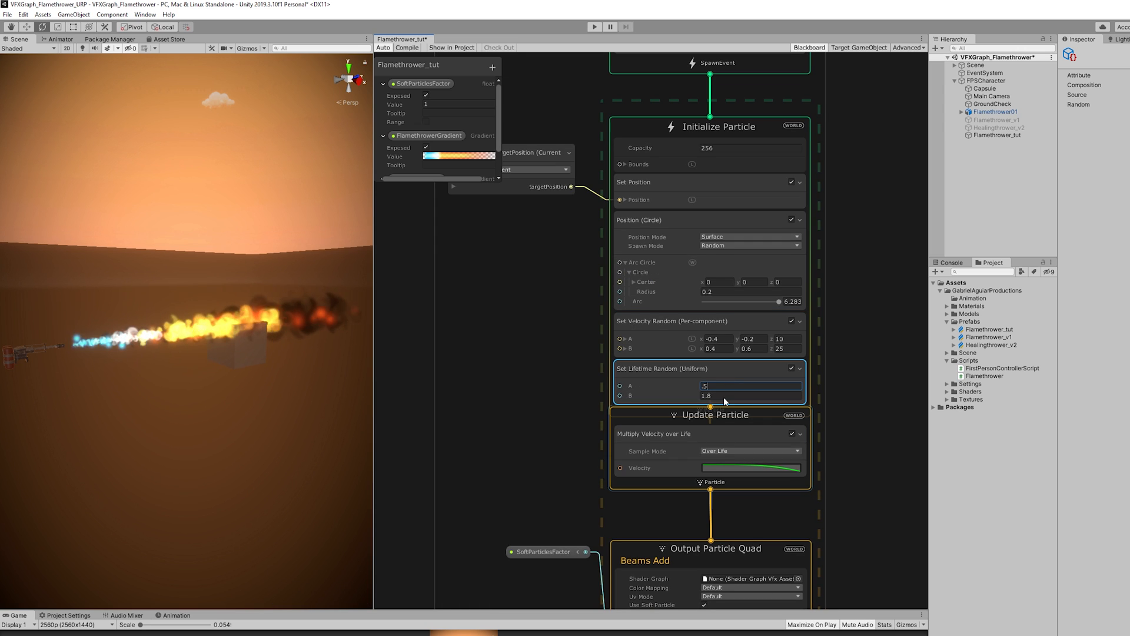
pyautogui.scroll(-3)
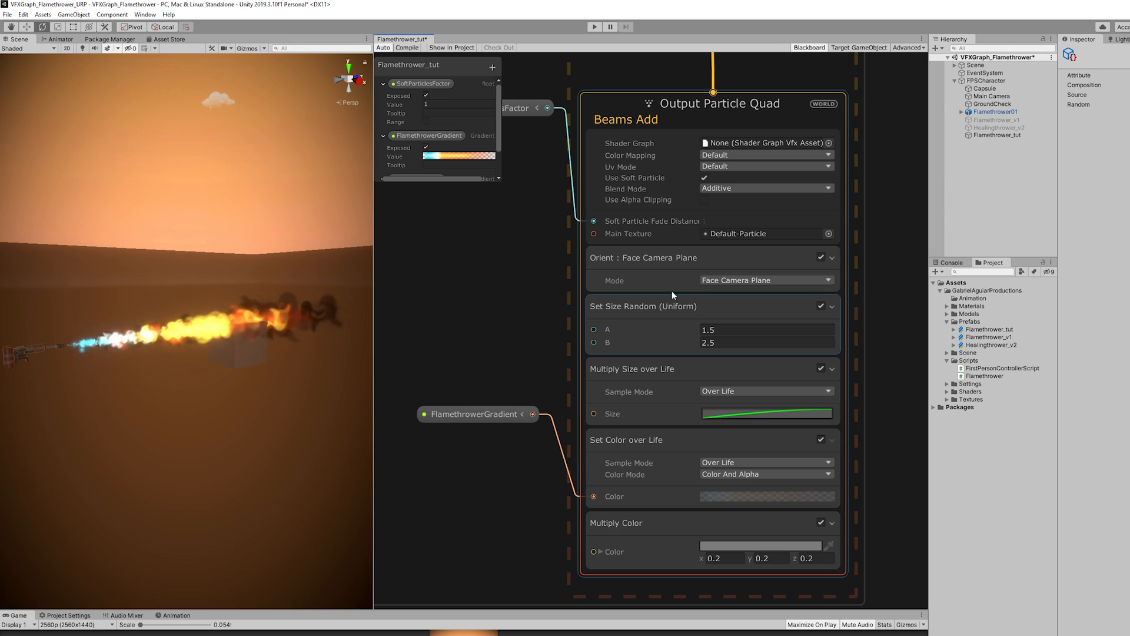
pyautogui.click(765, 280)
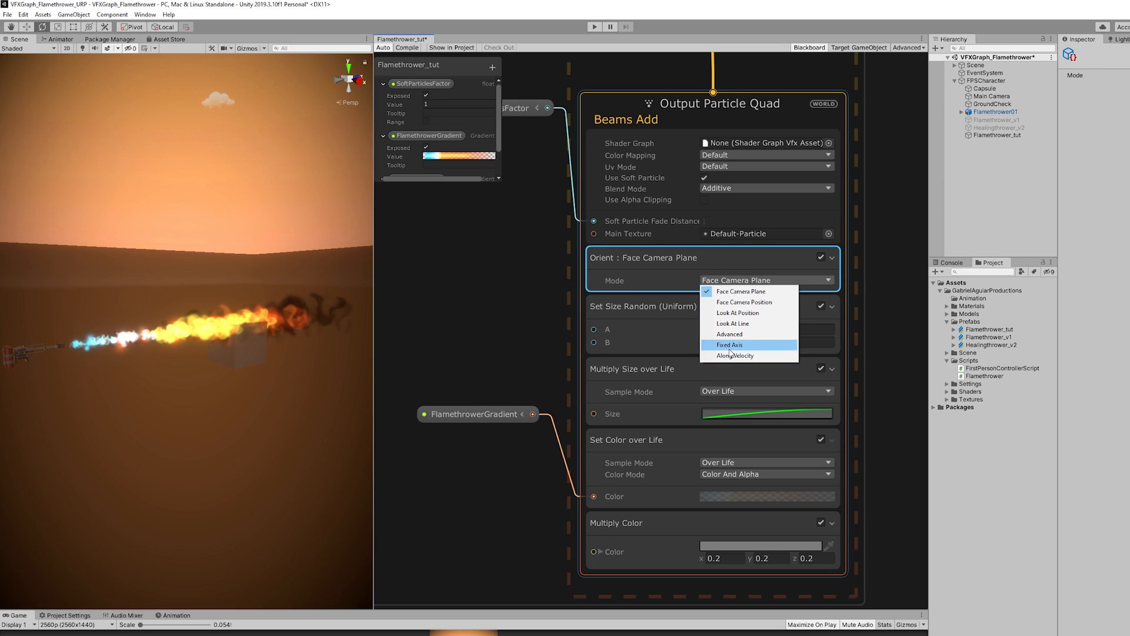
# - Orient along velocity and add Set Scale.XYZ Random with A 0.2,1,0 and B x 0.05
pyautogui.click(733, 356)
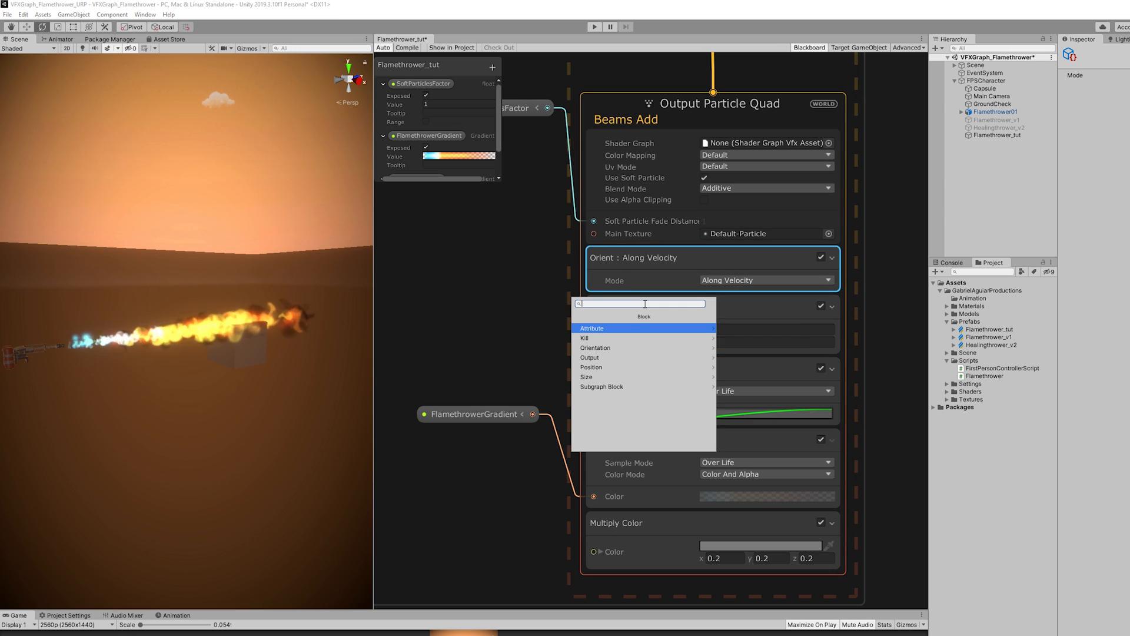
pyautogui.write('set sc')
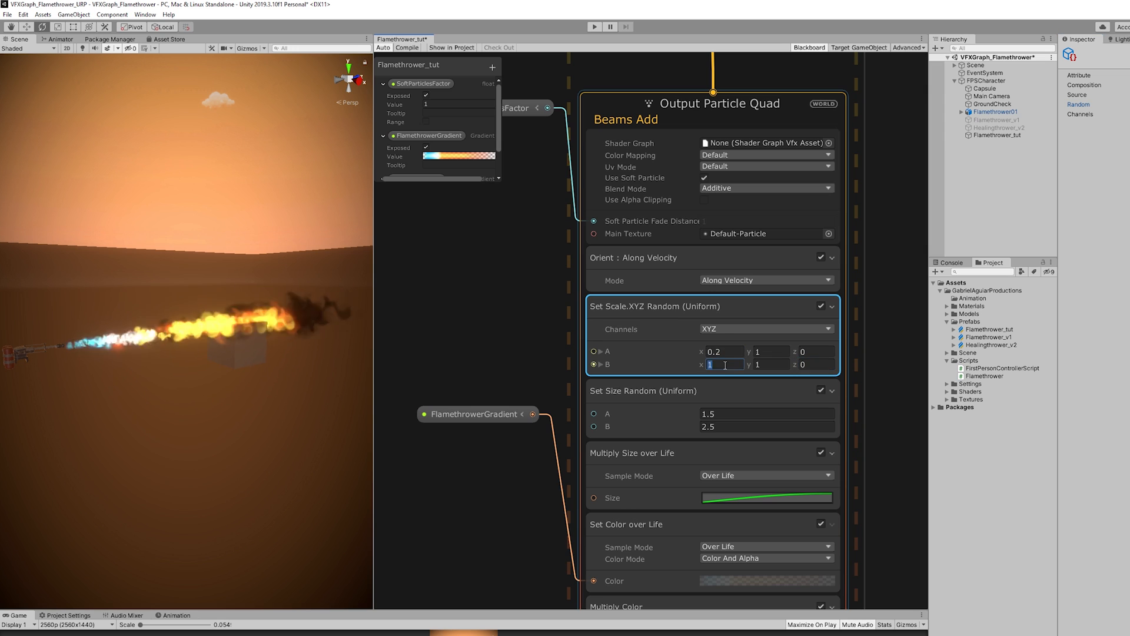
pyautogui.write('0.05')
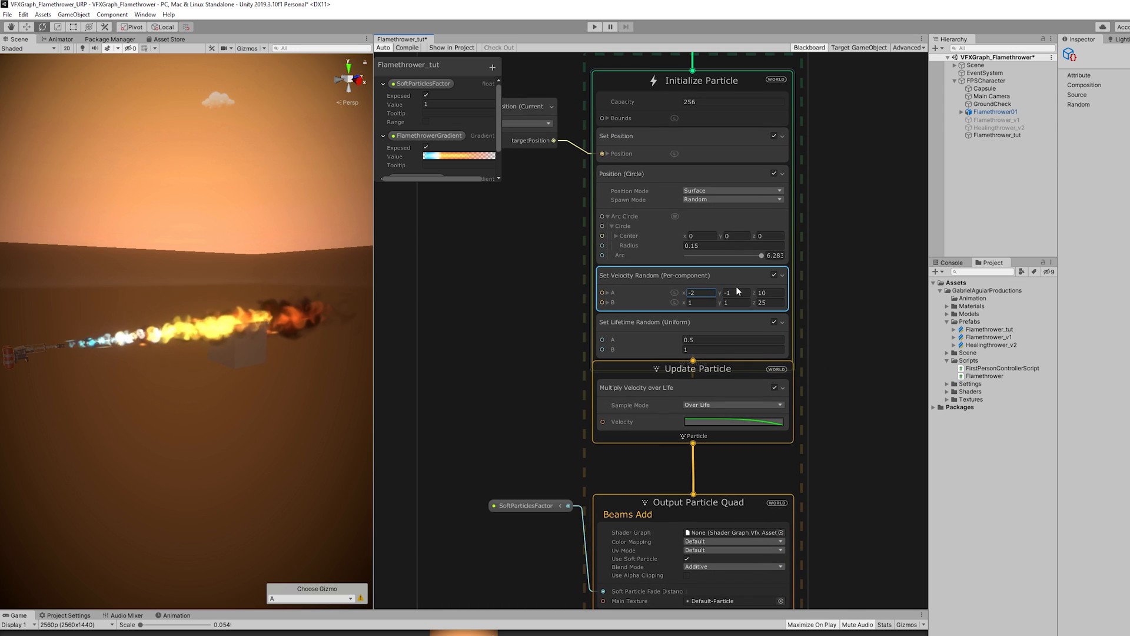
# - Set Velocity Random A to -2,-2,10 and B to 2,2,25 for wider sideways spread
pyautogui.click(734, 303)
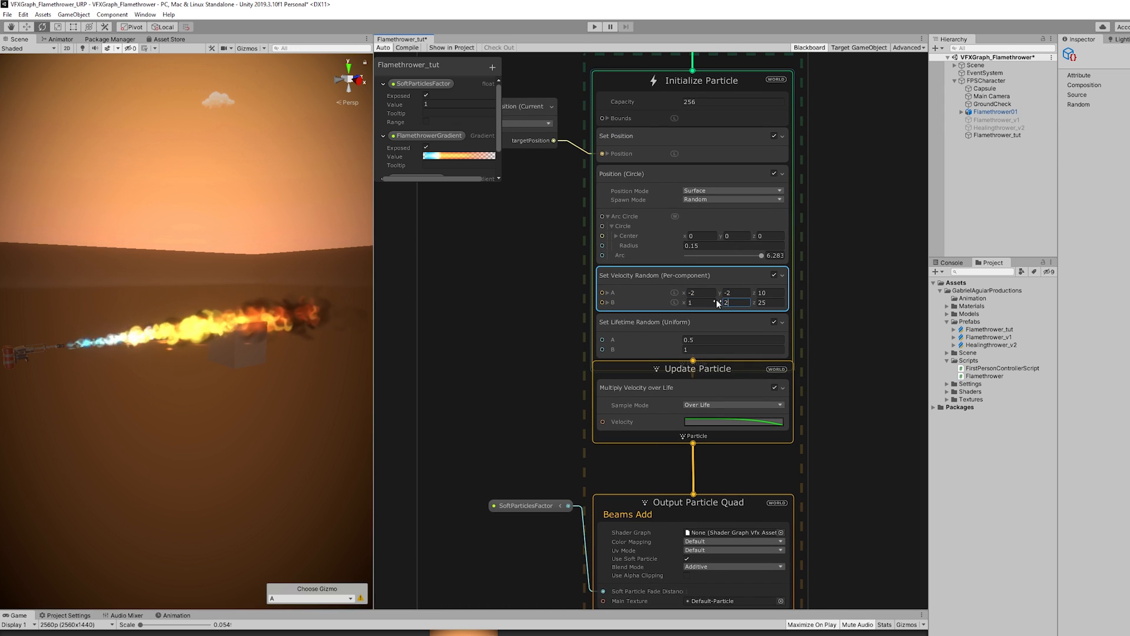
pyautogui.write('2')
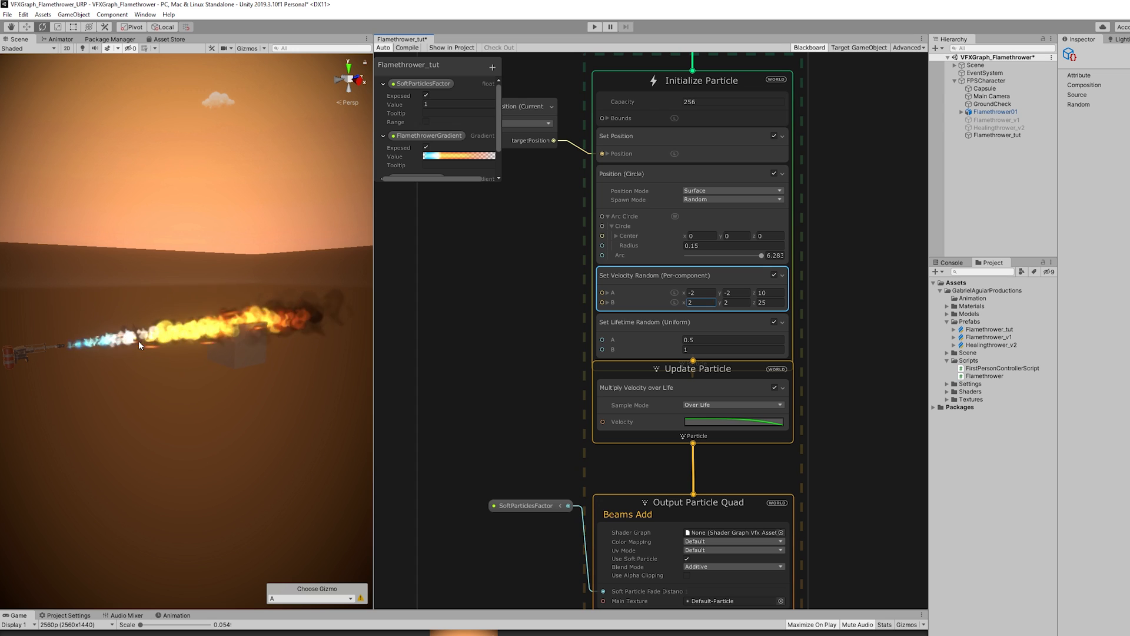
pyautogui.moveTo(433, 348)
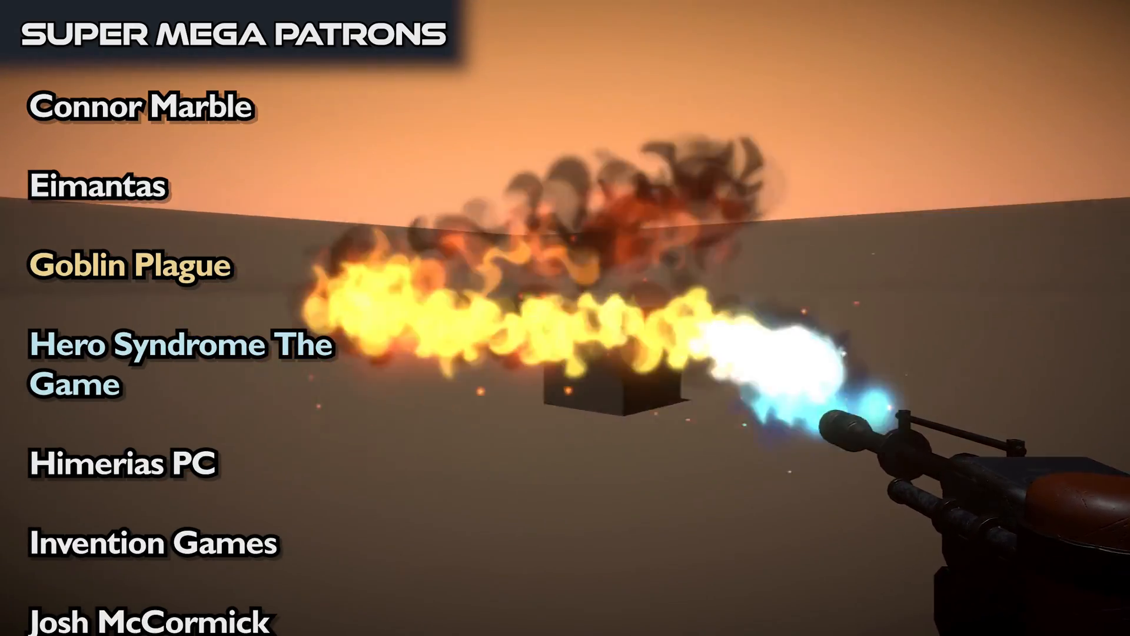
pyautogui.scroll(-3)
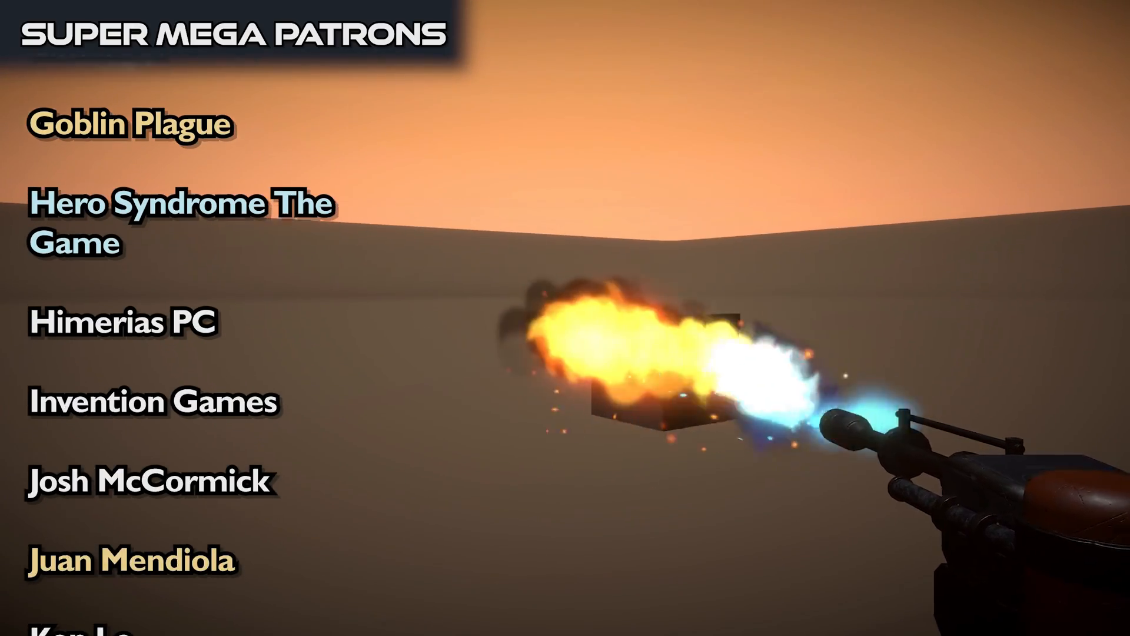